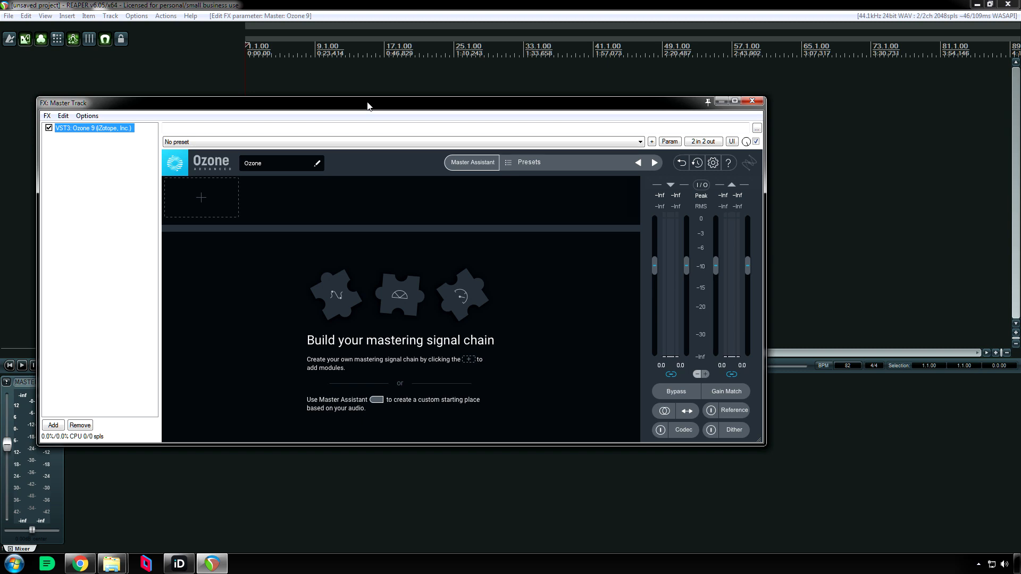
- Open Ozone 9 Options with the gear icon and review the General tab sections
click(200, 197)
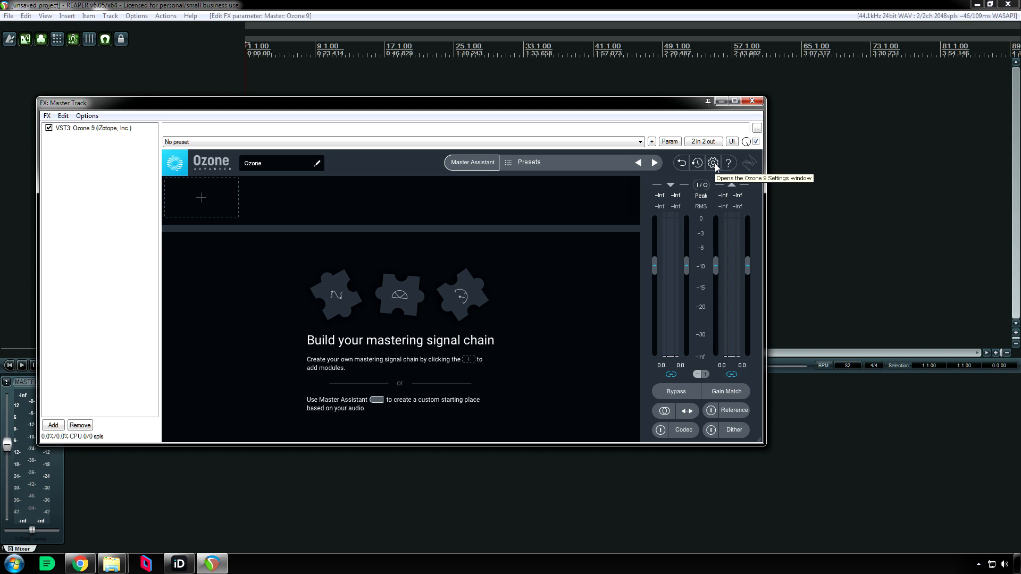
mouse_move(605, 191)
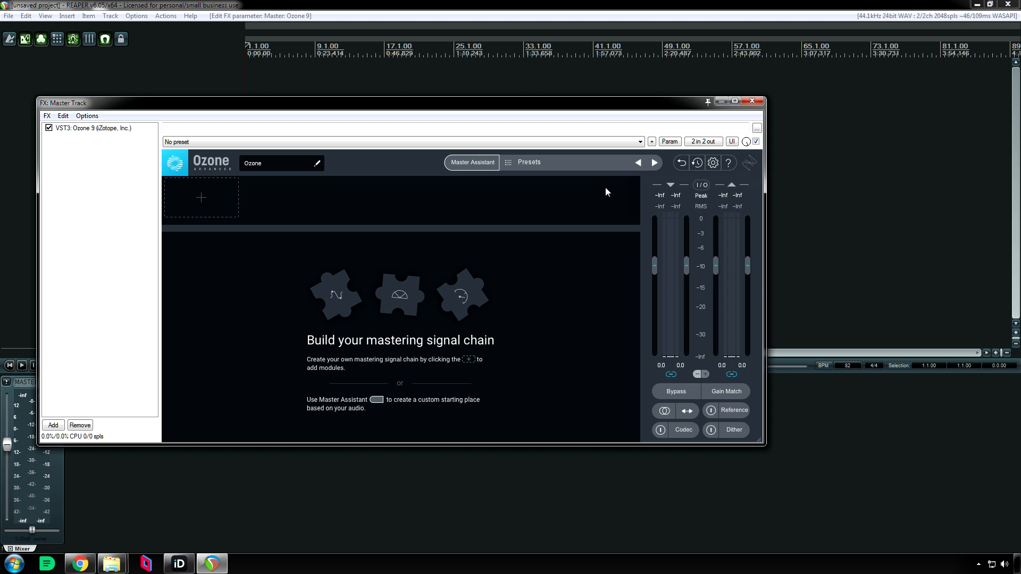
mouse_move(713, 163)
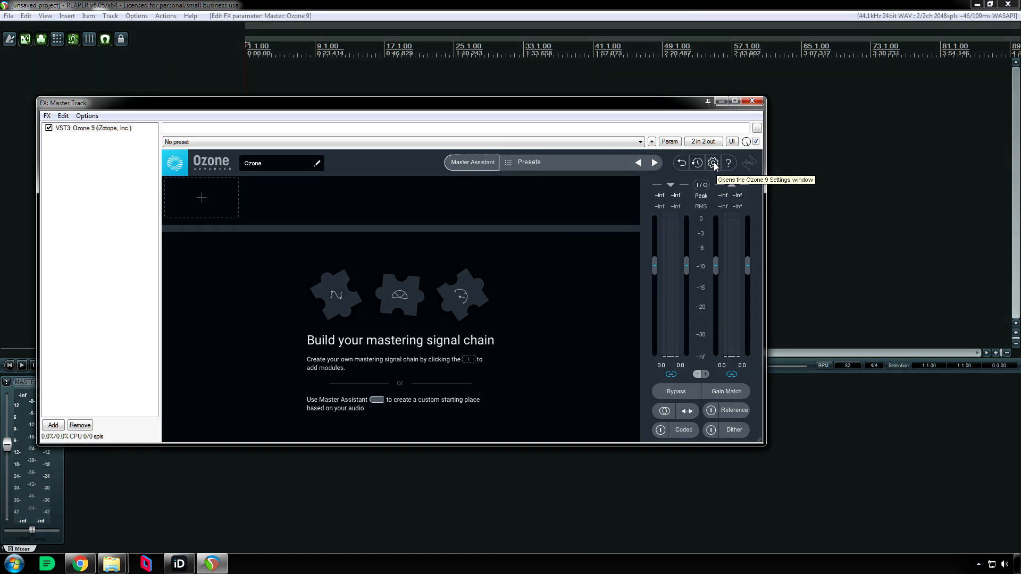
click(713, 163)
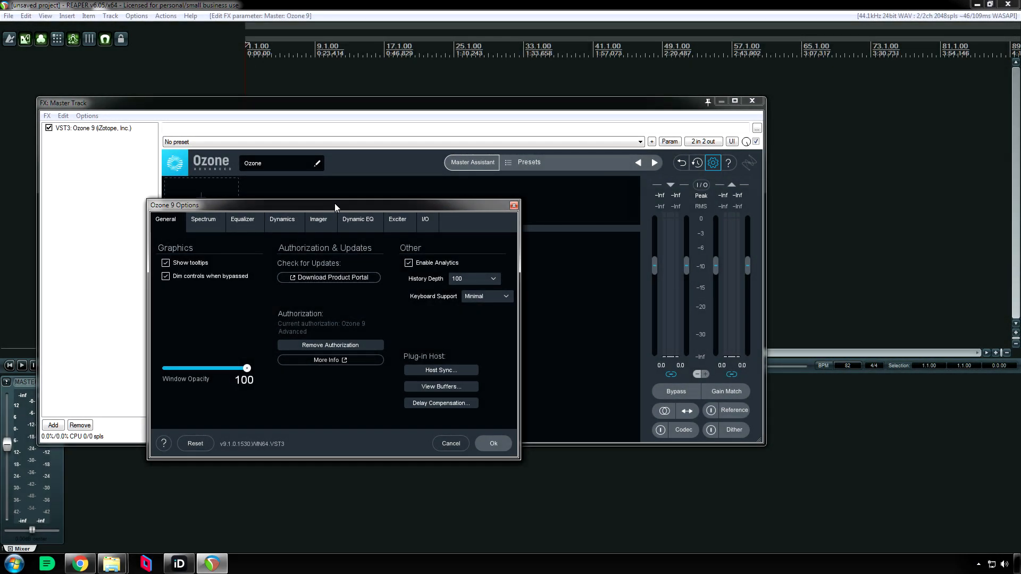
mouse_move(238, 258)
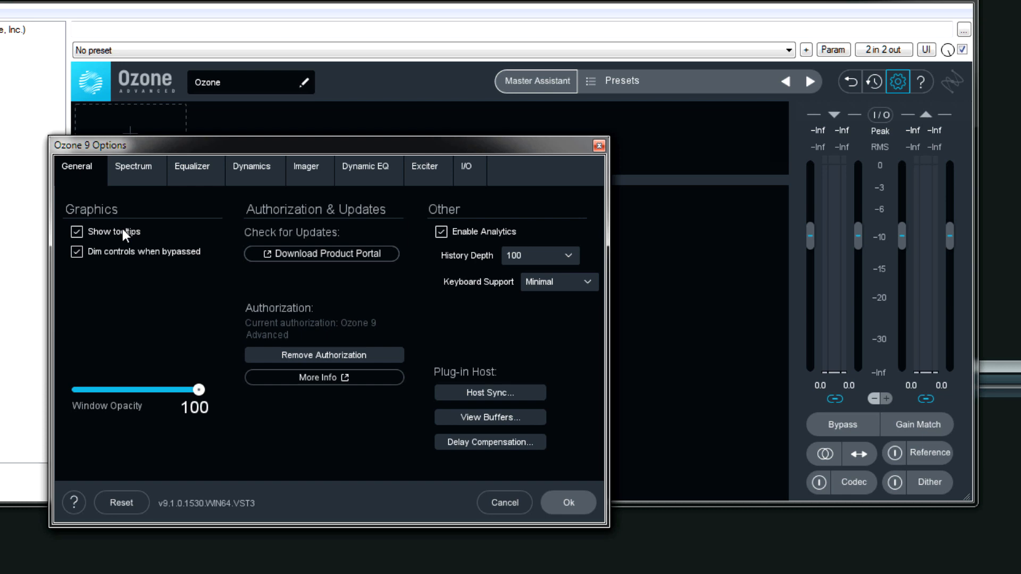
mouse_move(144, 278)
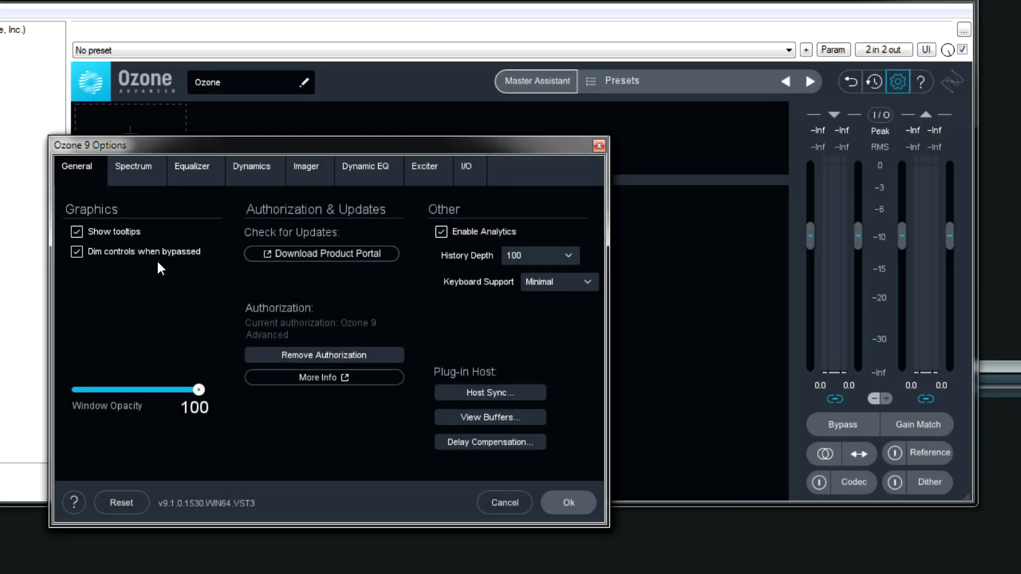
mouse_move(322, 253)
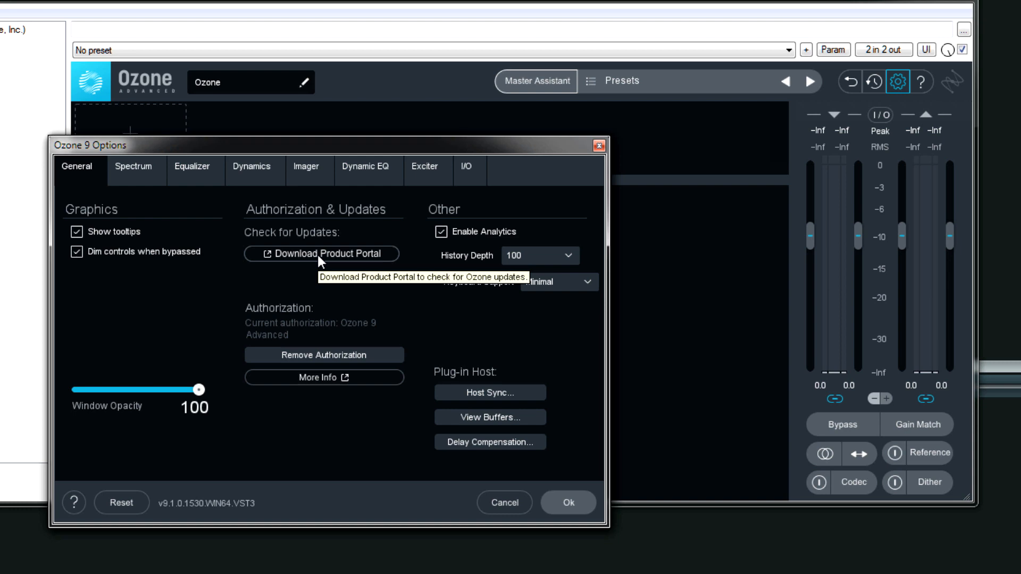
mouse_move(481, 240)
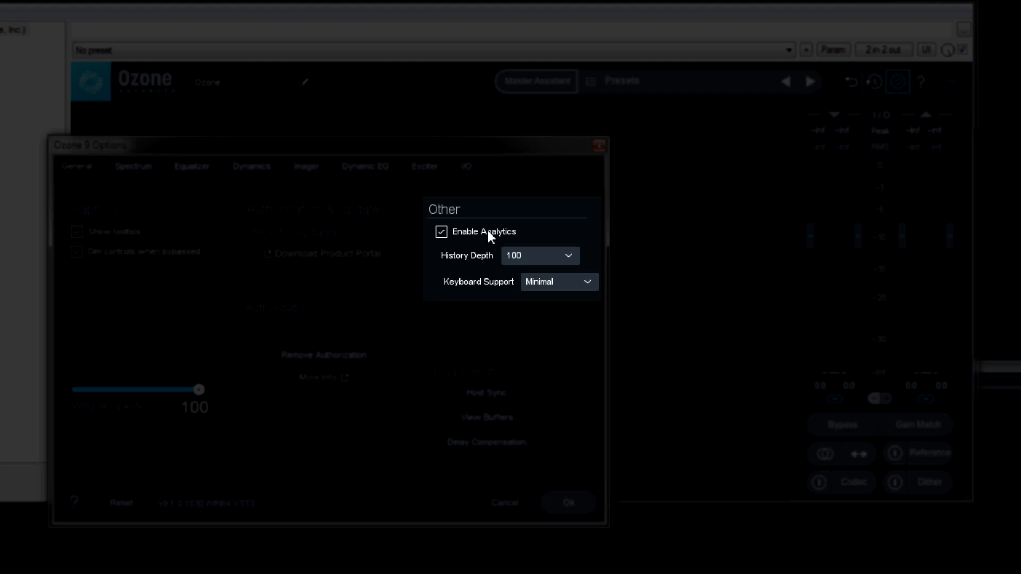
mouse_move(536, 257)
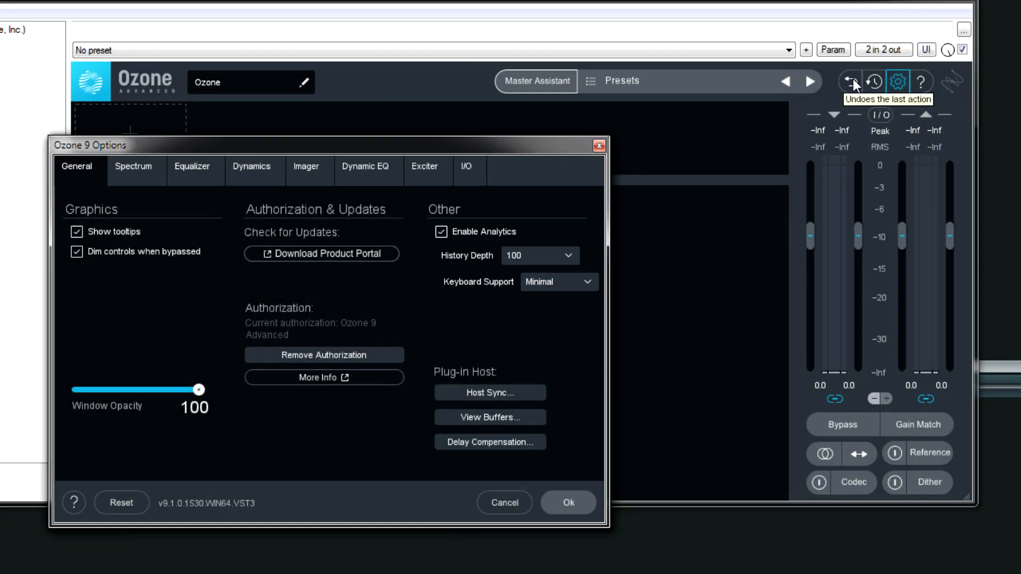
click(539, 255)
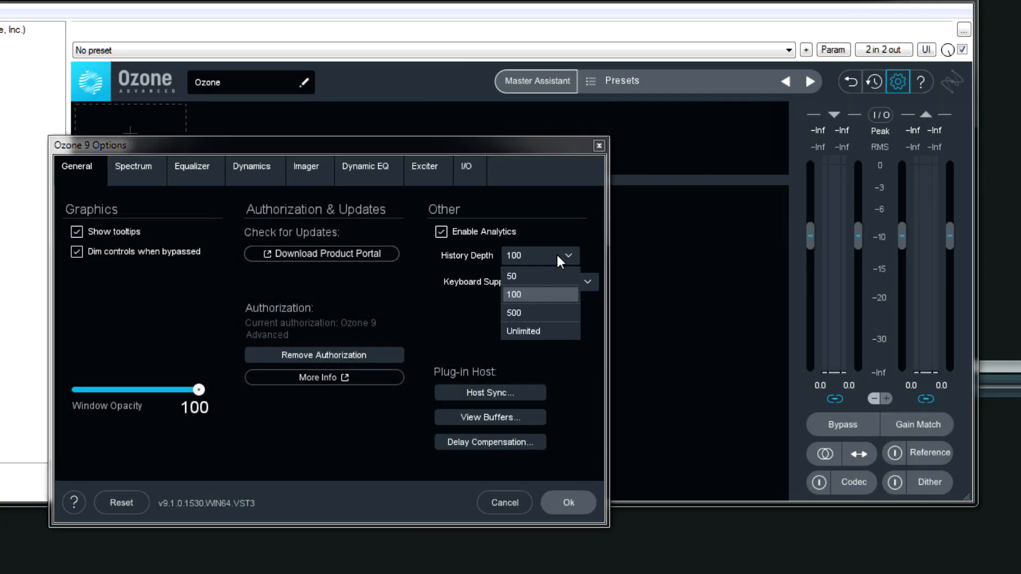
mouse_move(530, 283)
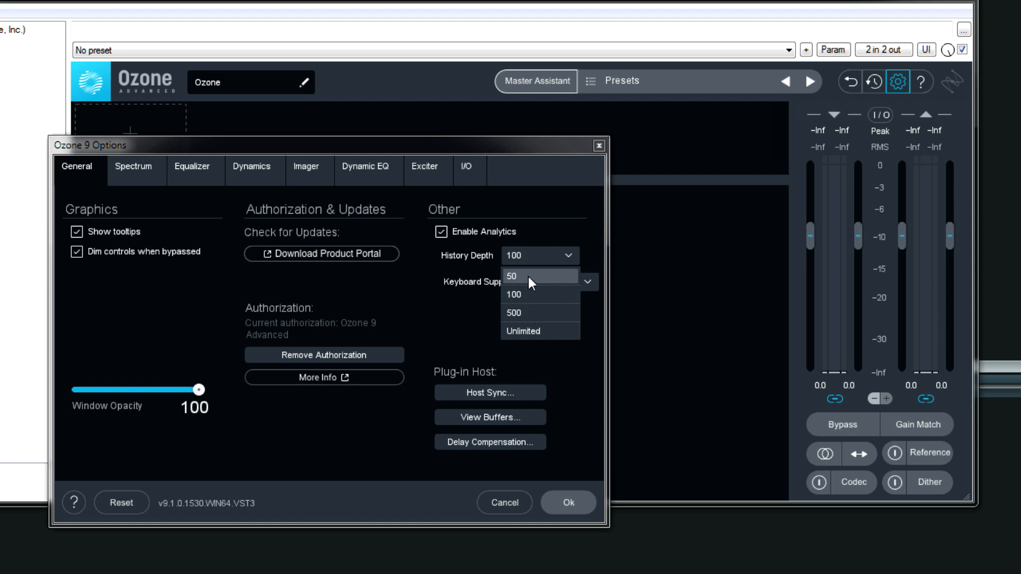
click(513, 275)
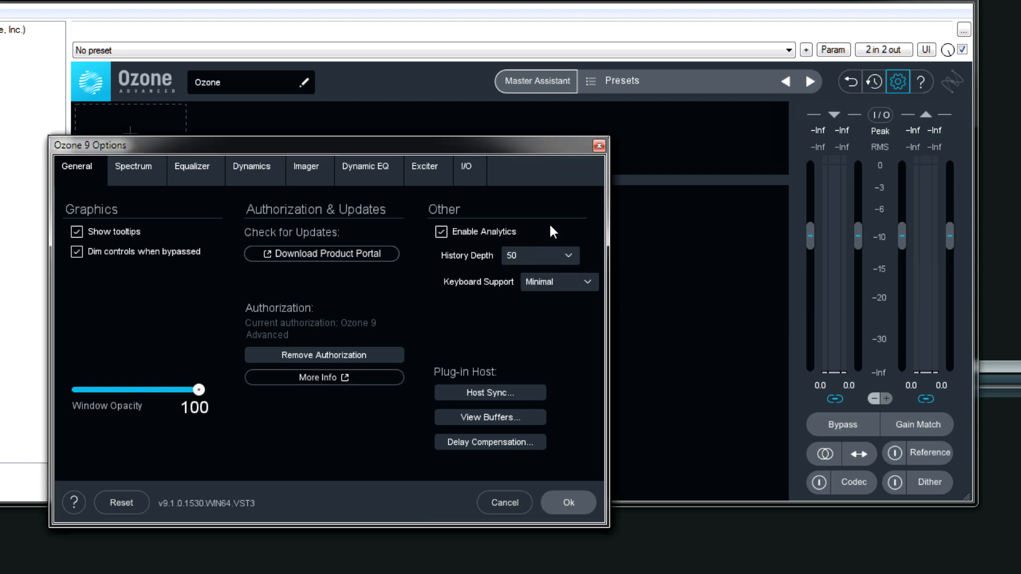
click(539, 255)
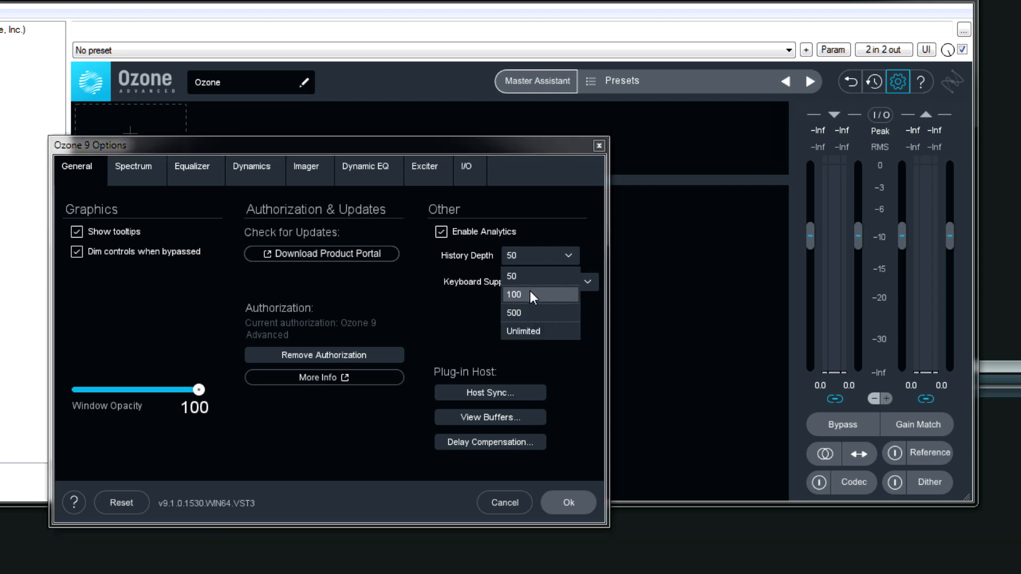
click(539, 295)
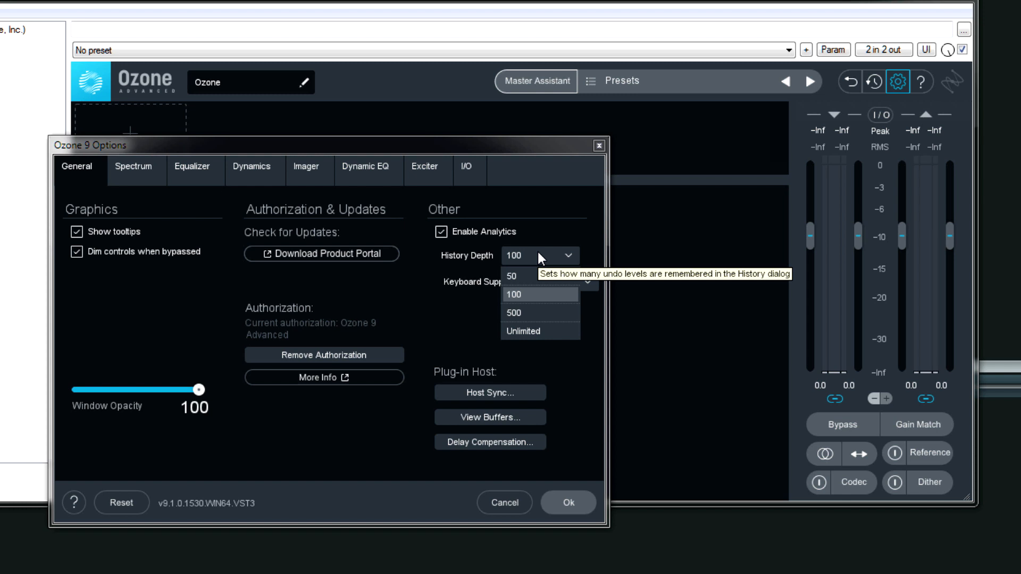
click(539, 293)
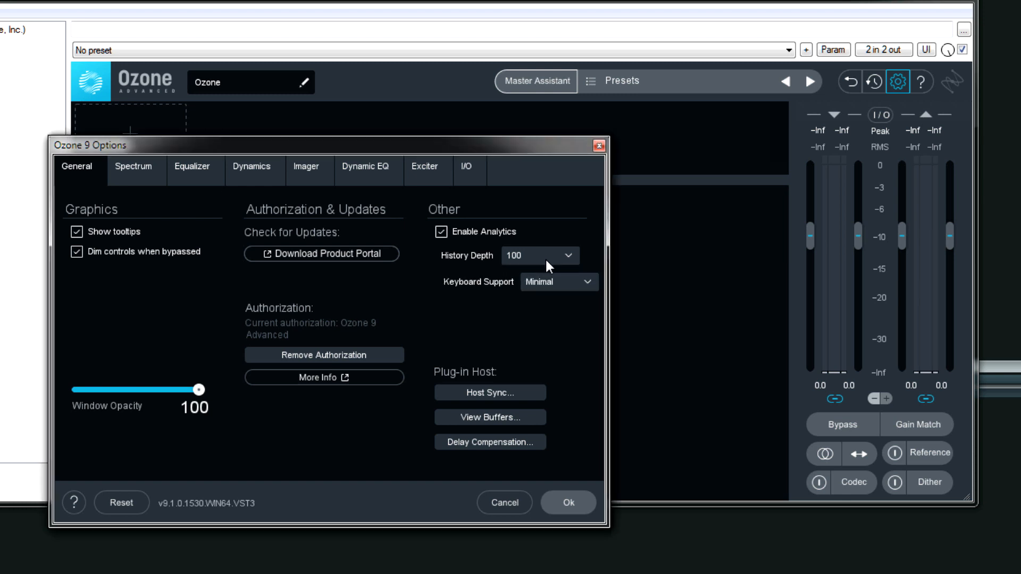
click(557, 281)
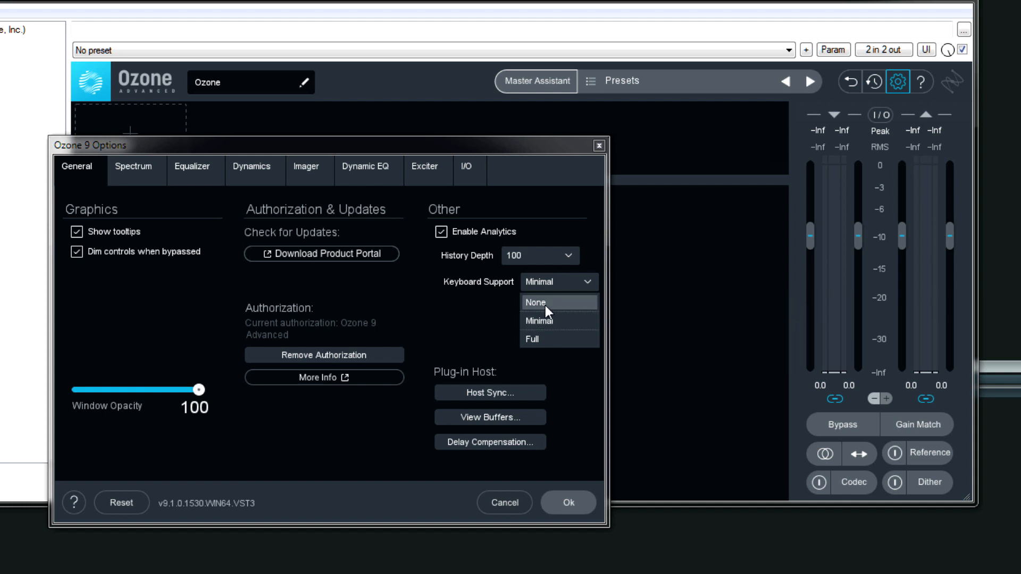
mouse_move(550, 341)
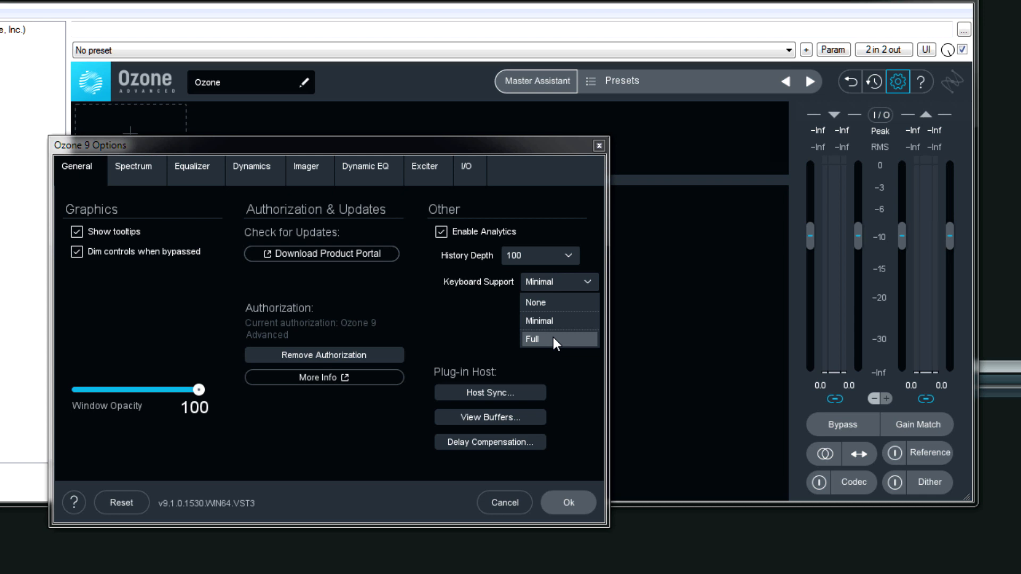
mouse_move(557, 320)
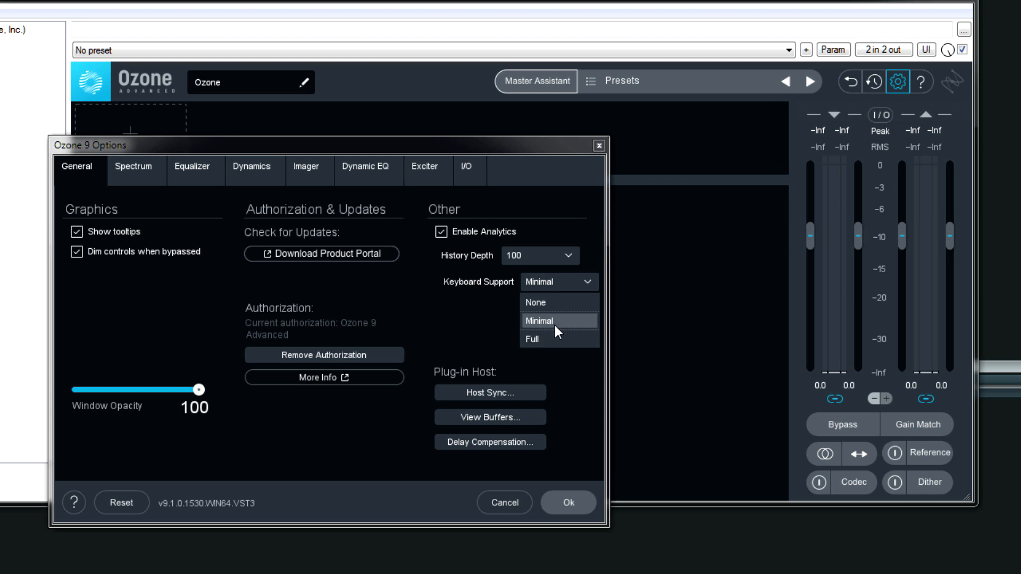
click(538, 320)
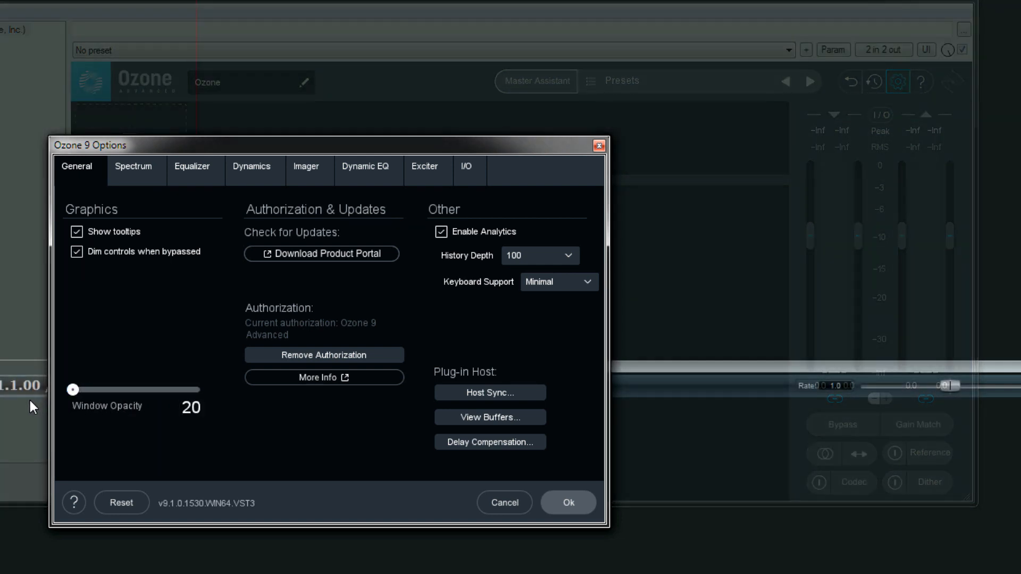
mouse_move(64, 411)
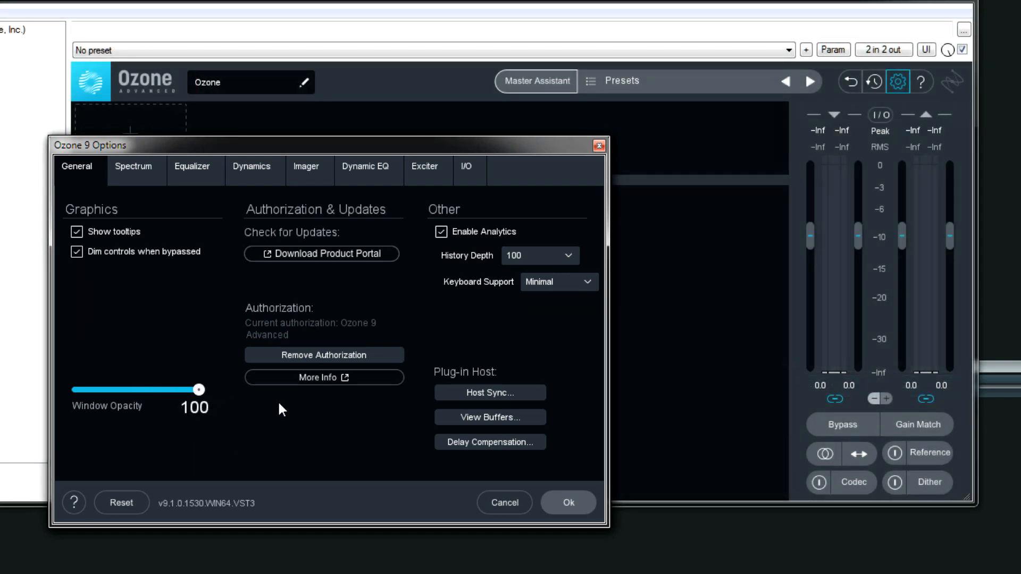
mouse_move(307, 421)
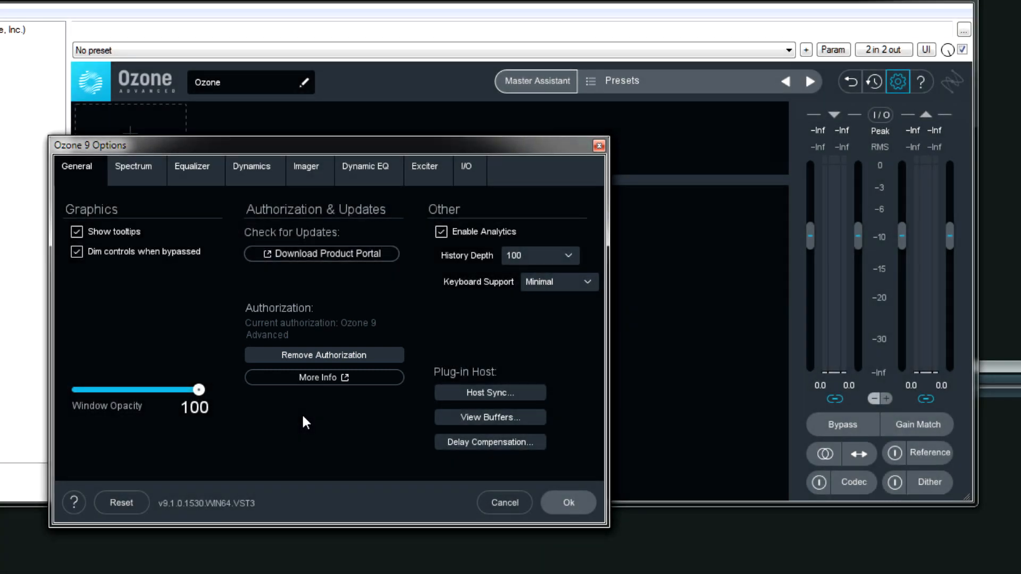
mouse_move(296, 415)
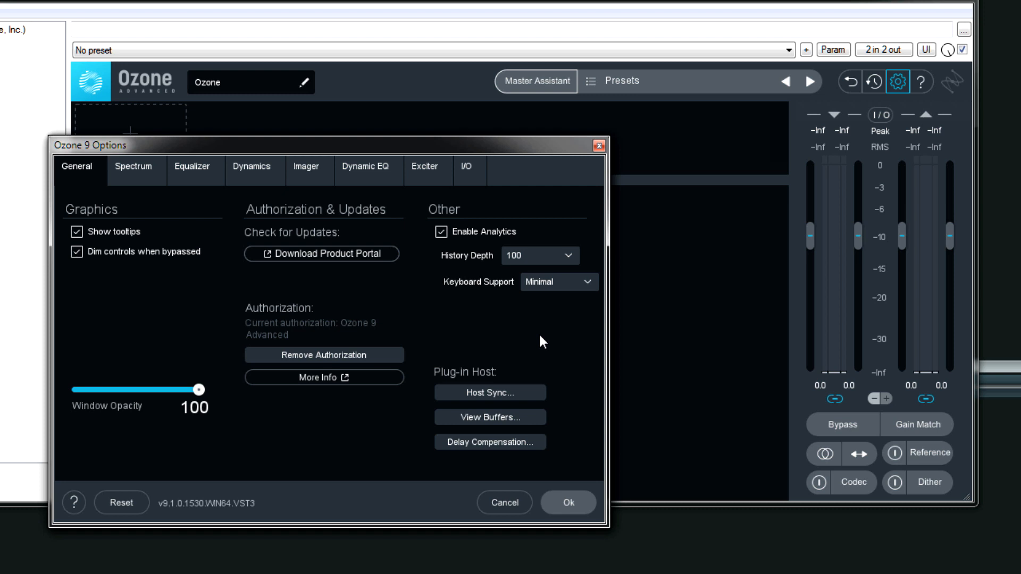
mouse_move(525, 381)
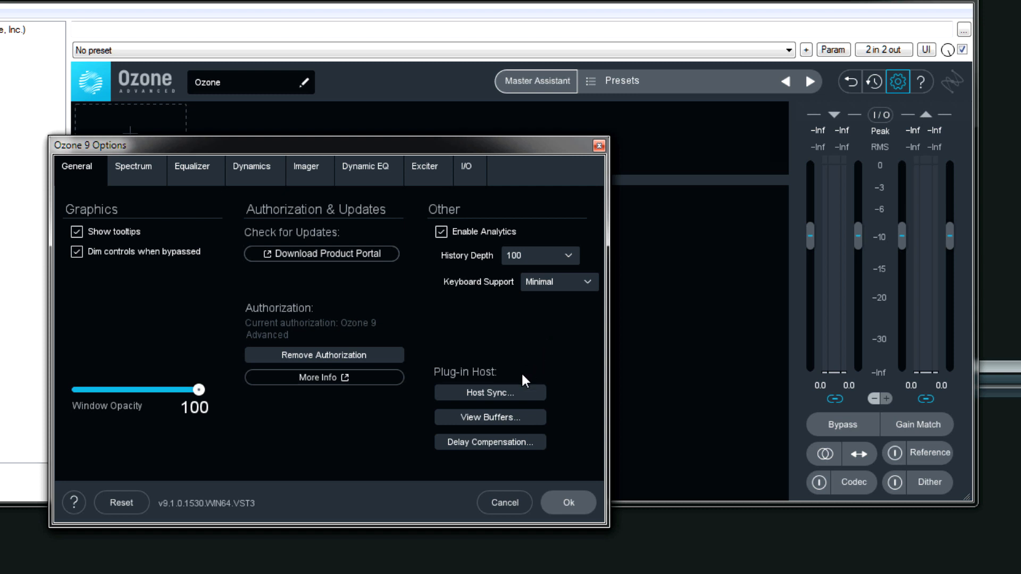
- Untick Enable delay compensation in the Delay Compensation popup and close it
click(489, 442)
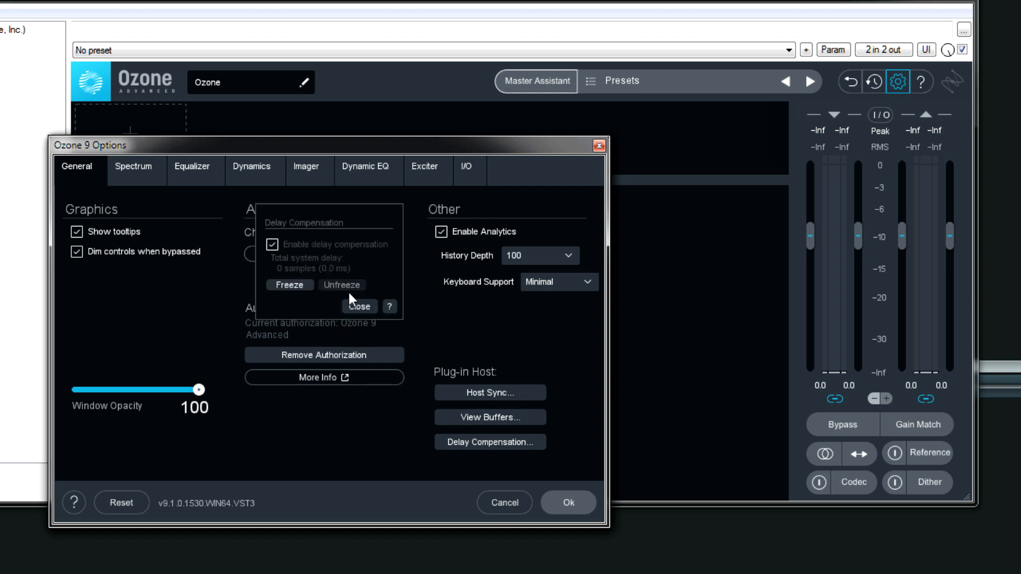
mouse_move(294, 253)
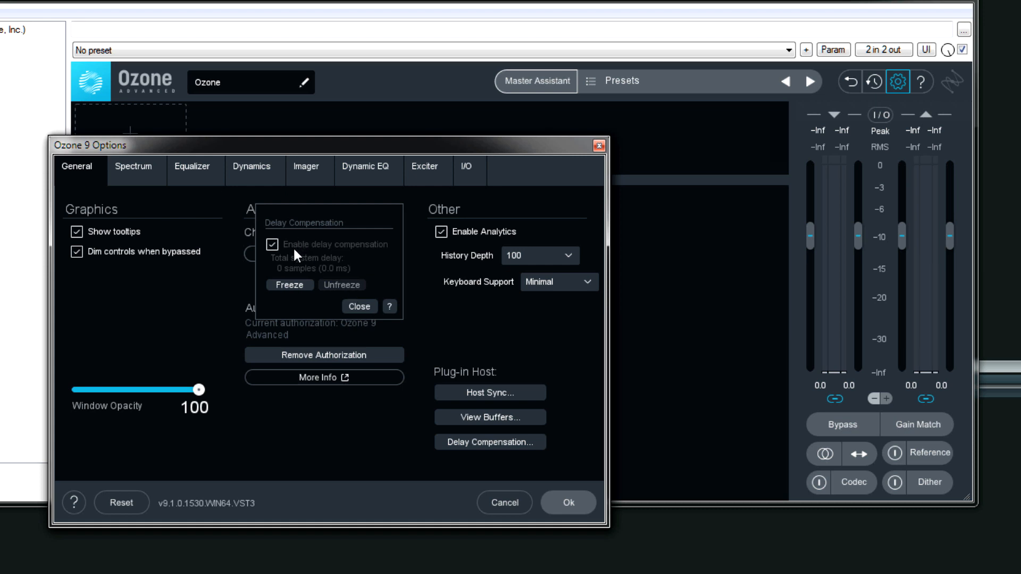
click(271, 244)
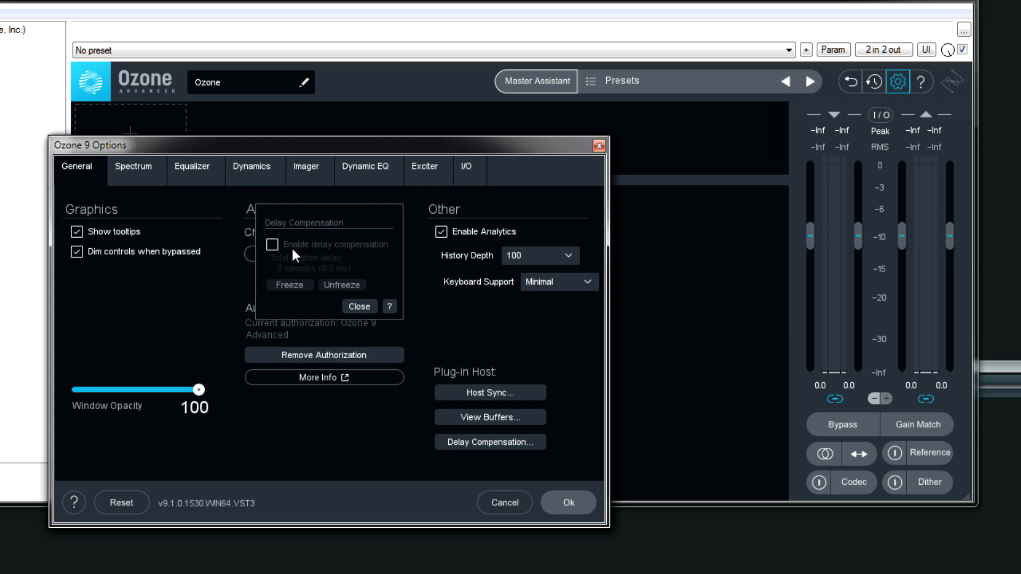
click(359, 307)
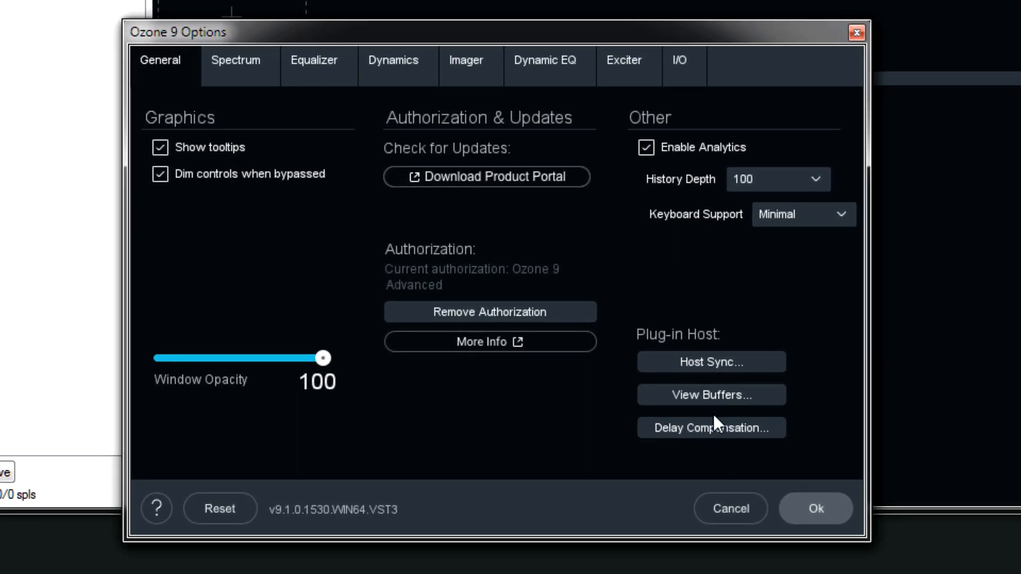
mouse_move(721, 399)
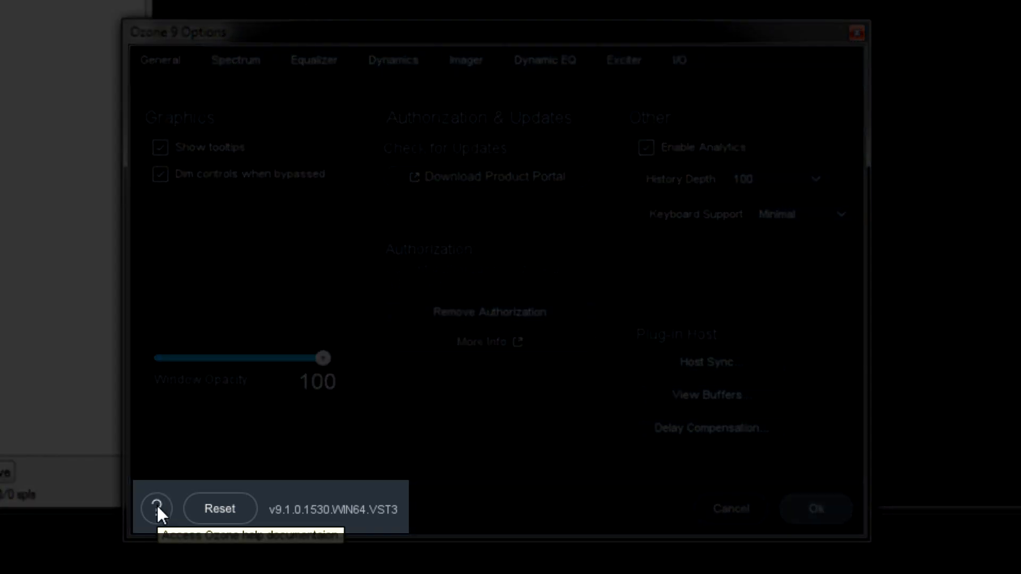
mouse_move(219, 508)
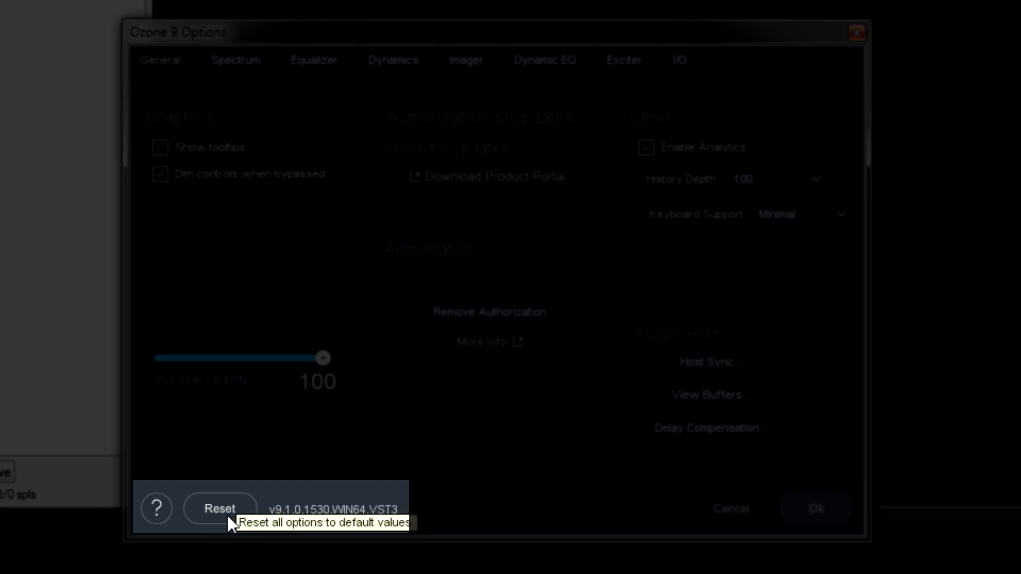
mouse_move(240, 183)
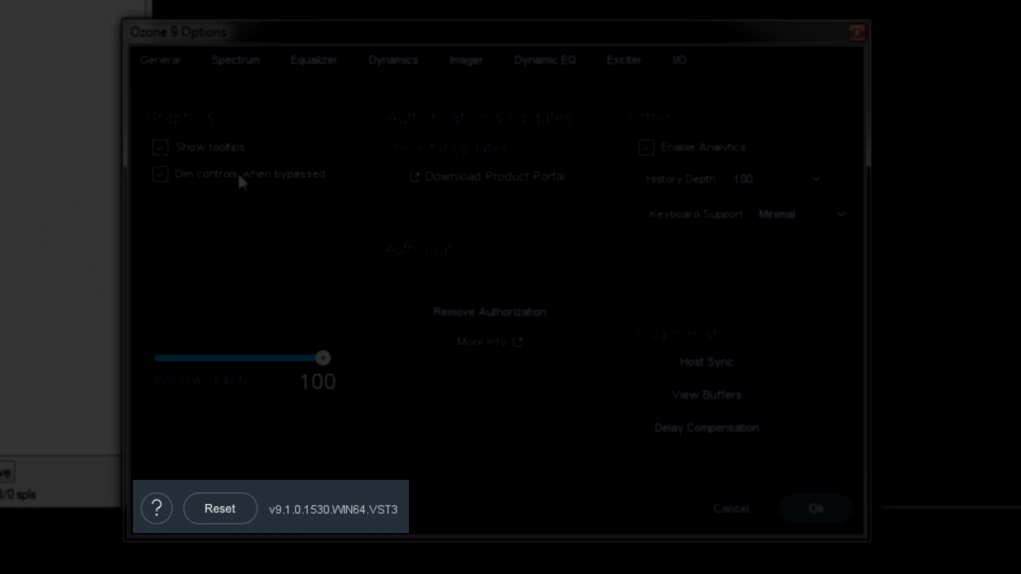
mouse_move(226, 522)
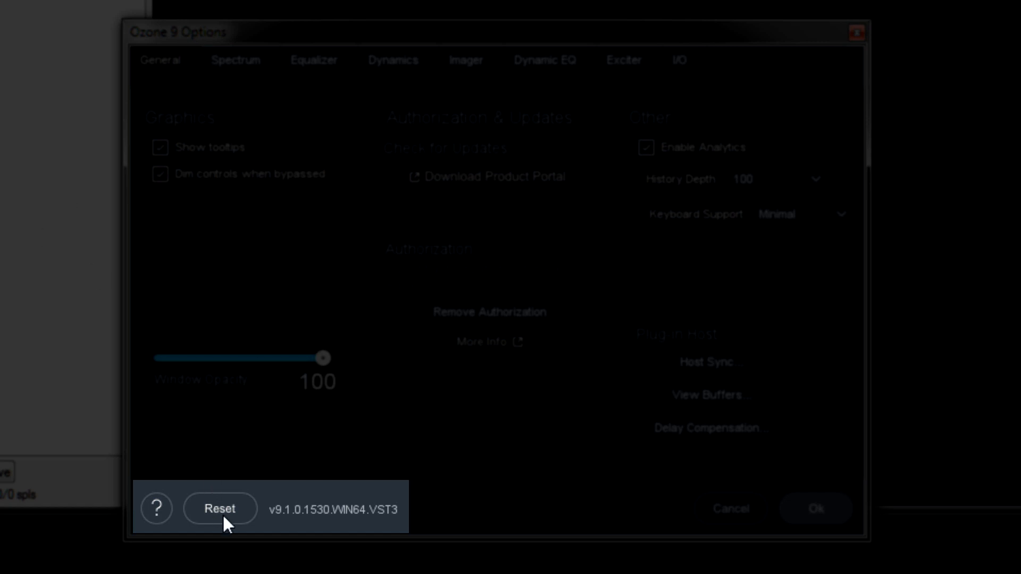
mouse_move(324, 249)
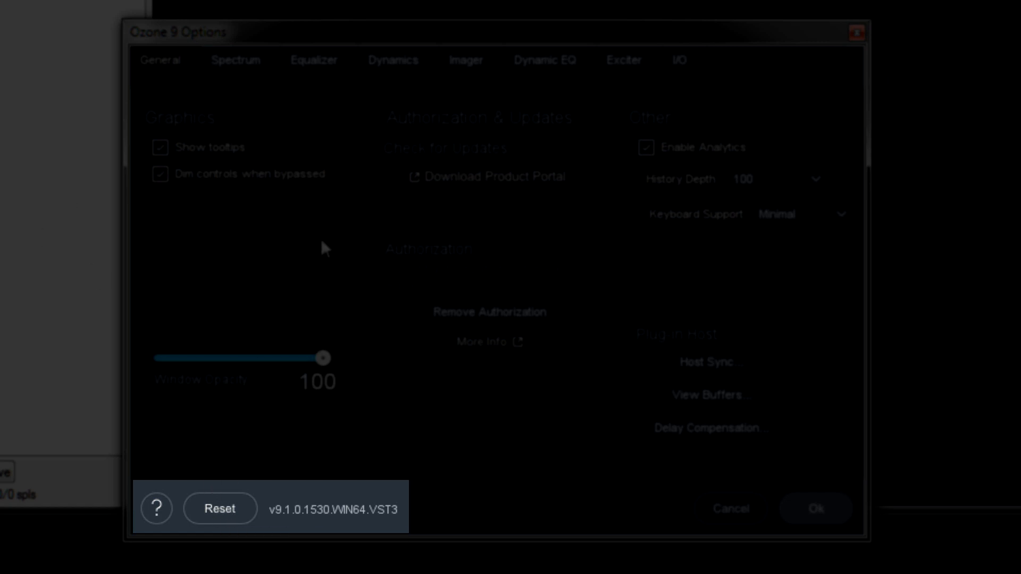
mouse_move(313, 521)
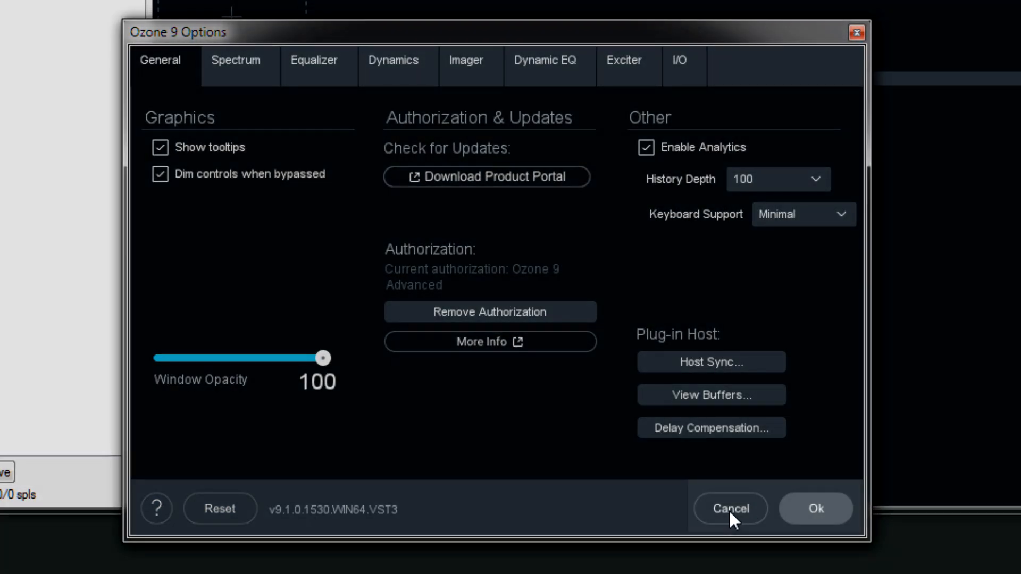
mouse_move(729, 508)
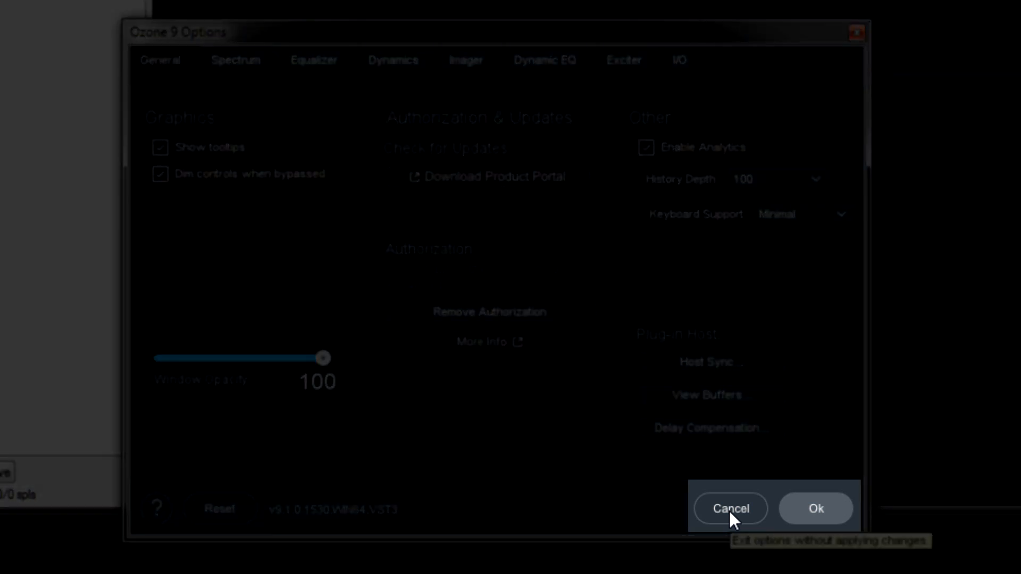
- Leave the General tab and switch Ozone 9 Options to the Spectrum tab
click(729, 508)
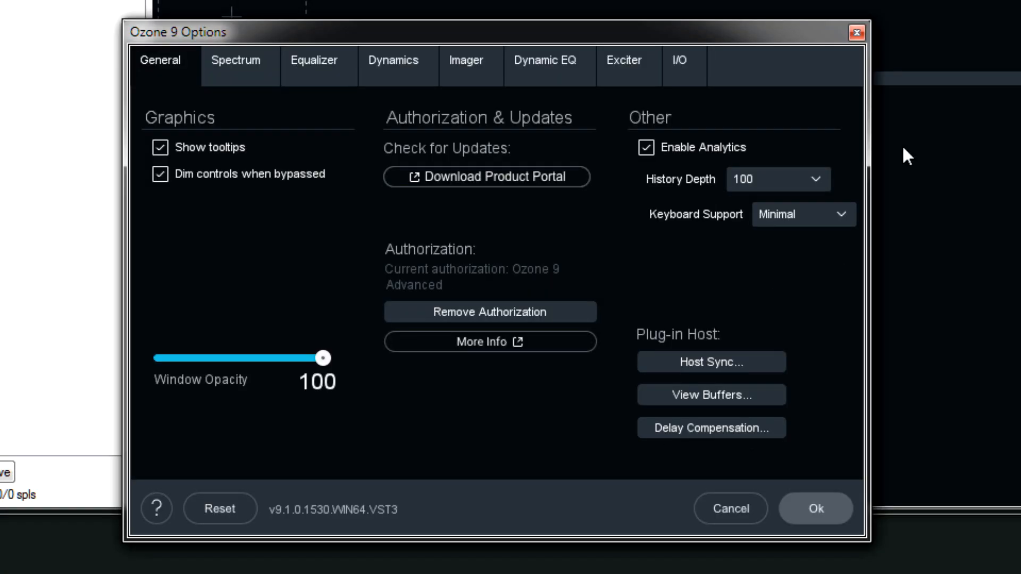
mouse_move(671, 430)
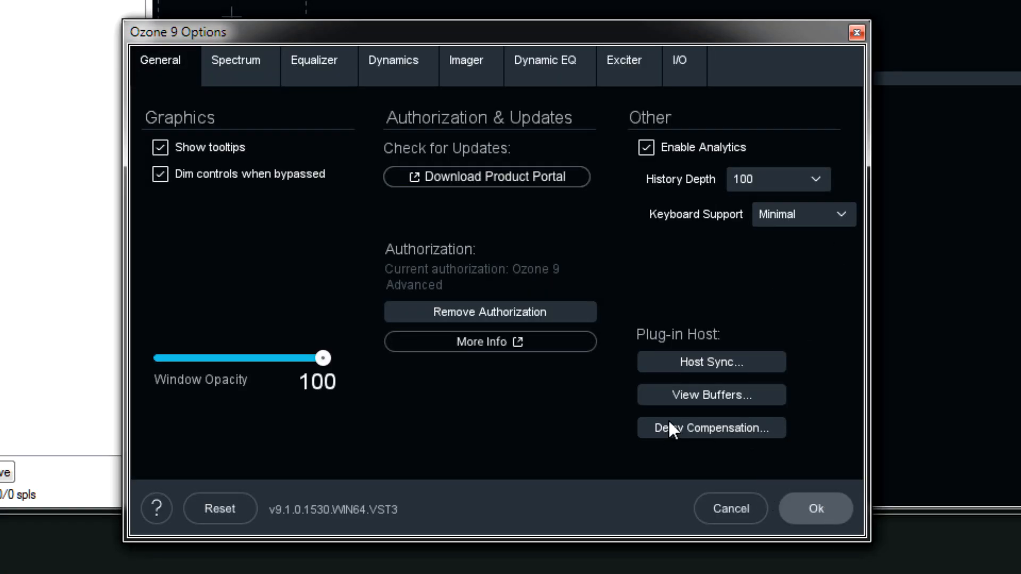
mouse_move(859, 534)
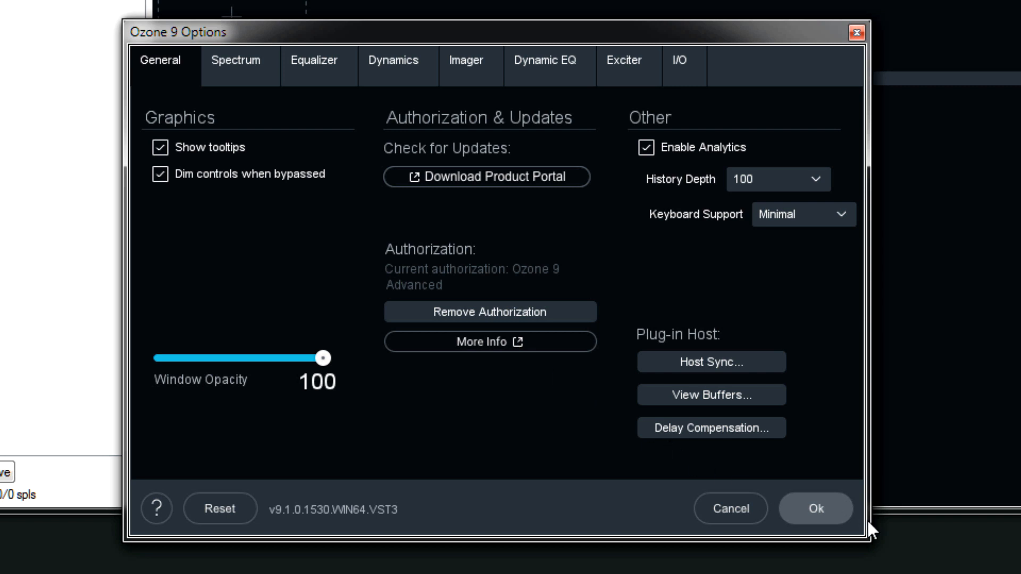
click(235, 63)
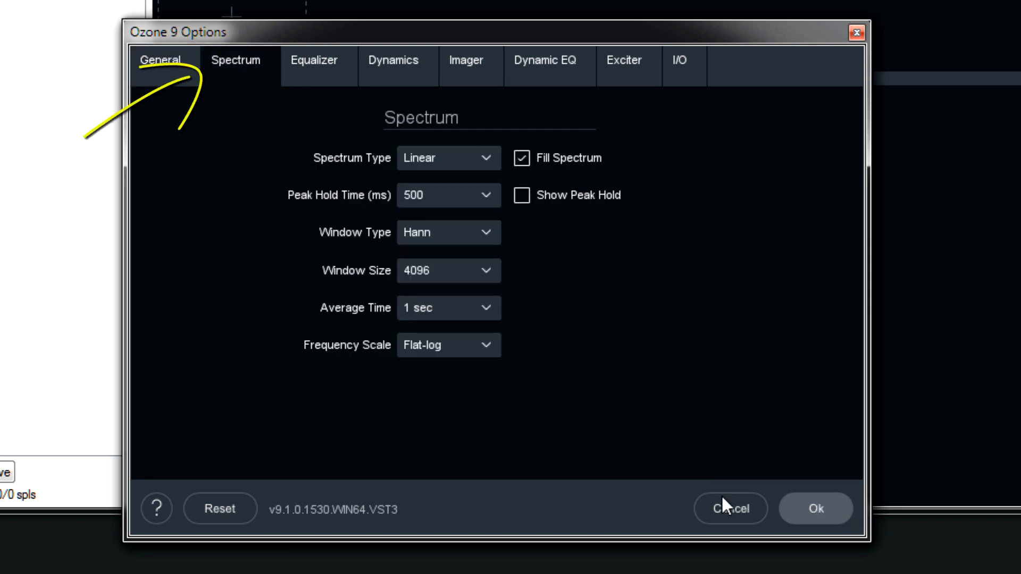
mouse_move(730, 514)
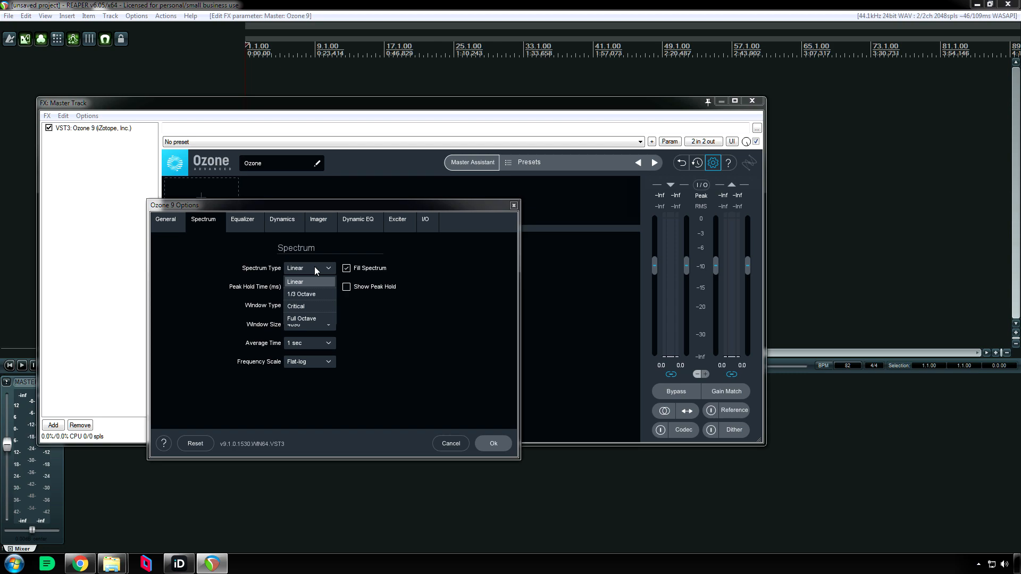
click(295, 282)
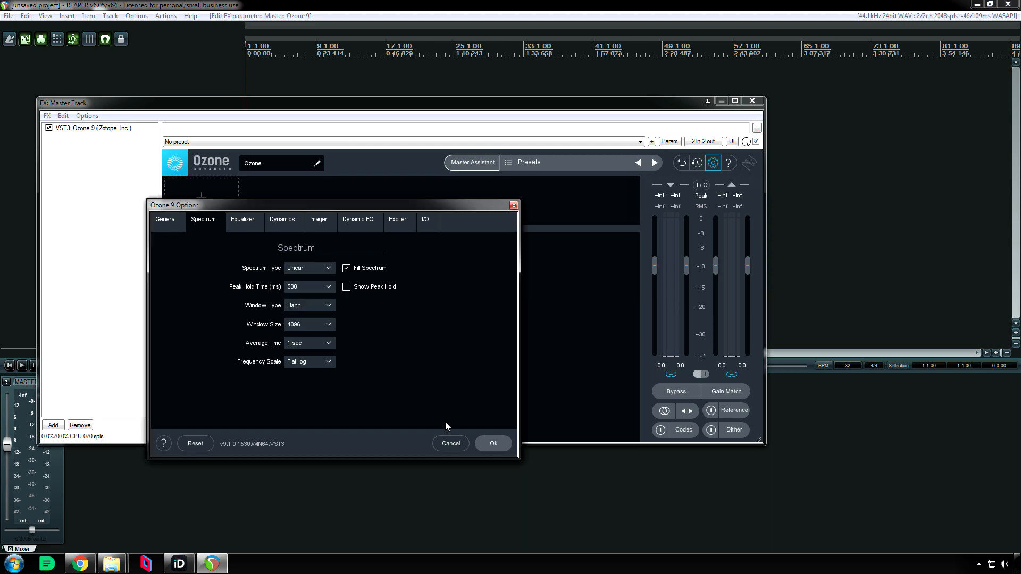
- Move the Options dialog aside and try 1/3 Octave, Critical, then Full Octave spectrum types
click(166, 220)
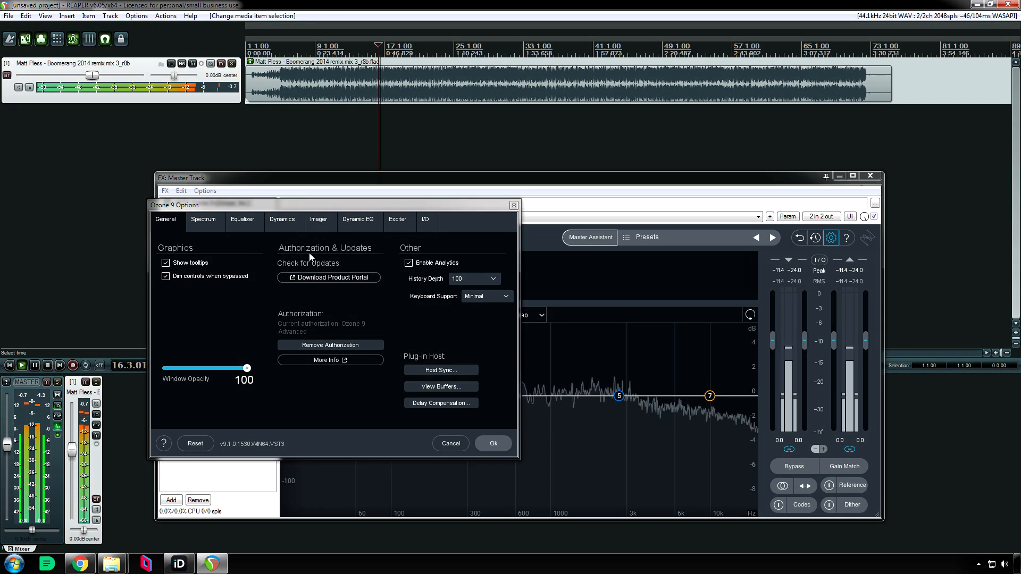
click(203, 220)
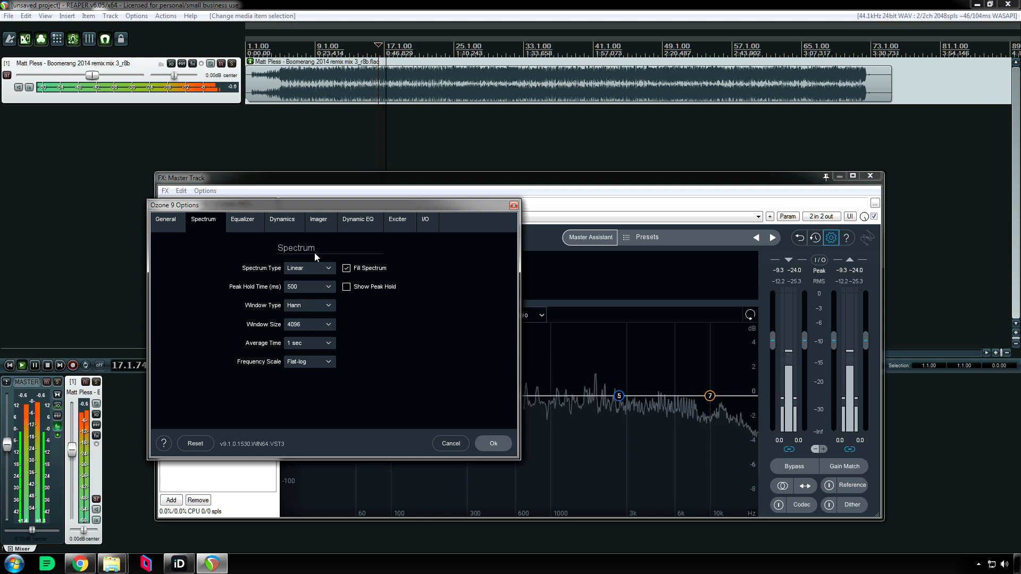
drag(316, 205, 306, 203)
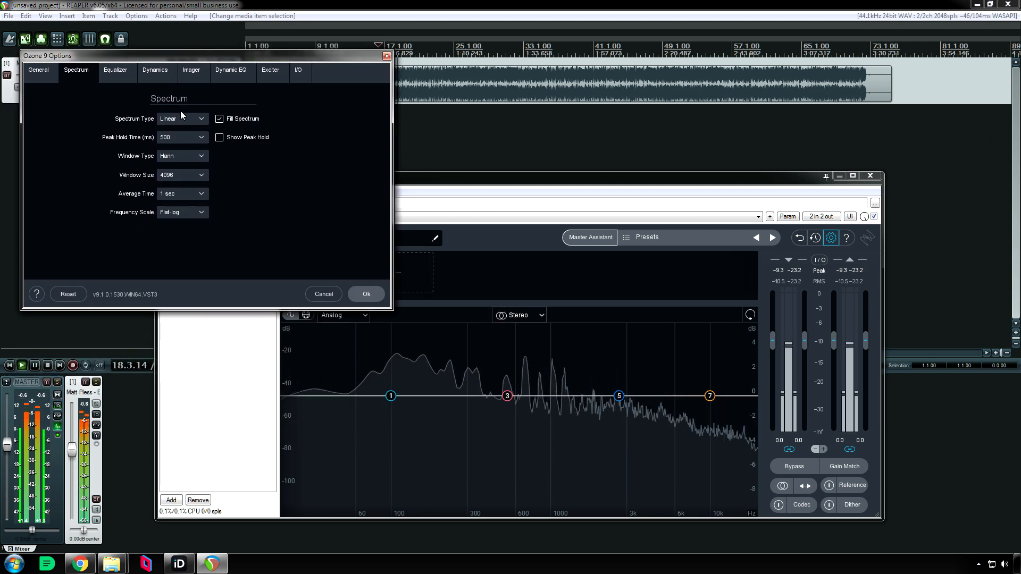
click(180, 119)
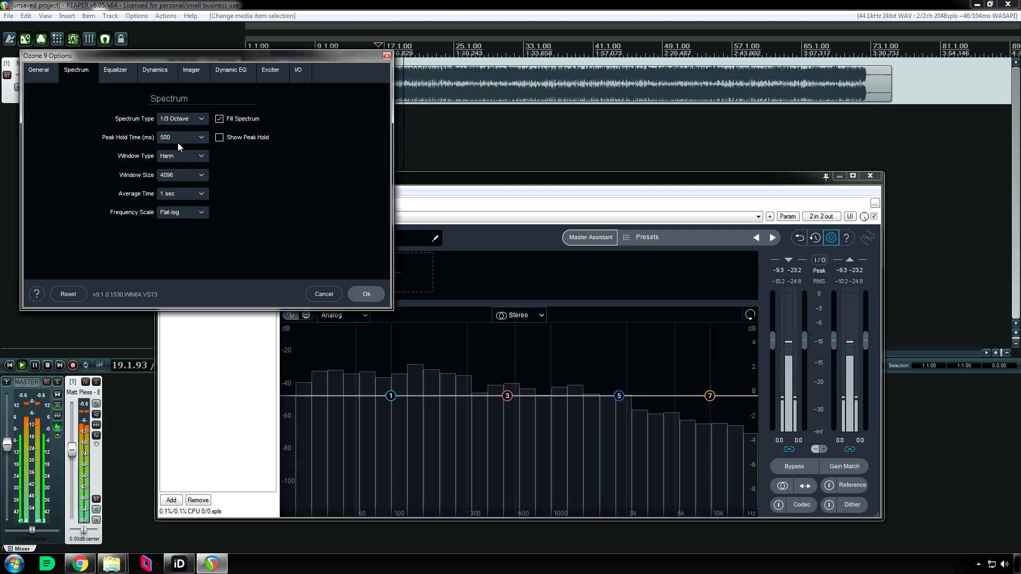
click(181, 118)
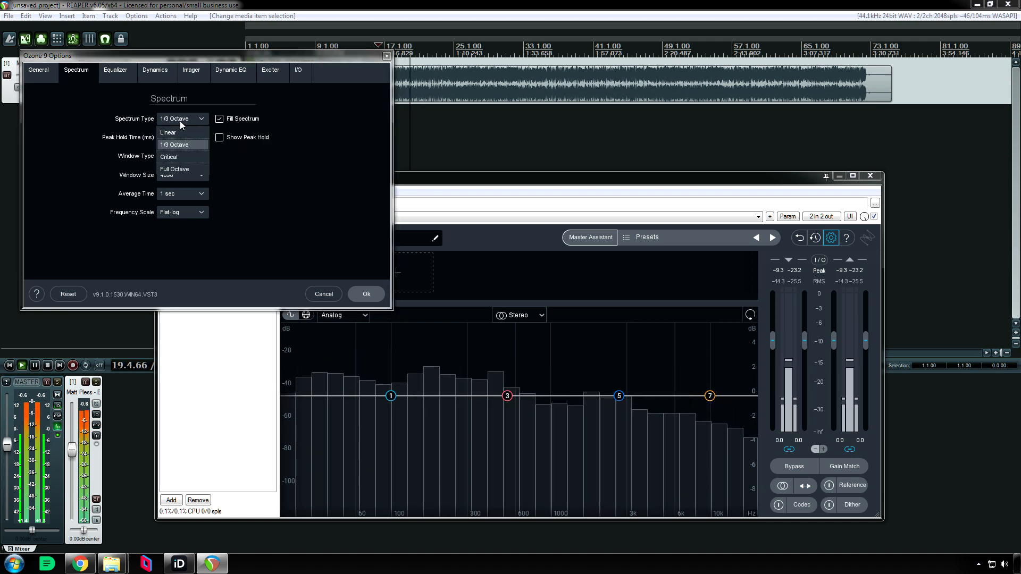
click(183, 144)
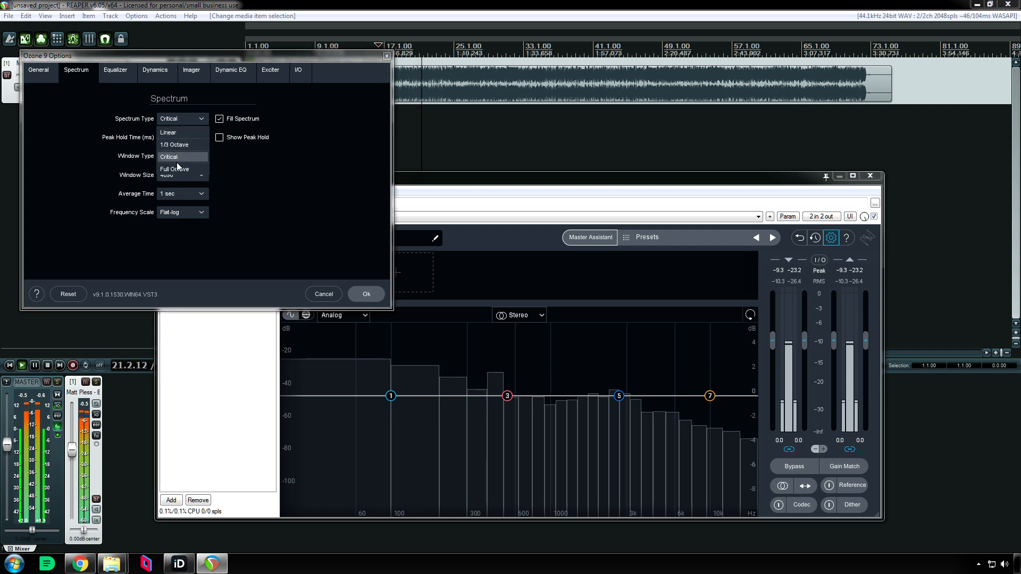
click(174, 169)
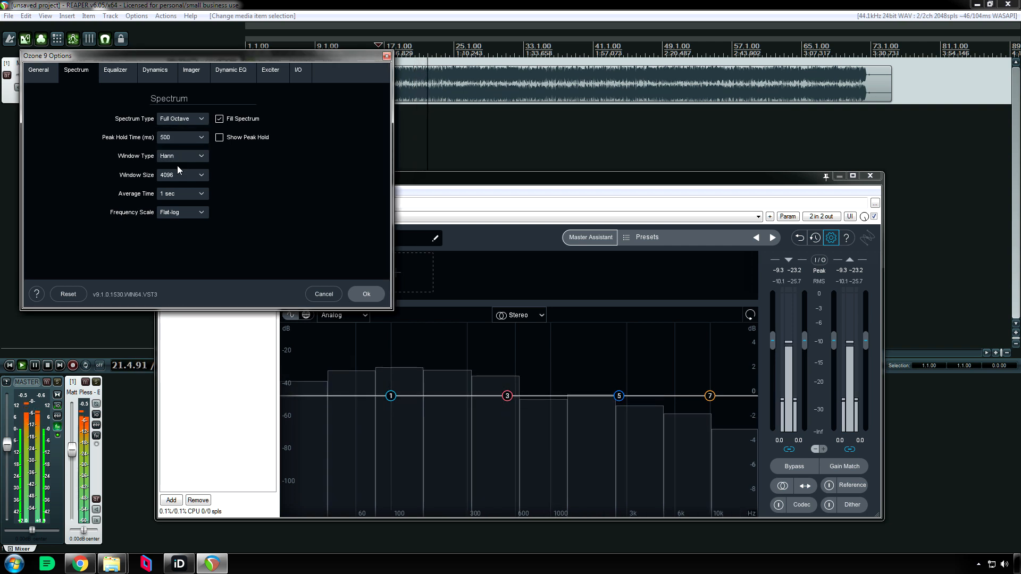
- Toggle Fill Spectrum off and back on, then Show Peak Hold on and off
click(219, 118)
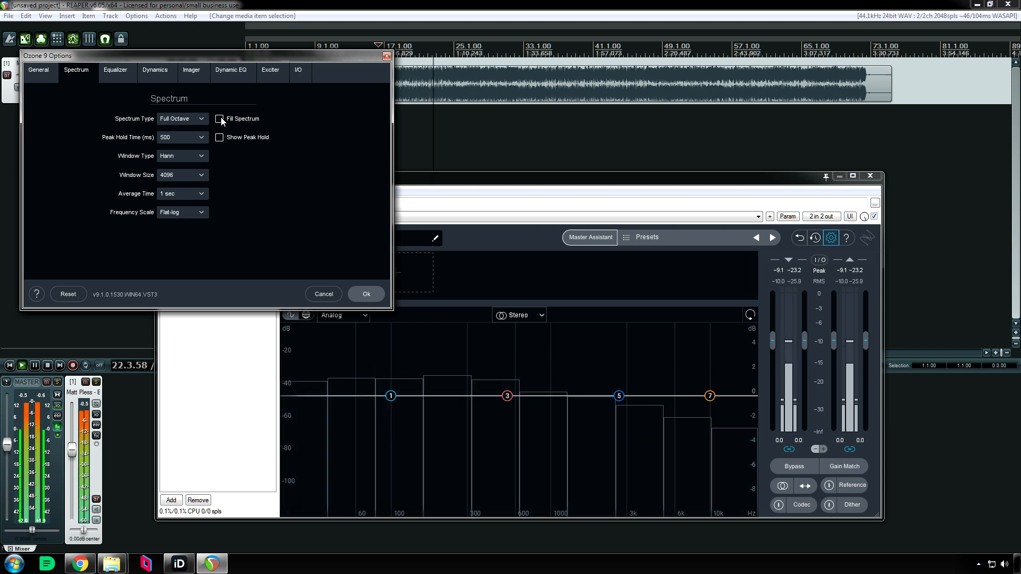
click(219, 119)
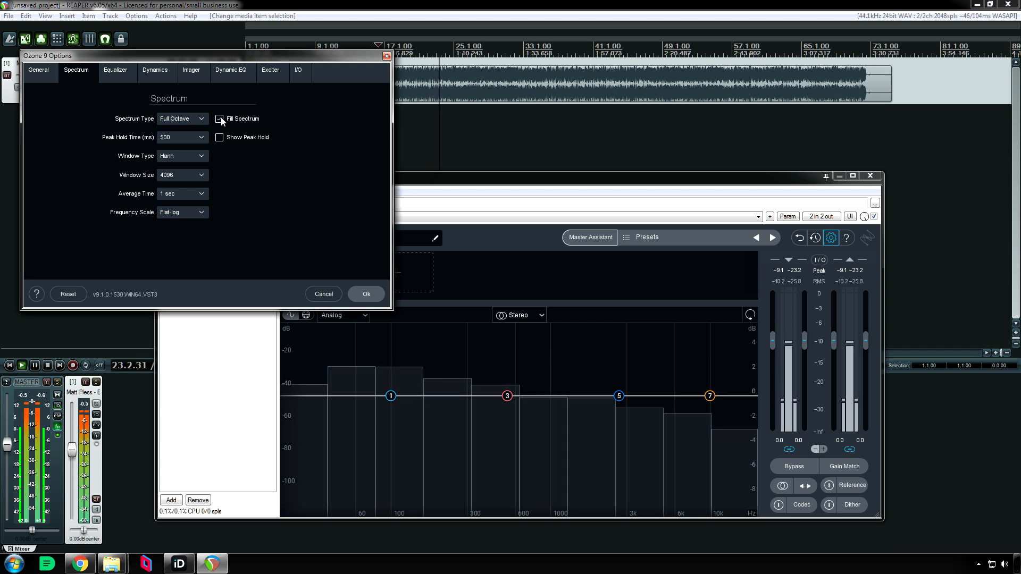
click(220, 137)
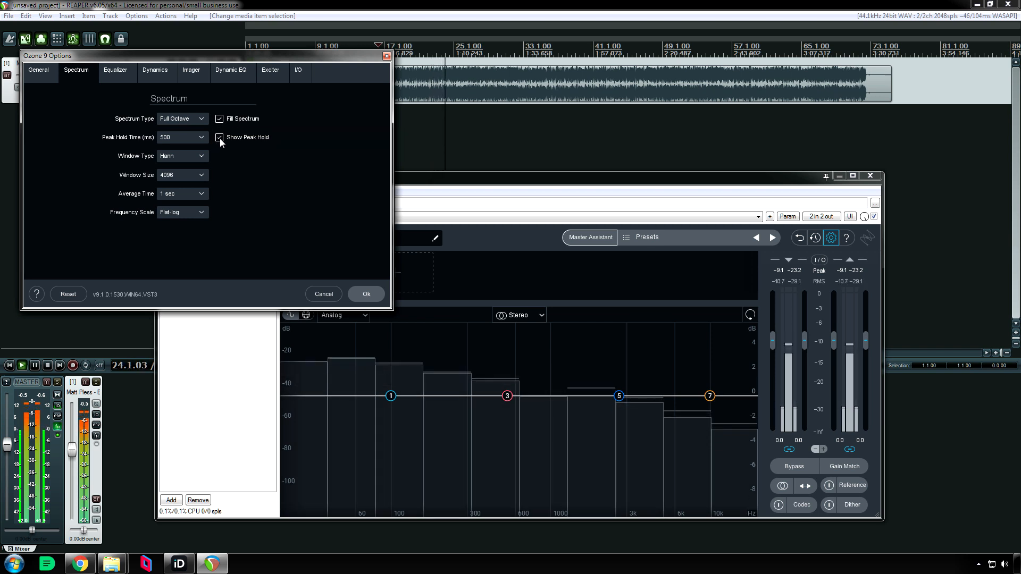
mouse_move(220, 137)
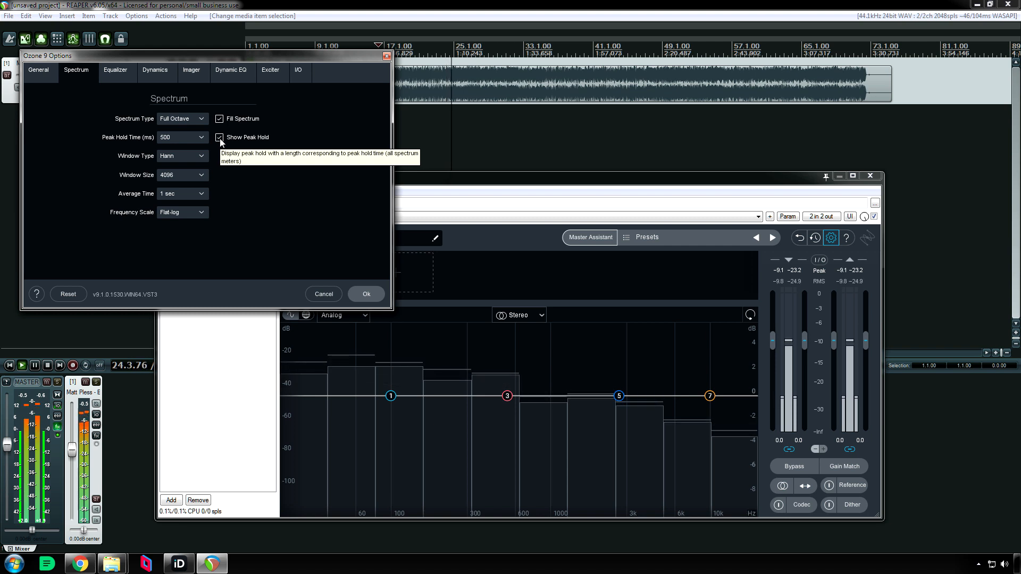
click(219, 137)
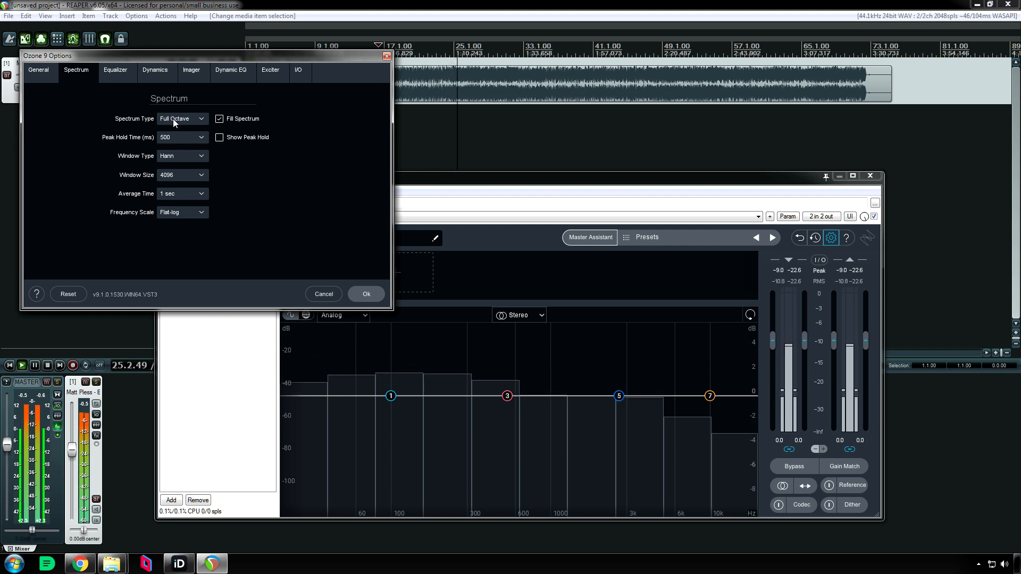
- Return the spectrum type to Linear and briefly toggle Show Peak Hold on and off
click(179, 118)
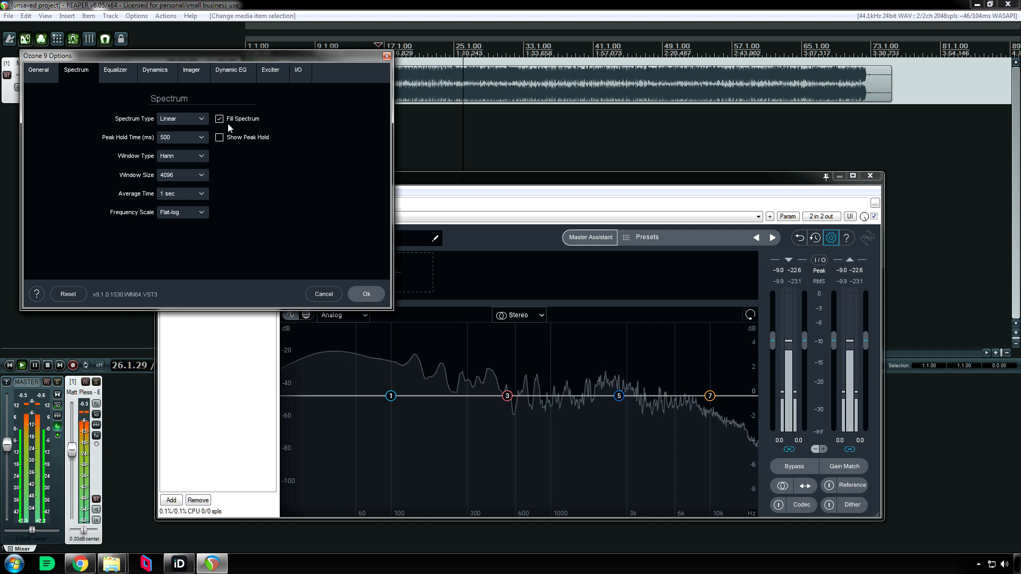
click(220, 137)
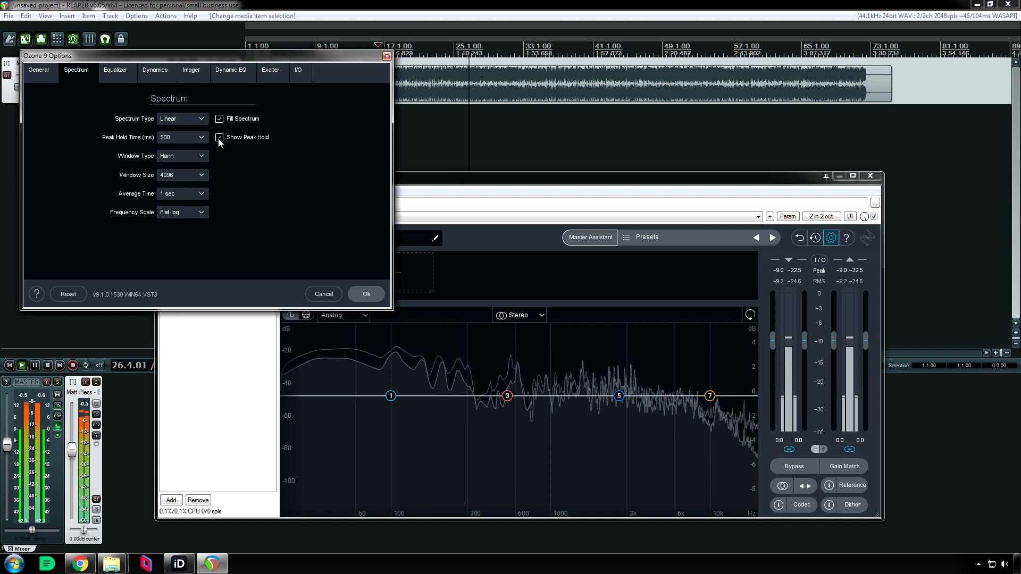
mouse_move(220, 137)
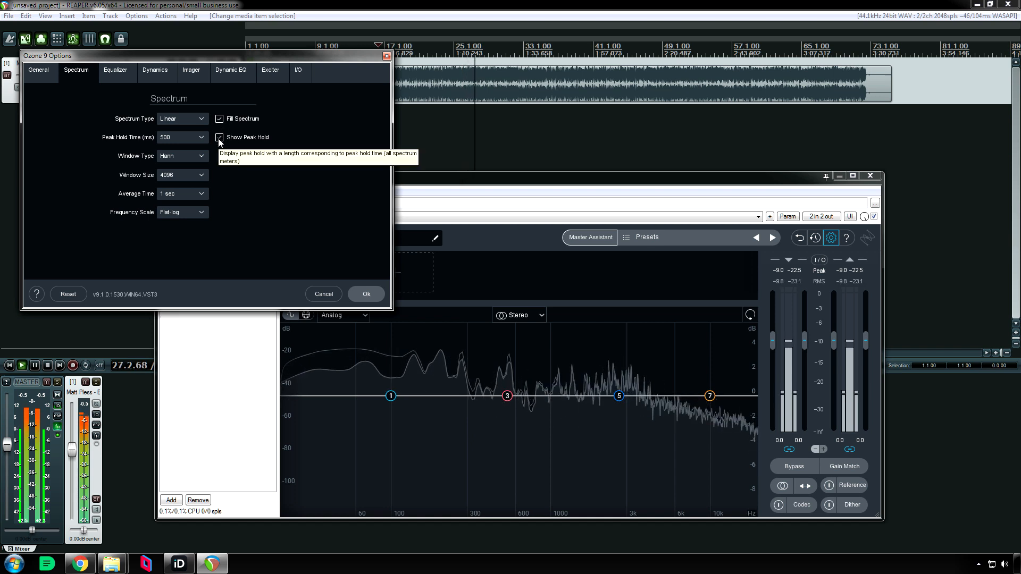
click(220, 137)
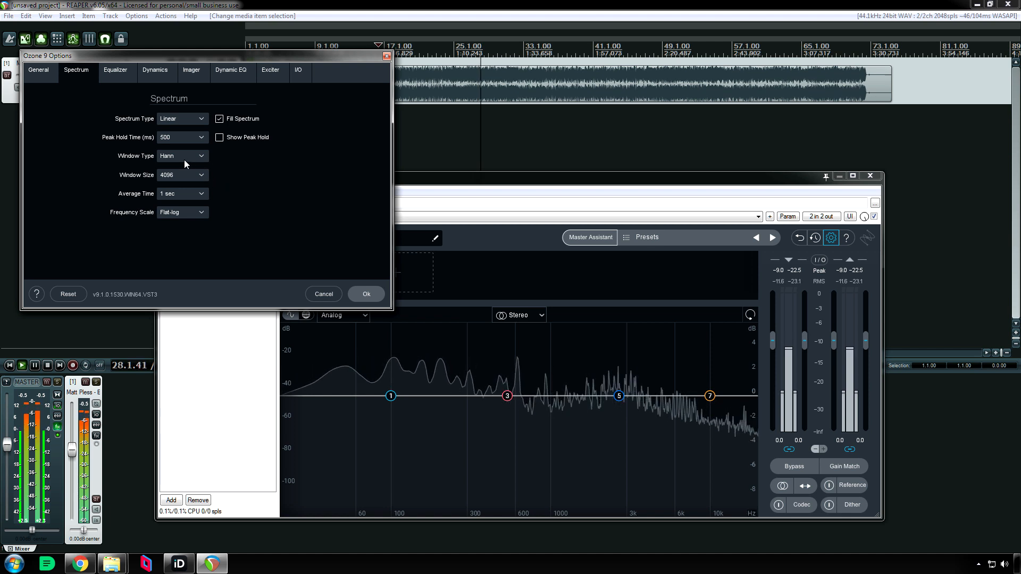
- Cycle Window Type through Blackman, Bartlett, Kaiser and Hann, ending on Hamming
click(183, 156)
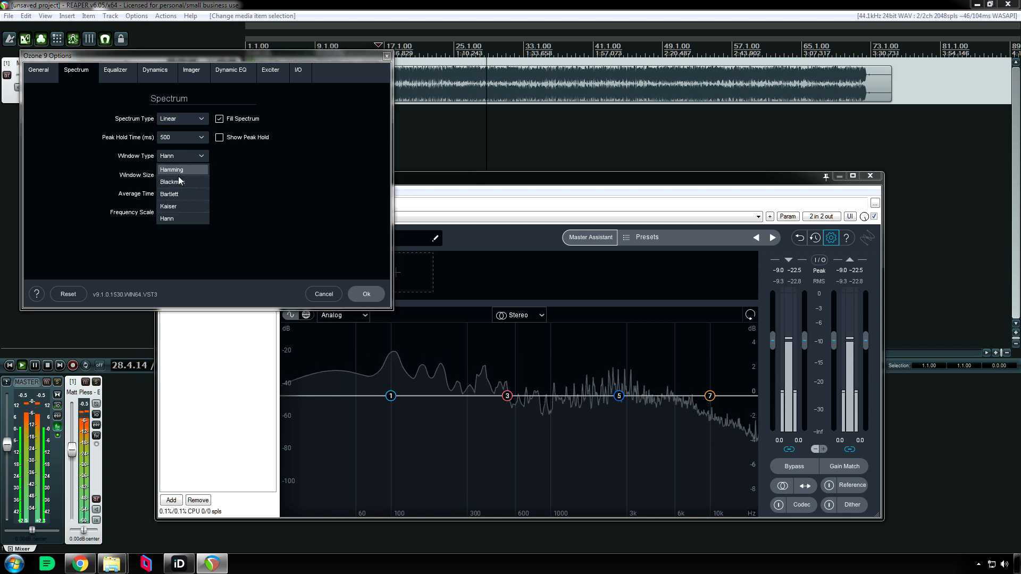
click(172, 181)
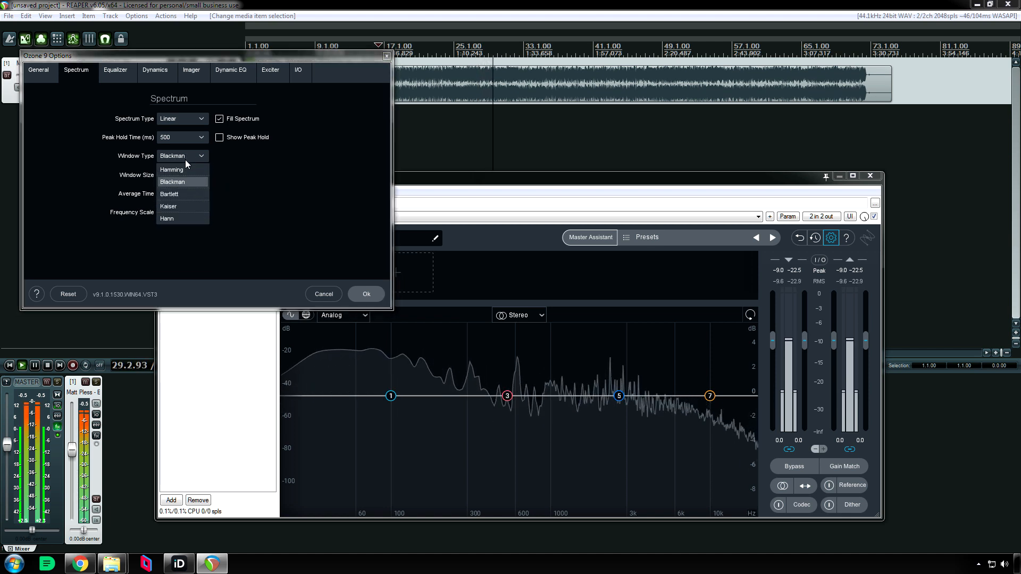
click(171, 170)
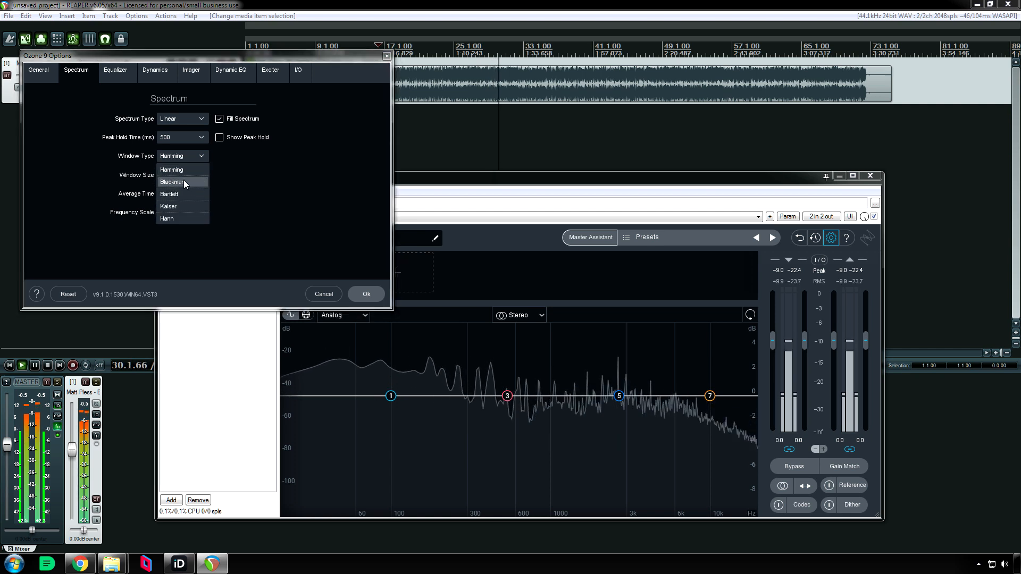
click(169, 194)
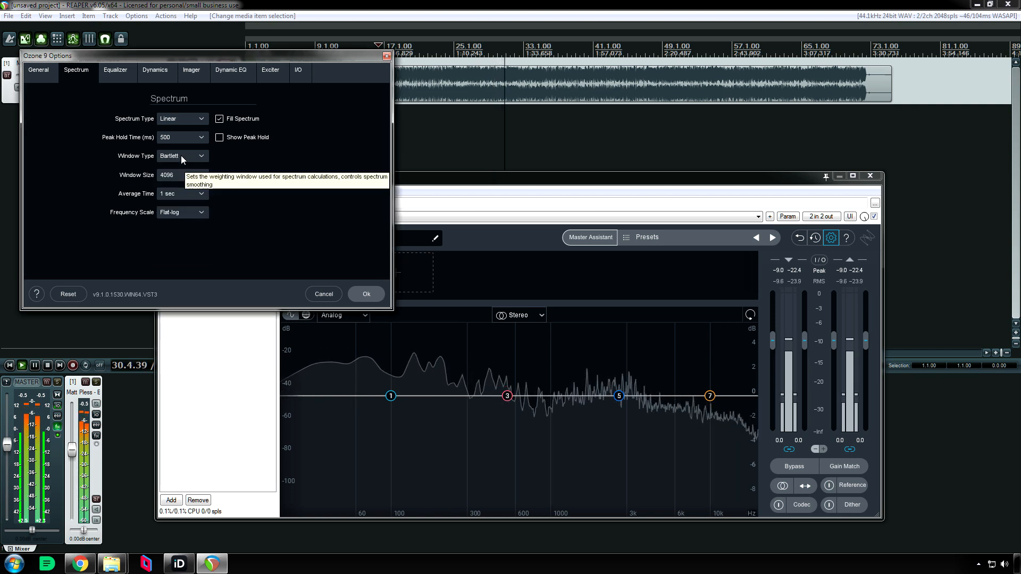
click(183, 156)
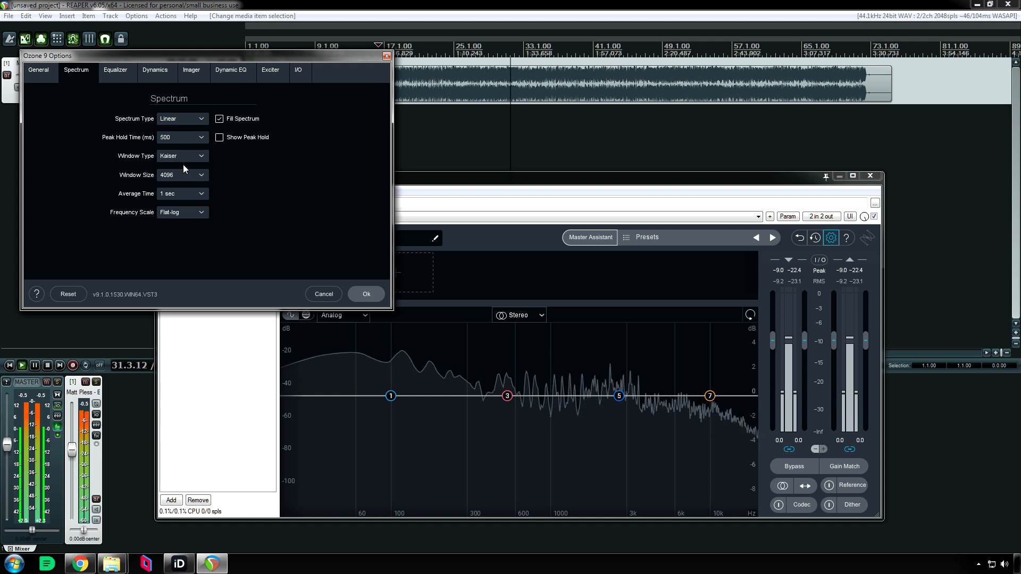
click(182, 156)
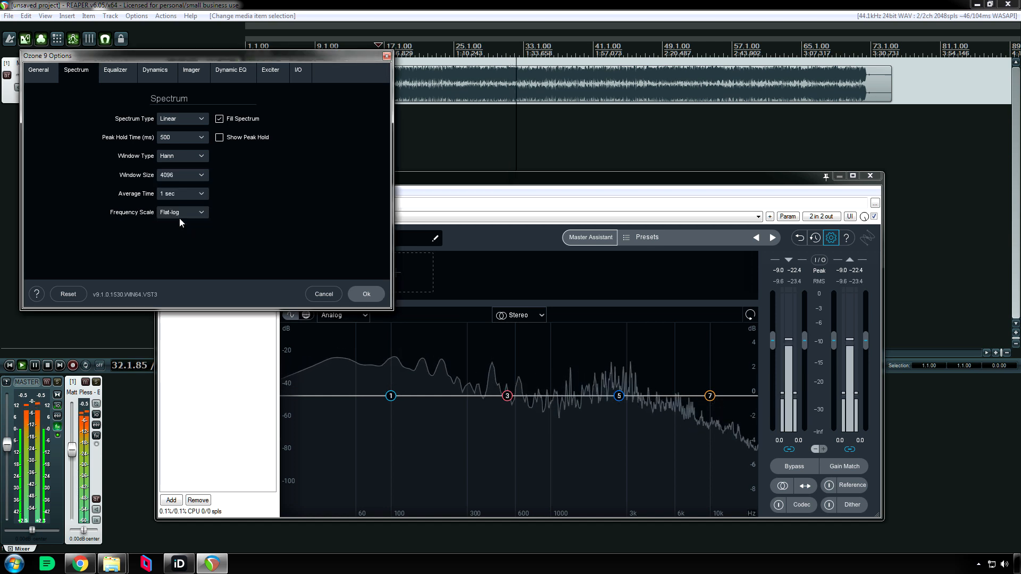
click(182, 156)
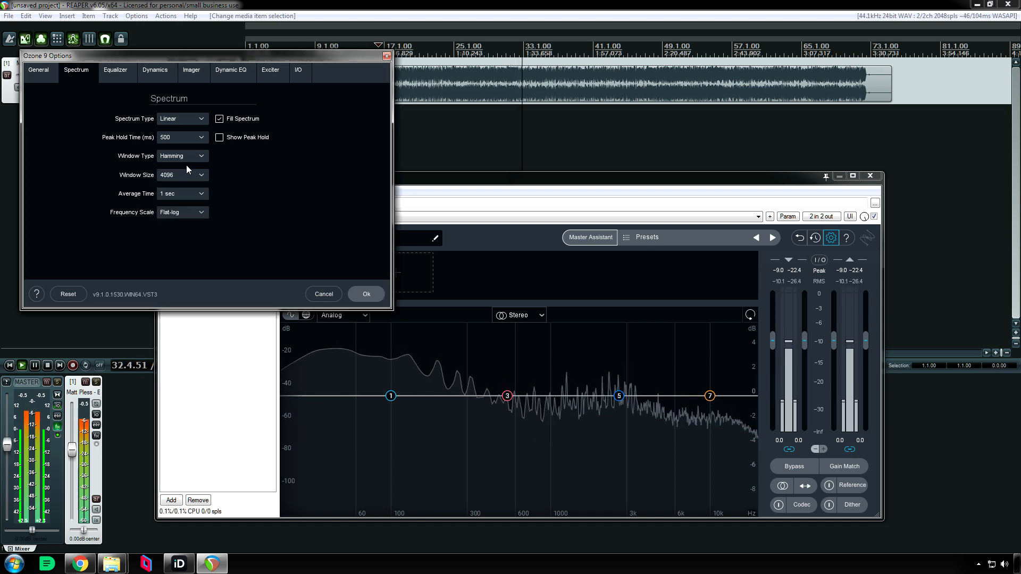
- Set Window Size to 8192, then to 512
click(181, 174)
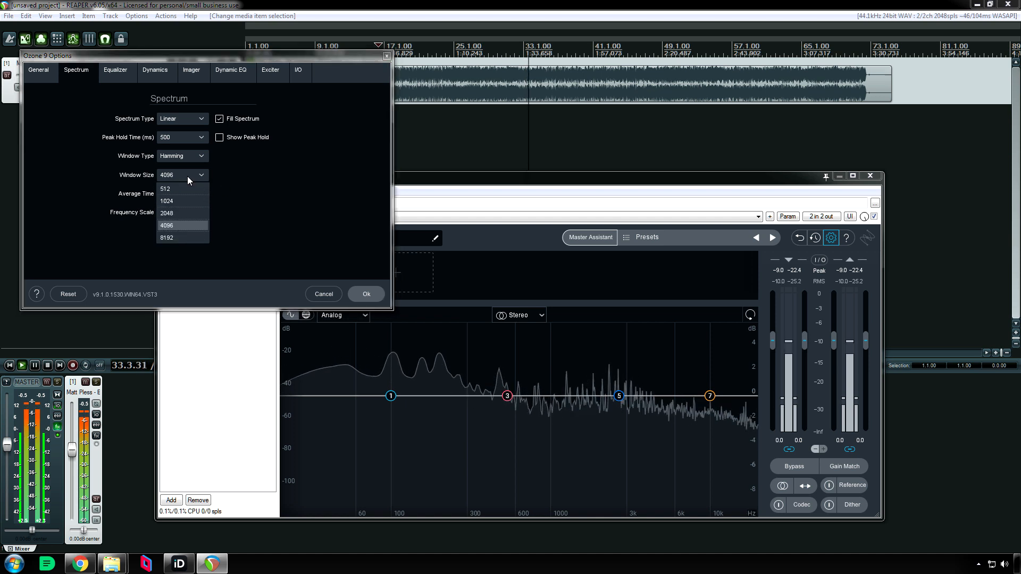
click(165, 189)
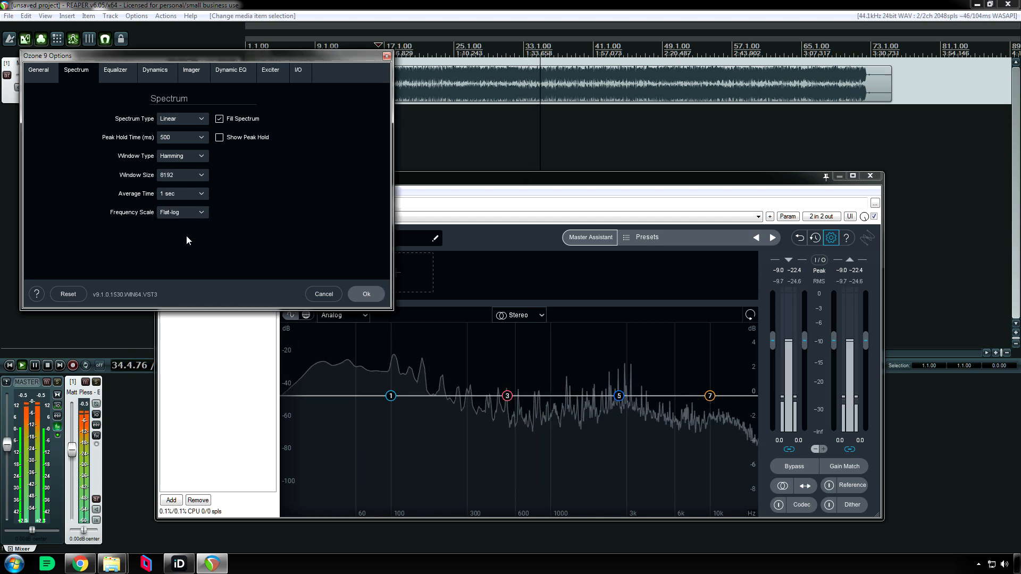
click(182, 174)
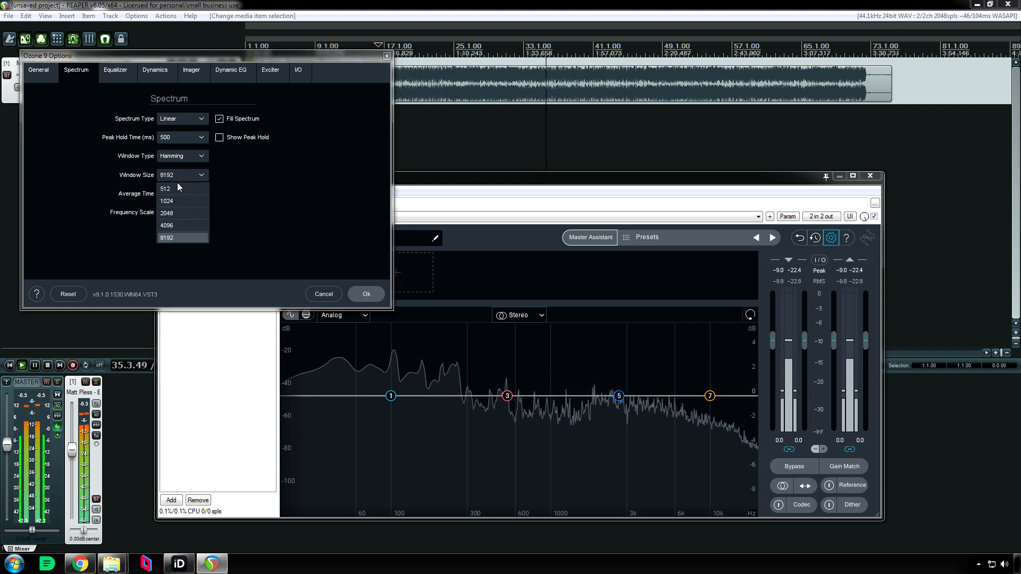
click(166, 188)
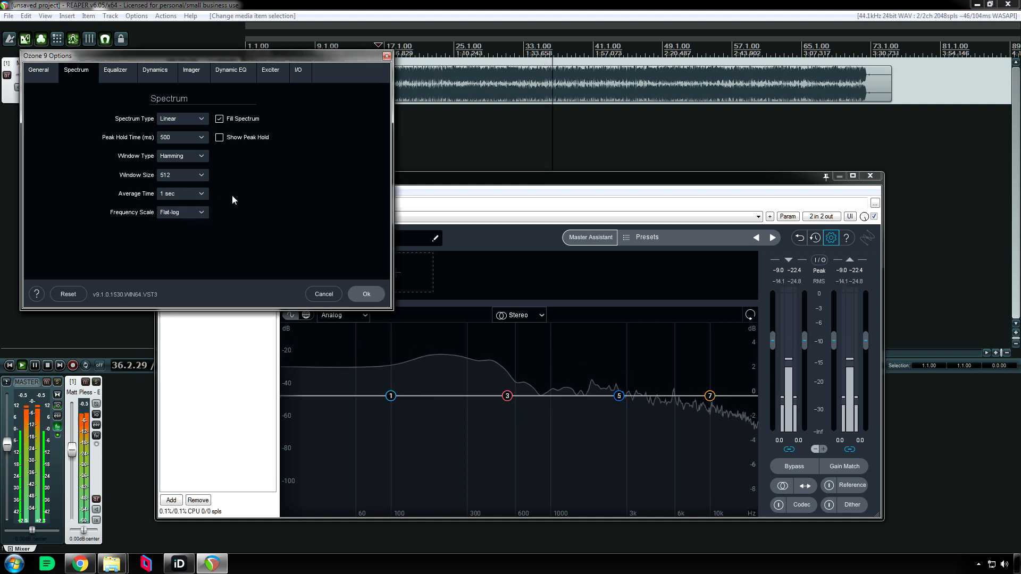
- Try Real Time and 5 secs for Average Time, then set it to 1 sec
click(182, 193)
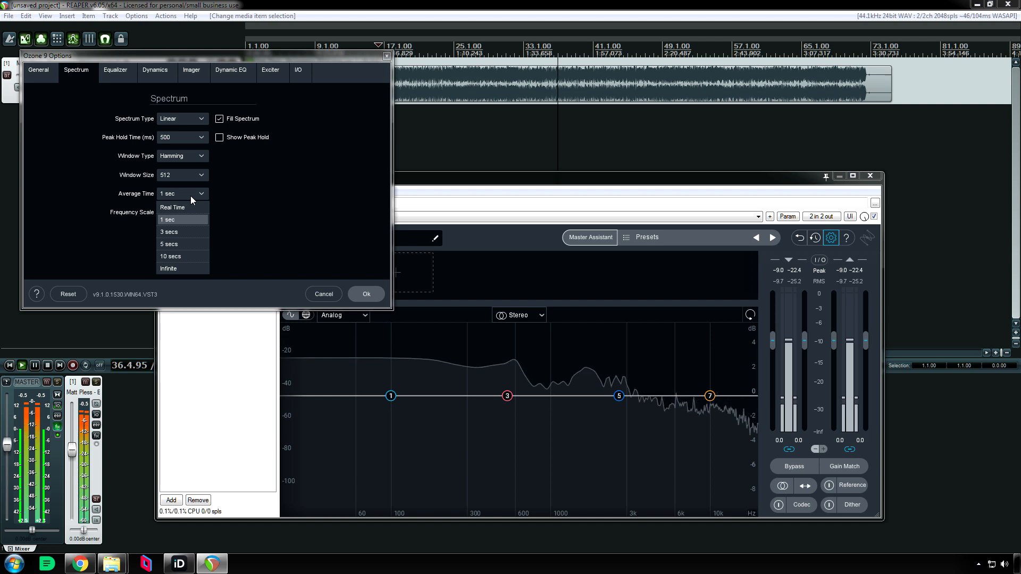
click(172, 207)
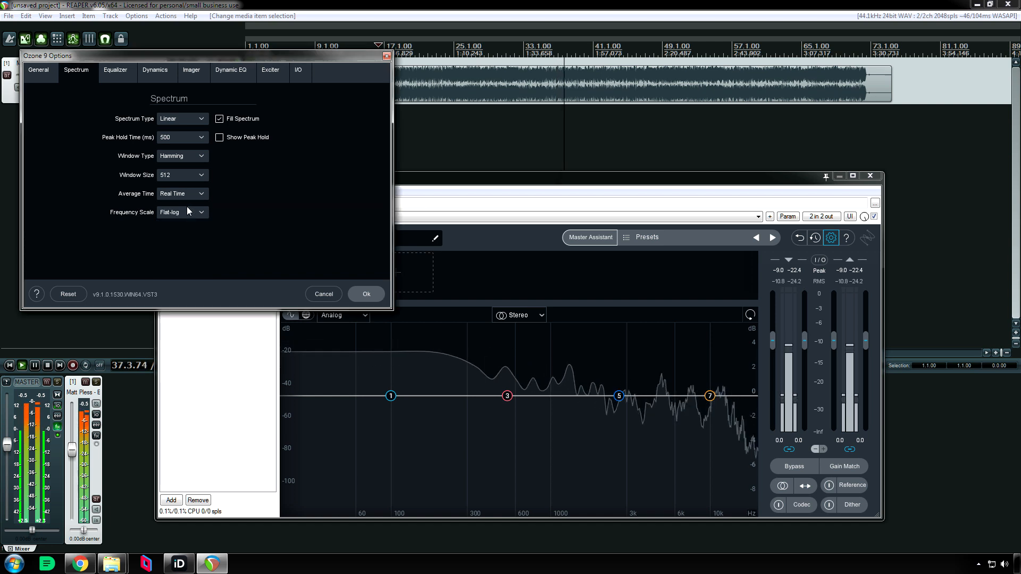
mouse_move(180, 198)
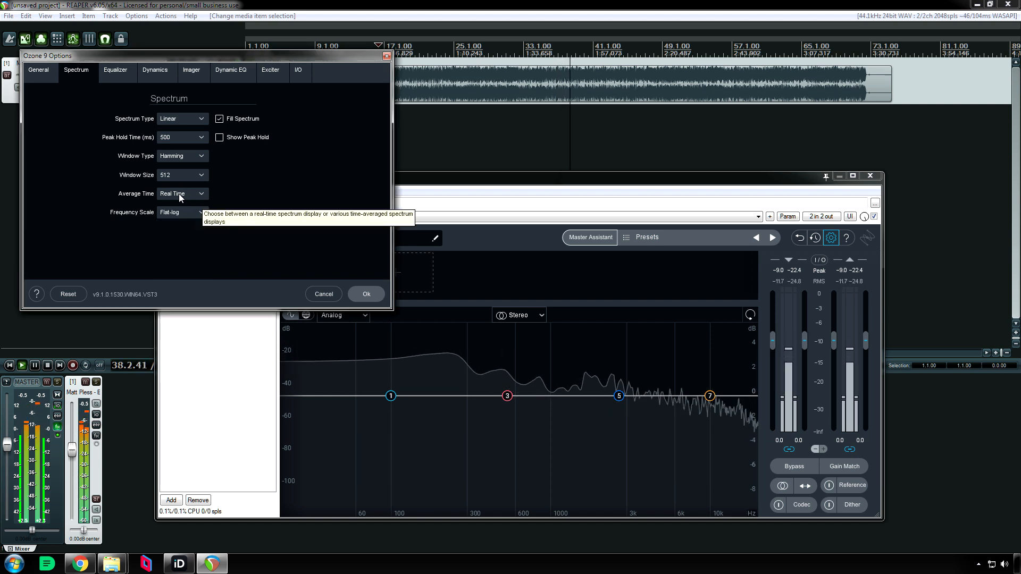
click(183, 193)
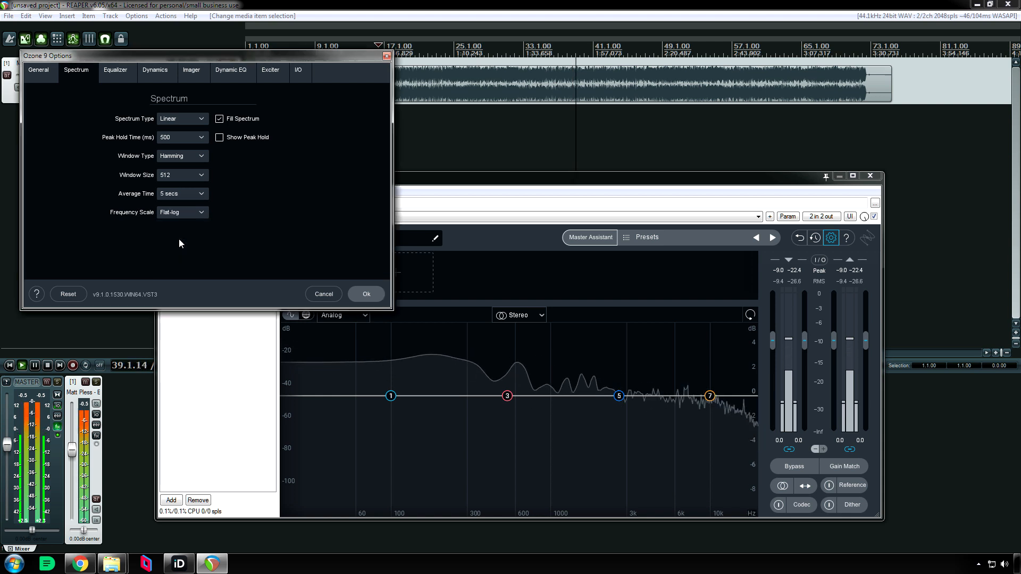
click(181, 194)
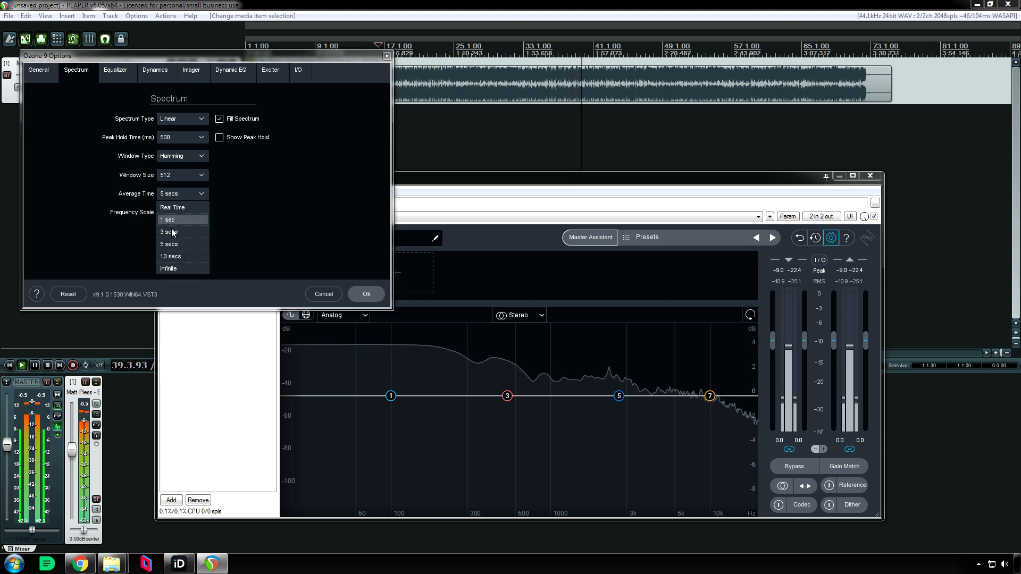
click(169, 220)
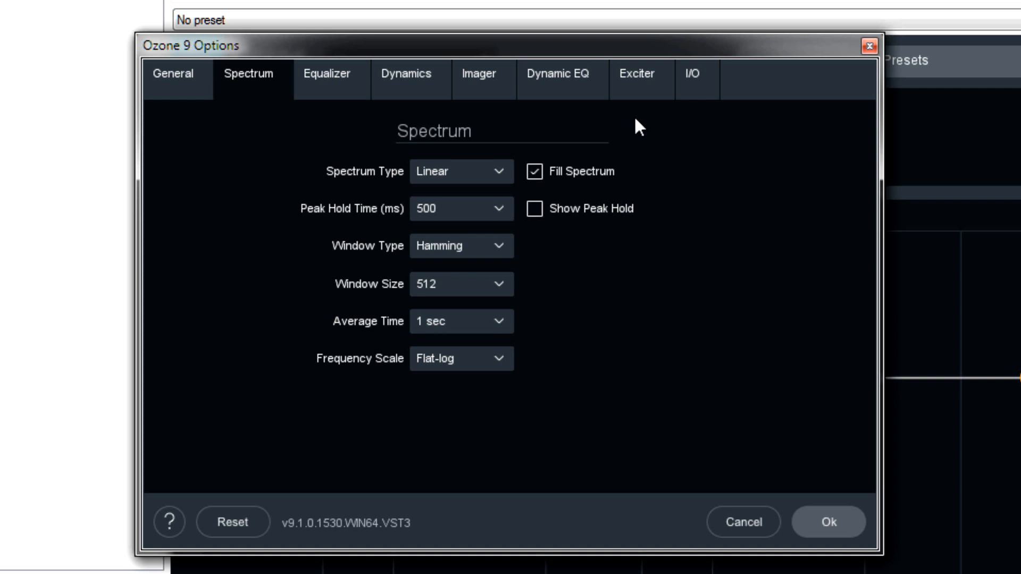
- Drop down the Spectrum Type list showing Linear, 1/3 Octave, Critical and Full Octave
click(459, 171)
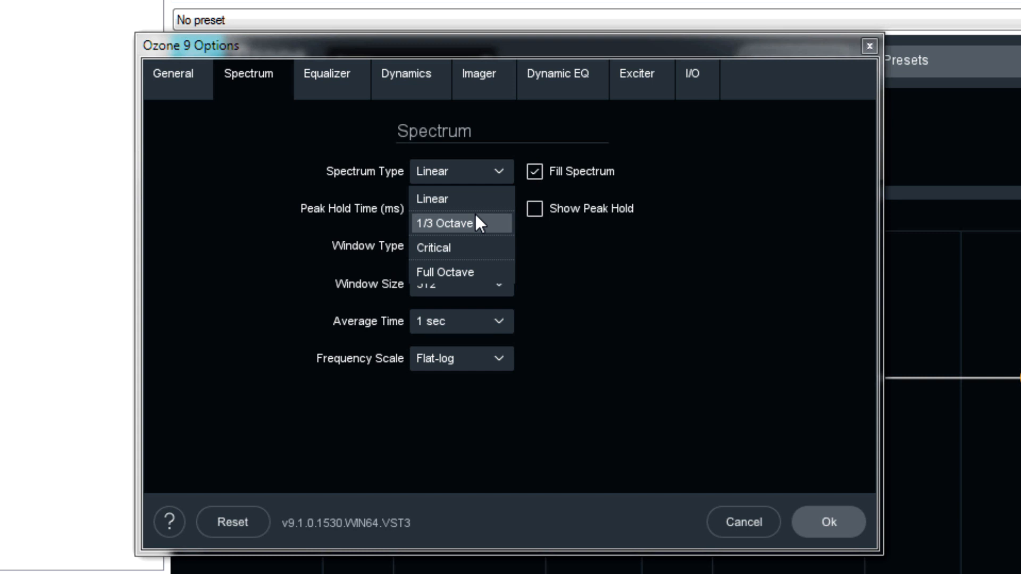
mouse_move(465, 249)
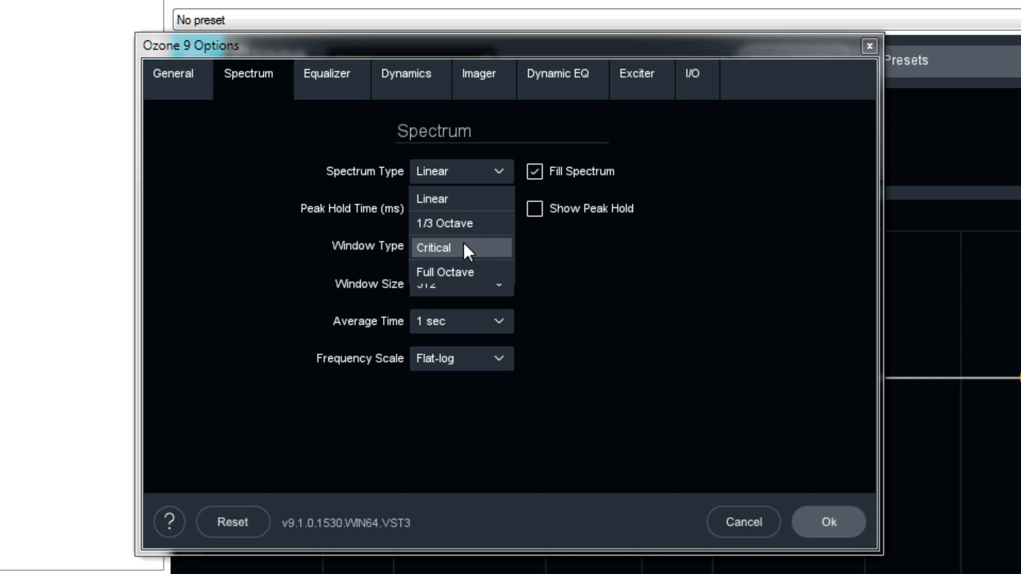
click(460, 209)
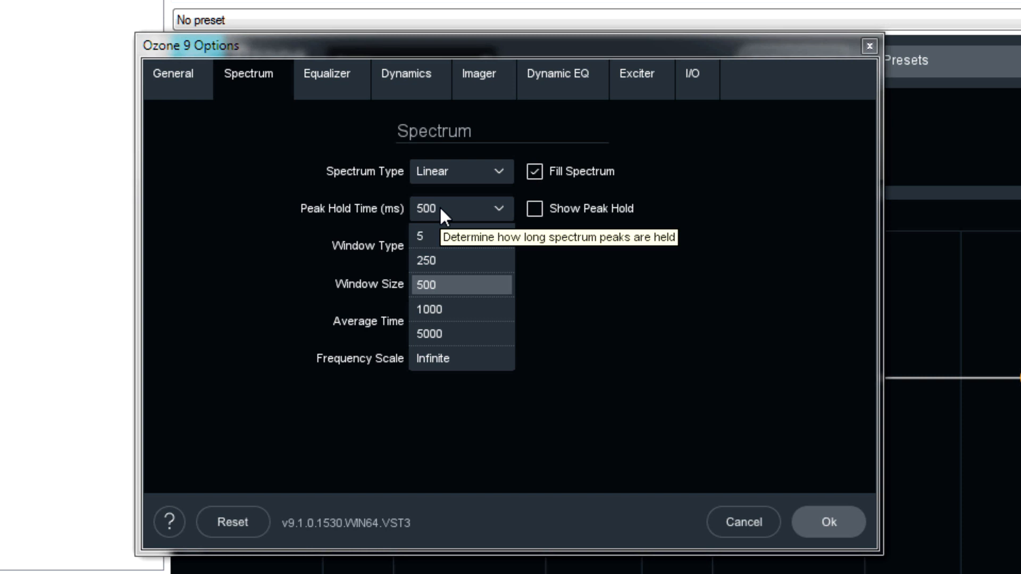
mouse_move(533, 209)
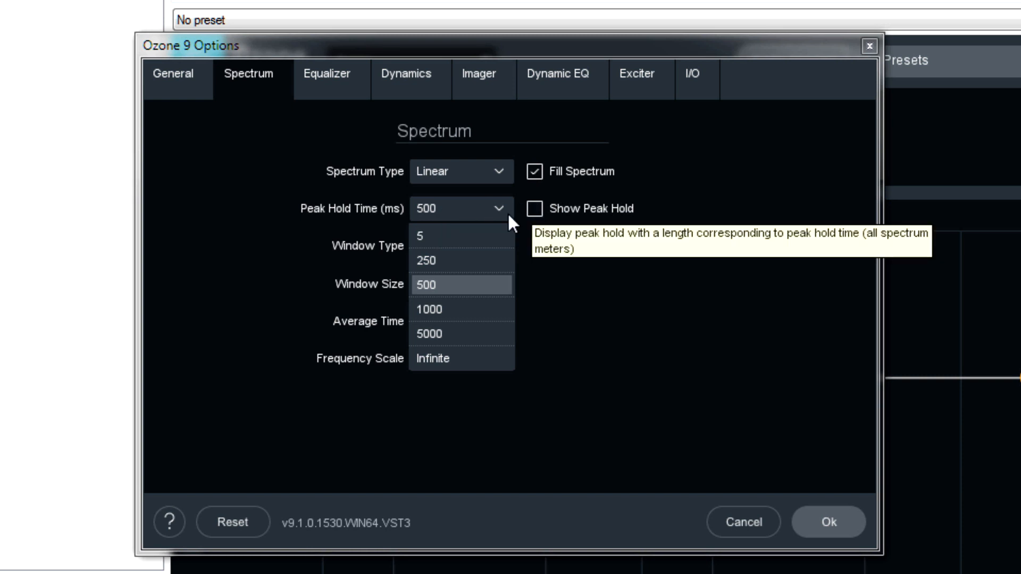
mouse_move(462, 260)
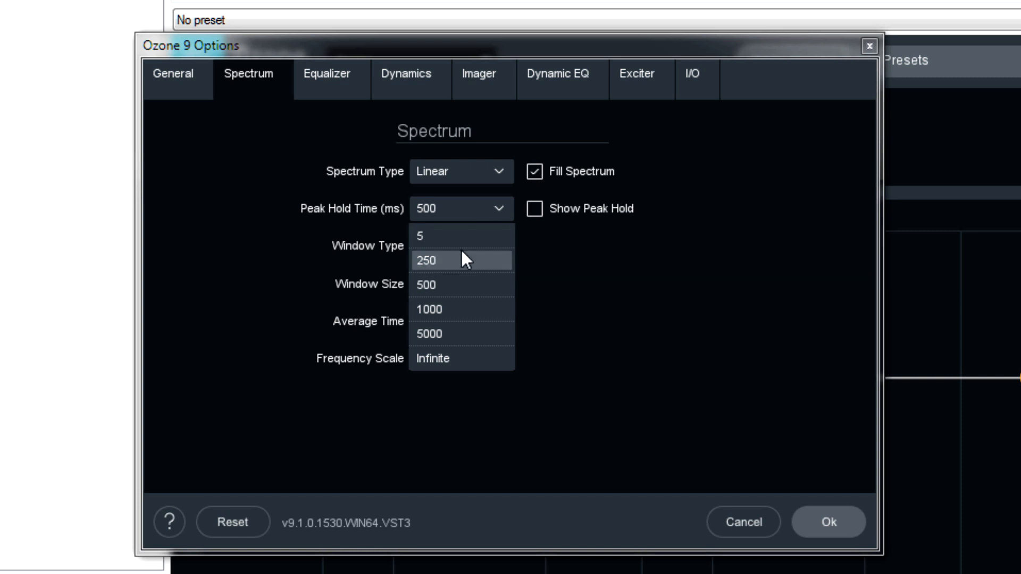
mouse_move(460, 359)
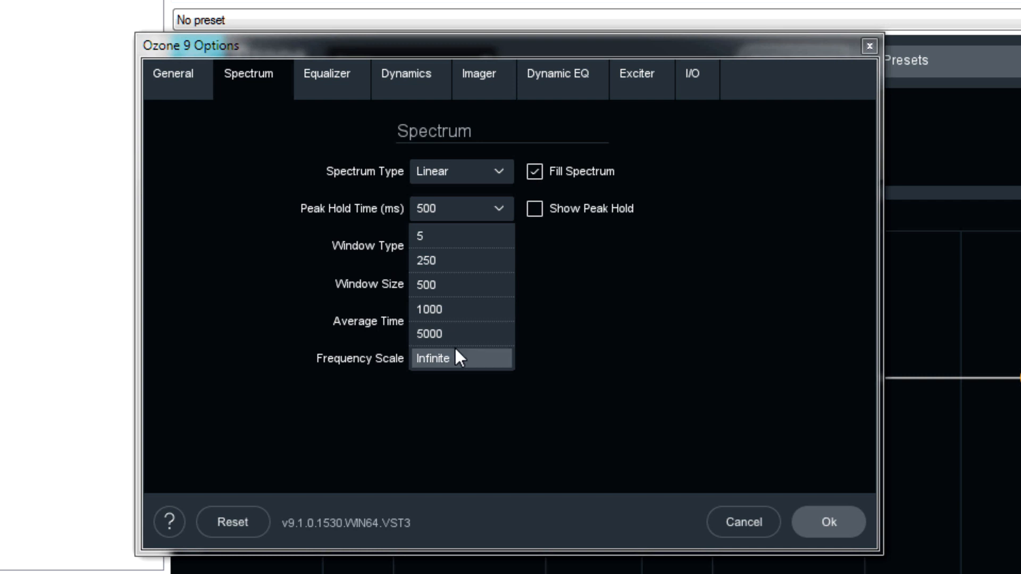
mouse_move(461, 261)
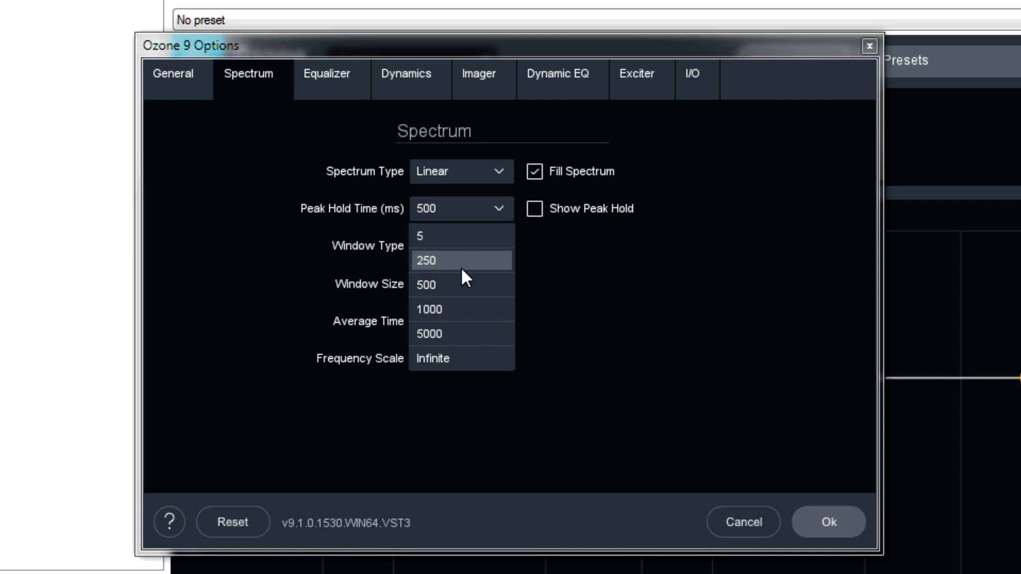
click(456, 246)
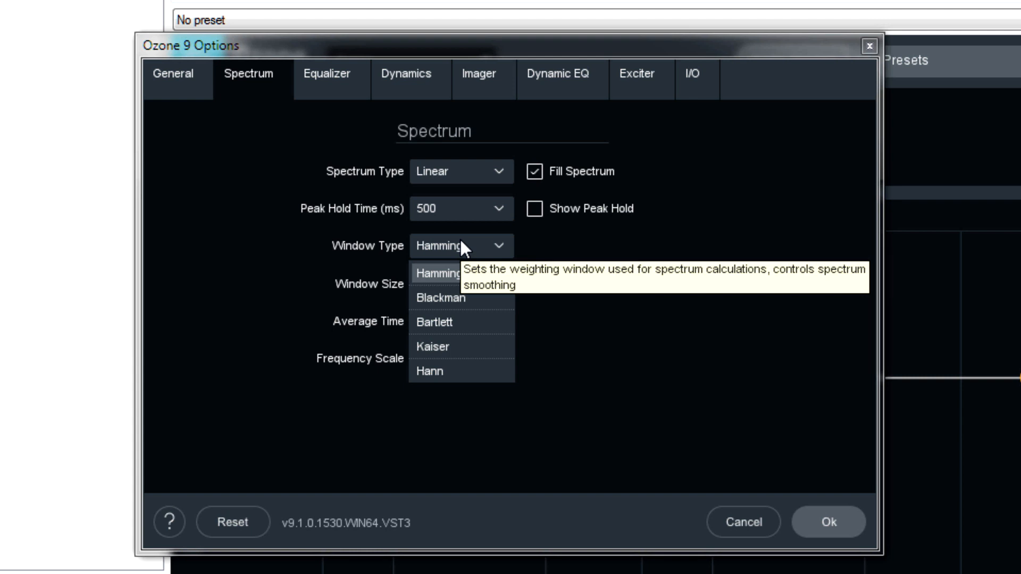
click(461, 283)
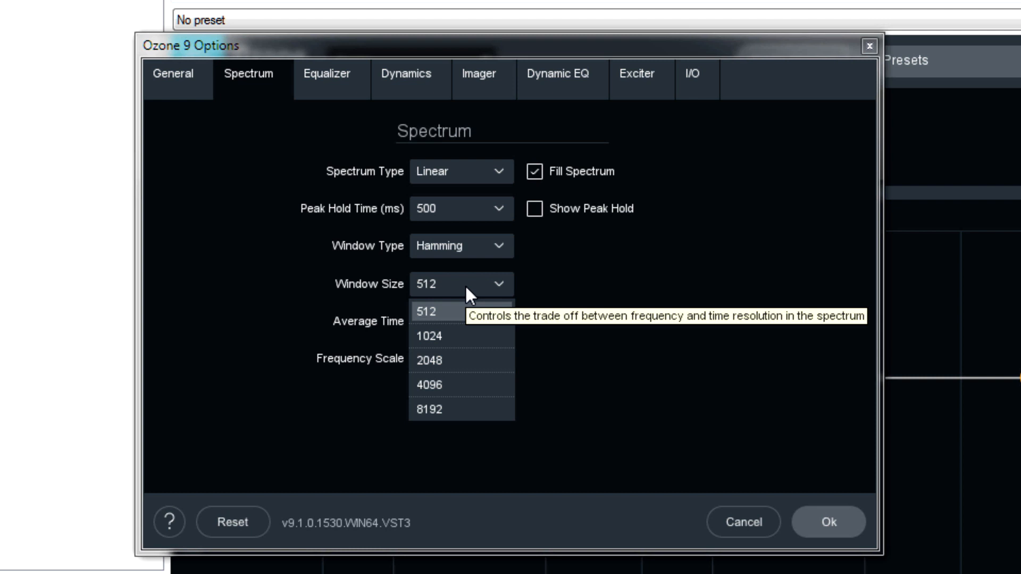
- Choose 4096 from the Window Size dropdown, replacing 512
click(428, 385)
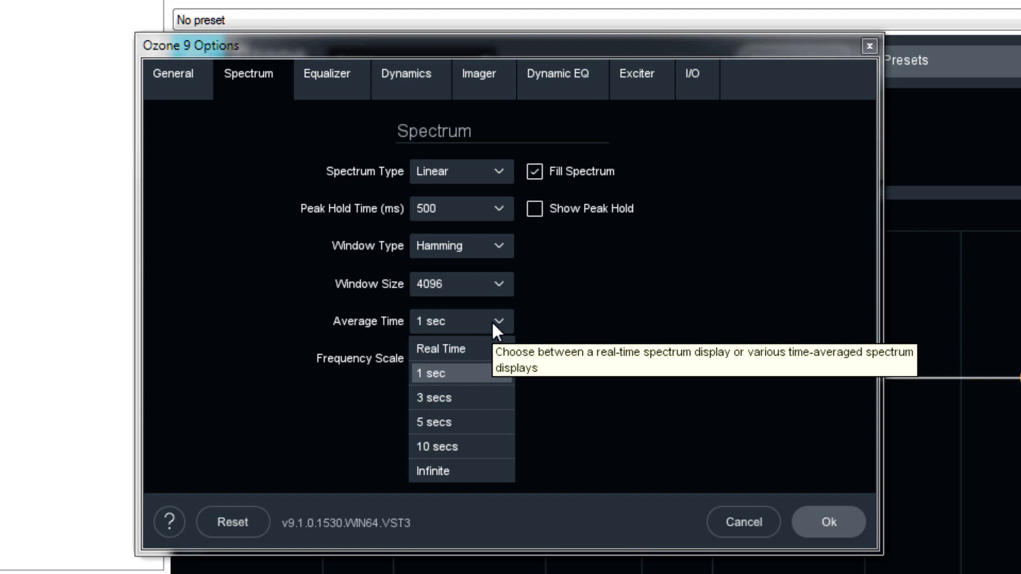
- Try 10 secs in the Average Time dropdown, then settle on Real Time
click(431, 373)
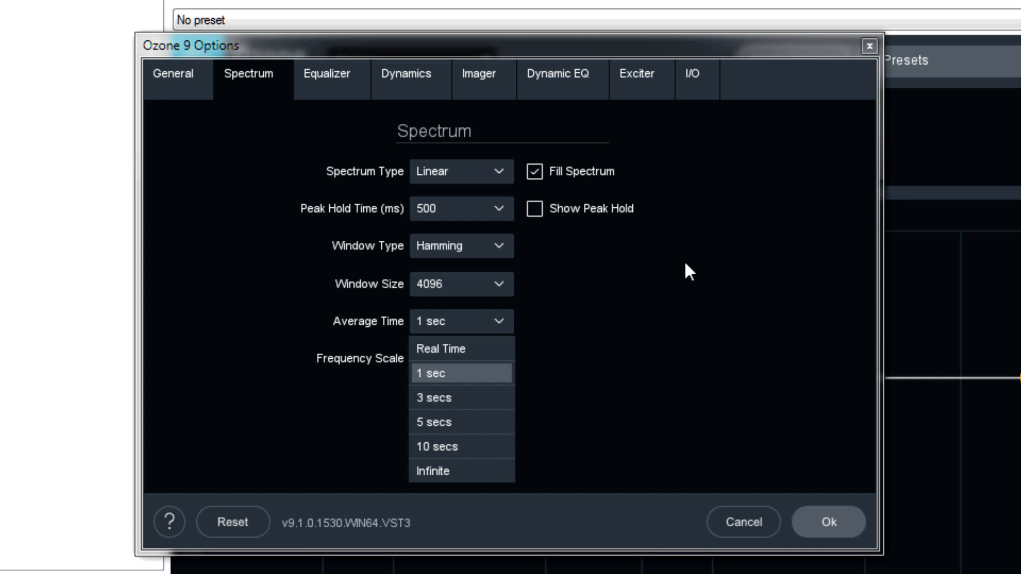
click(461, 358)
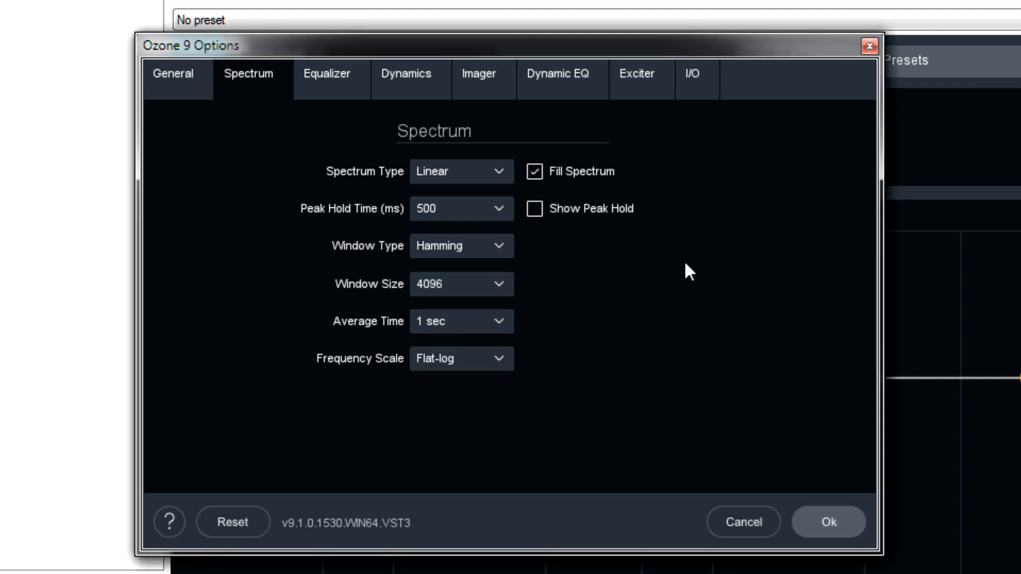
mouse_move(588, 317)
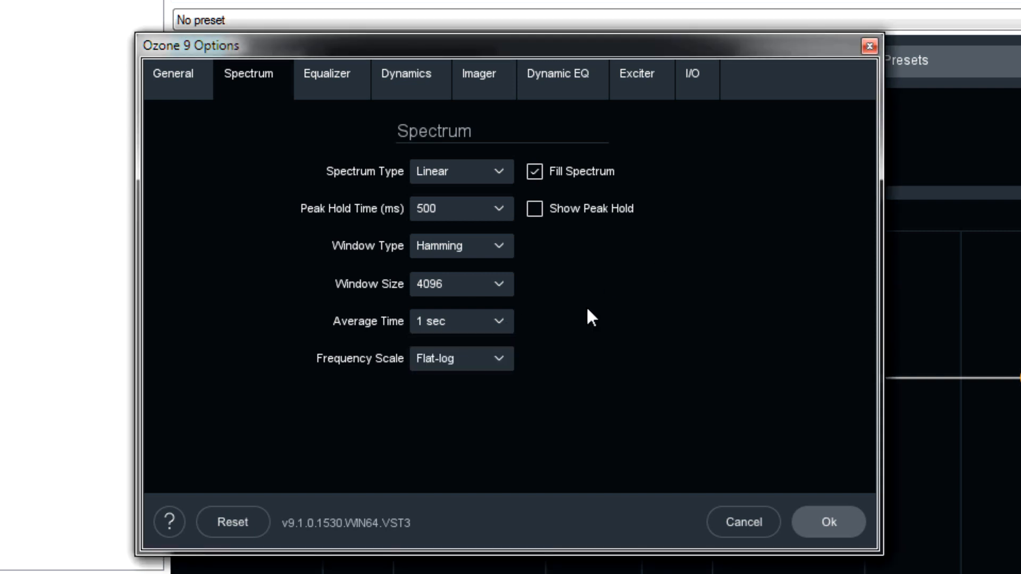
click(460, 320)
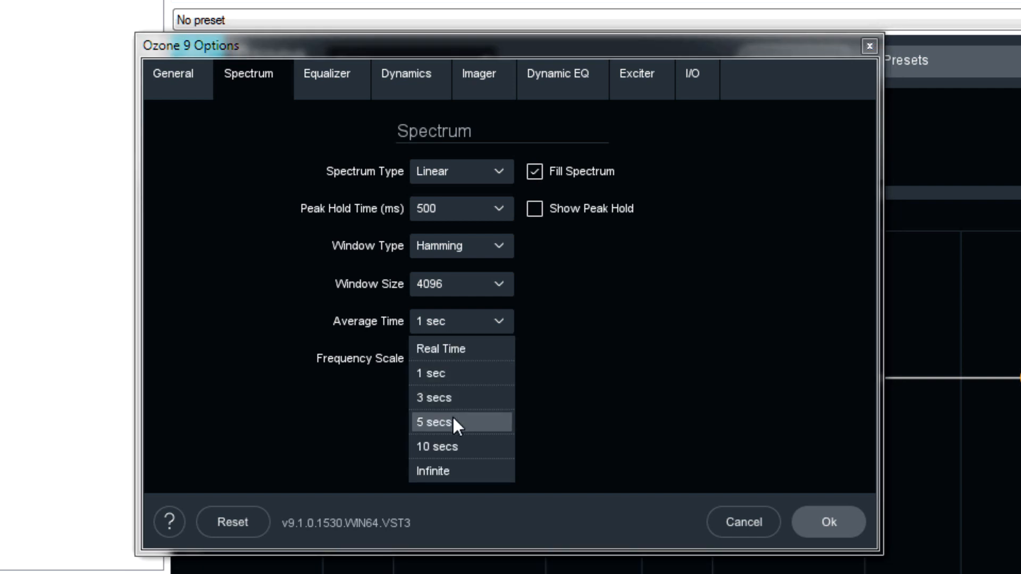
click(437, 447)
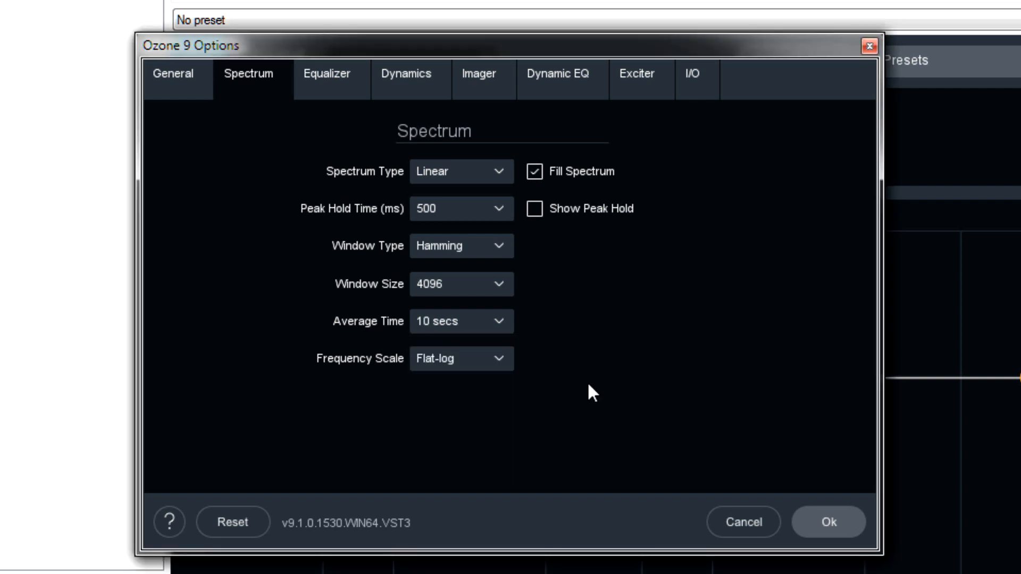
click(460, 358)
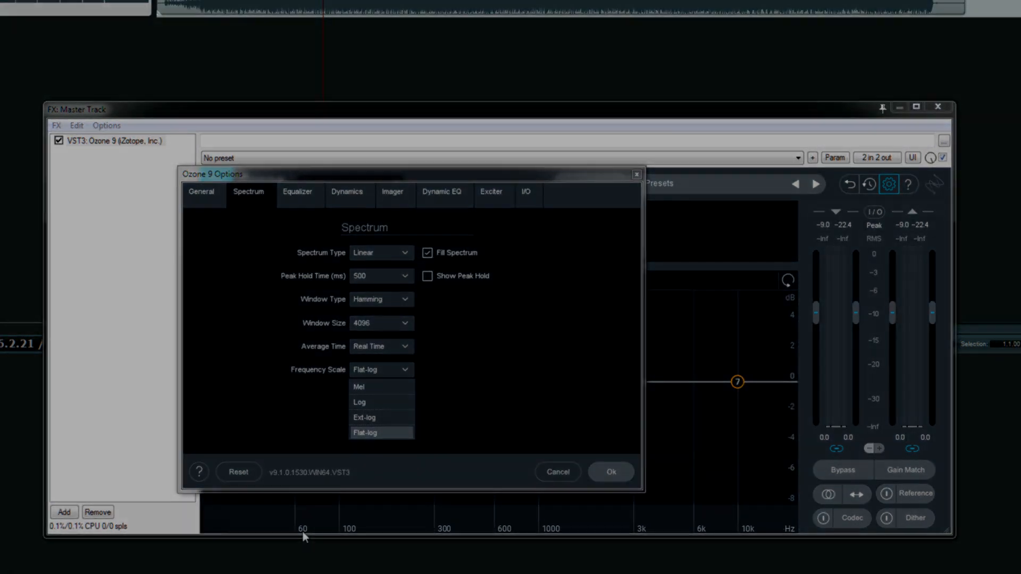
mouse_move(488, 373)
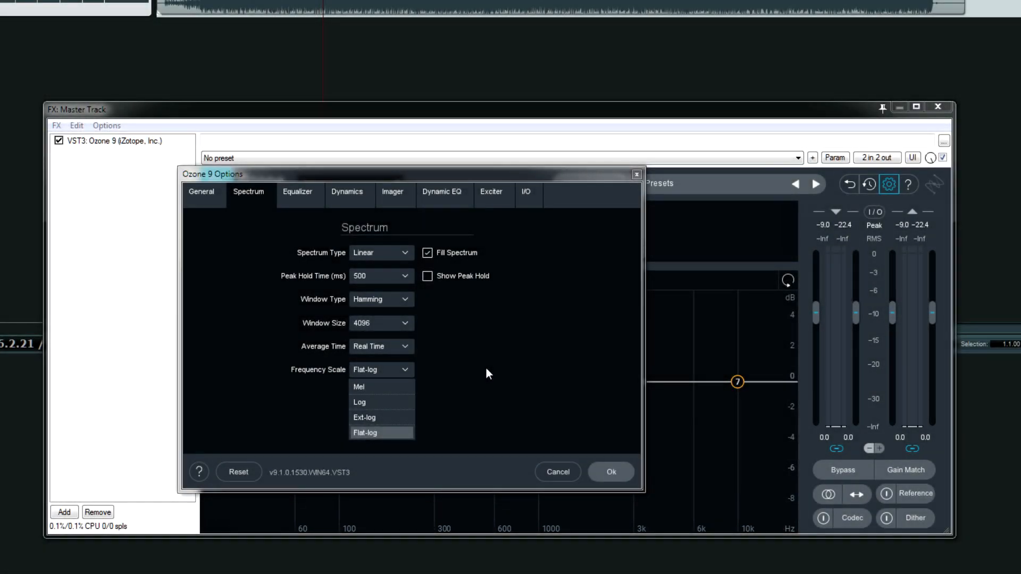
click(359, 386)
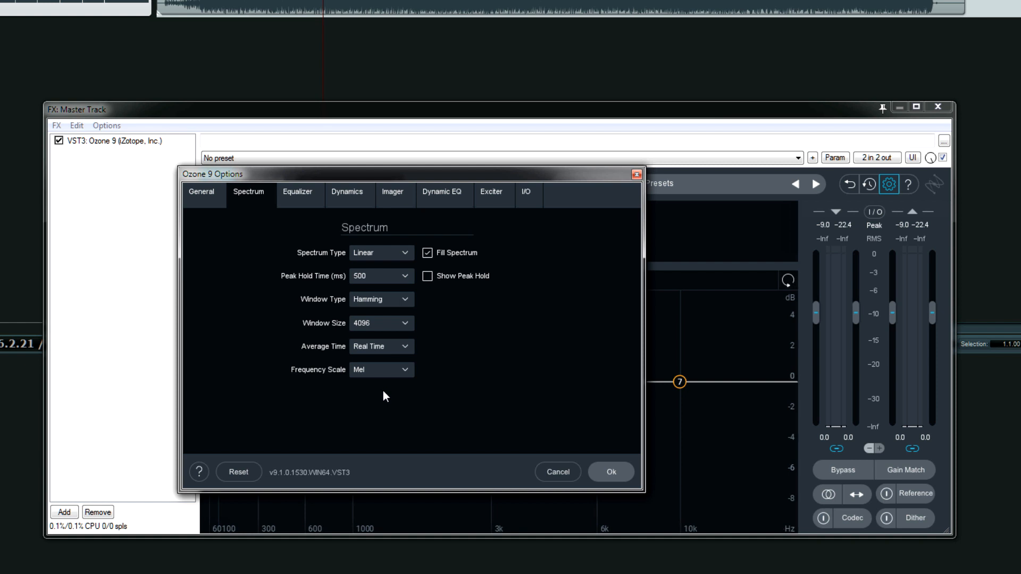
click(381, 369)
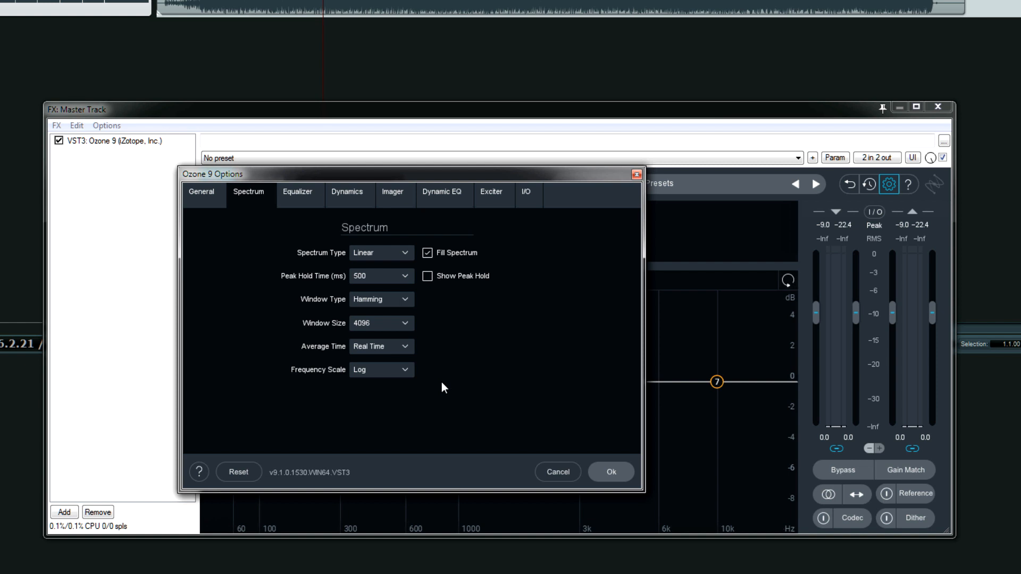
click(381, 369)
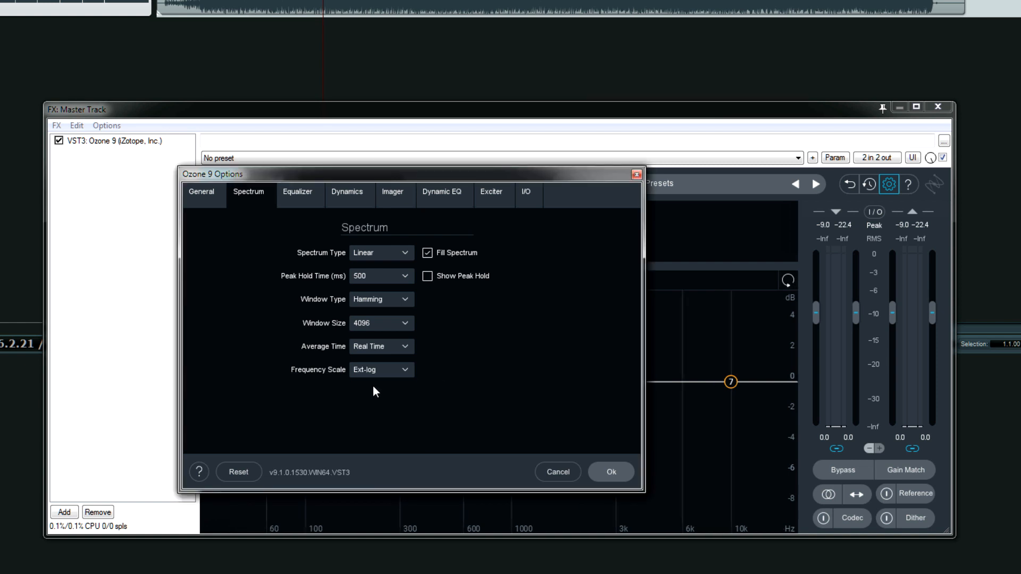
mouse_move(467, 382)
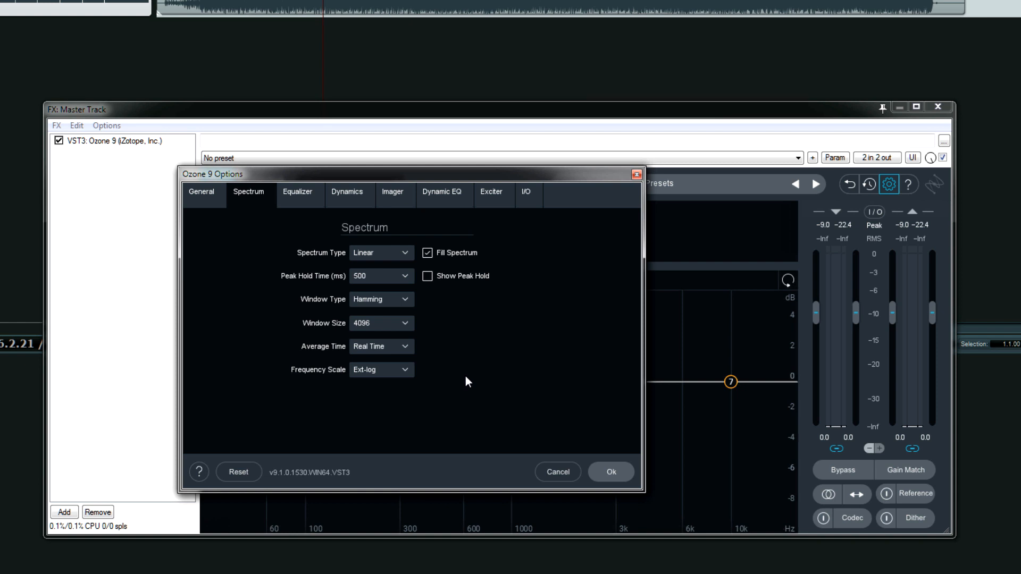
mouse_move(400, 379)
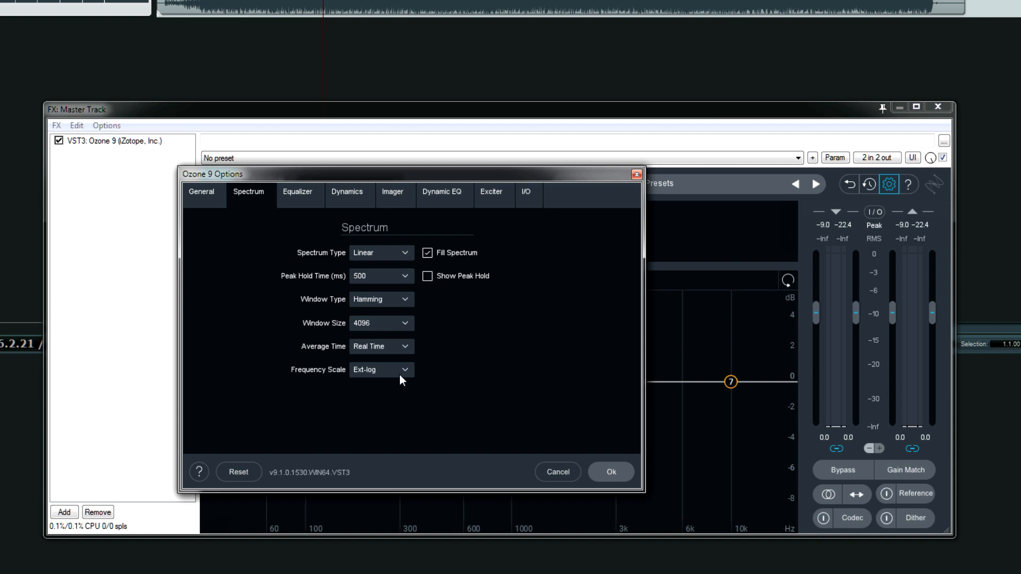
click(381, 369)
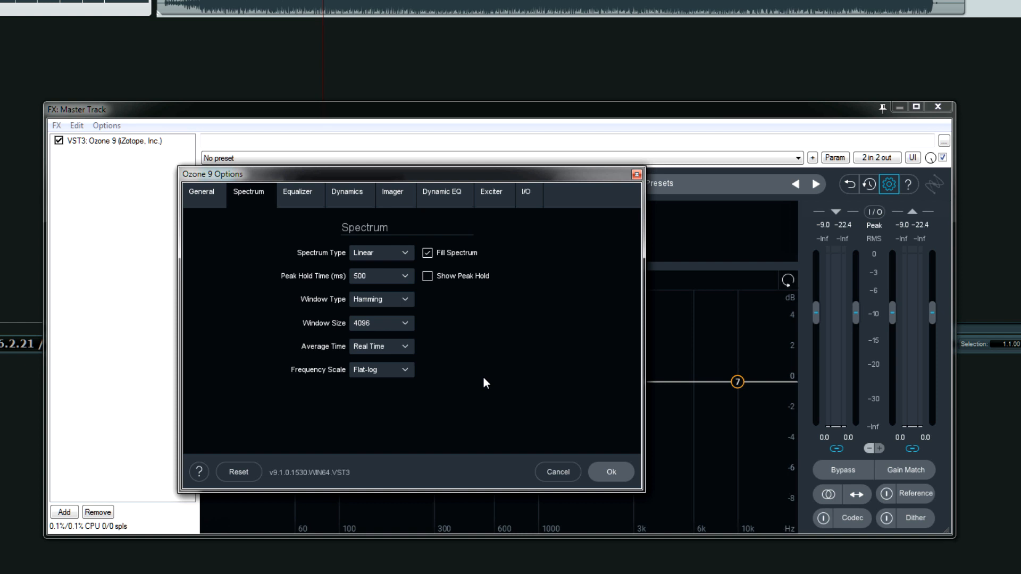
click(526, 192)
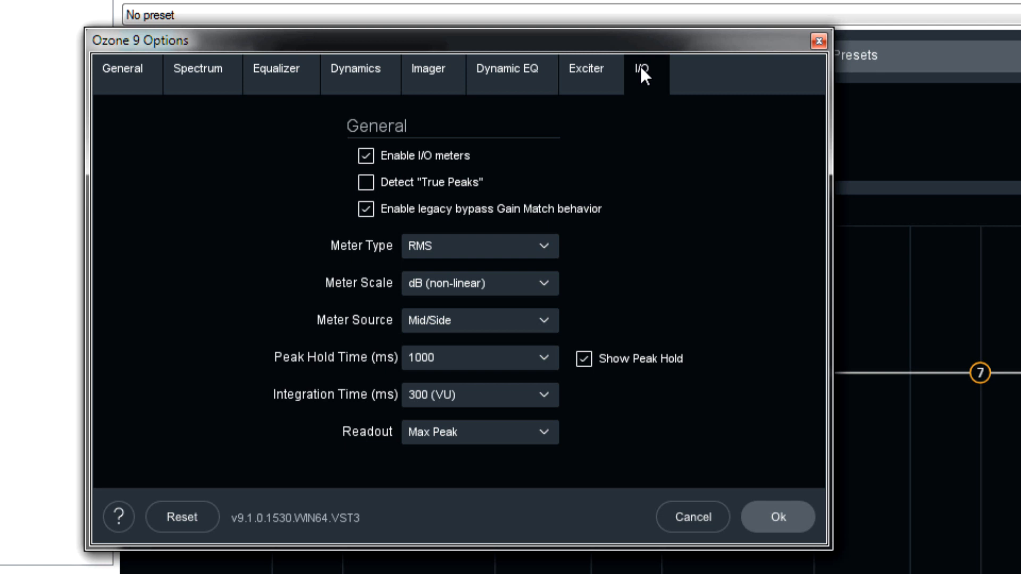
mouse_move(643, 72)
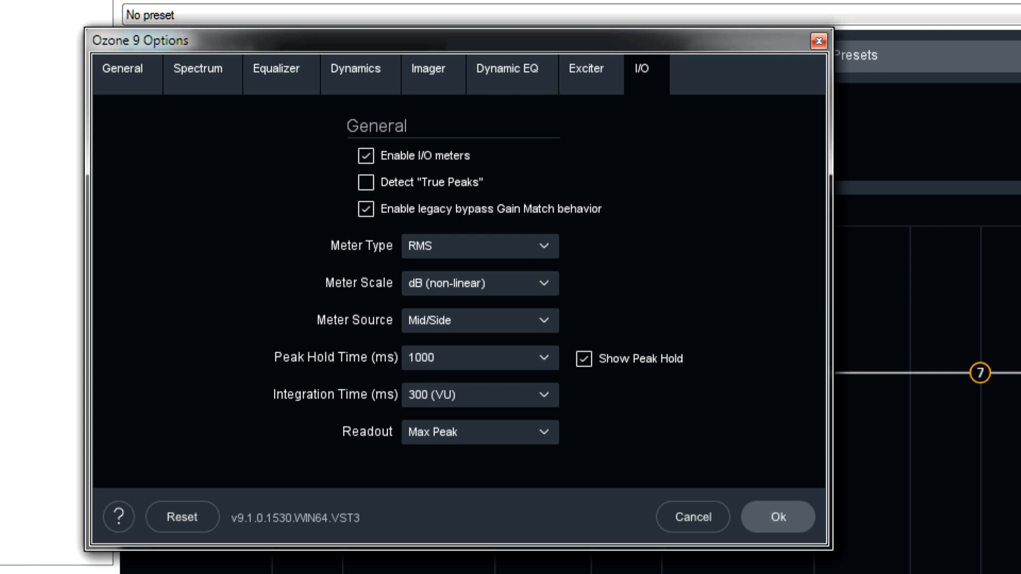
mouse_move(433, 163)
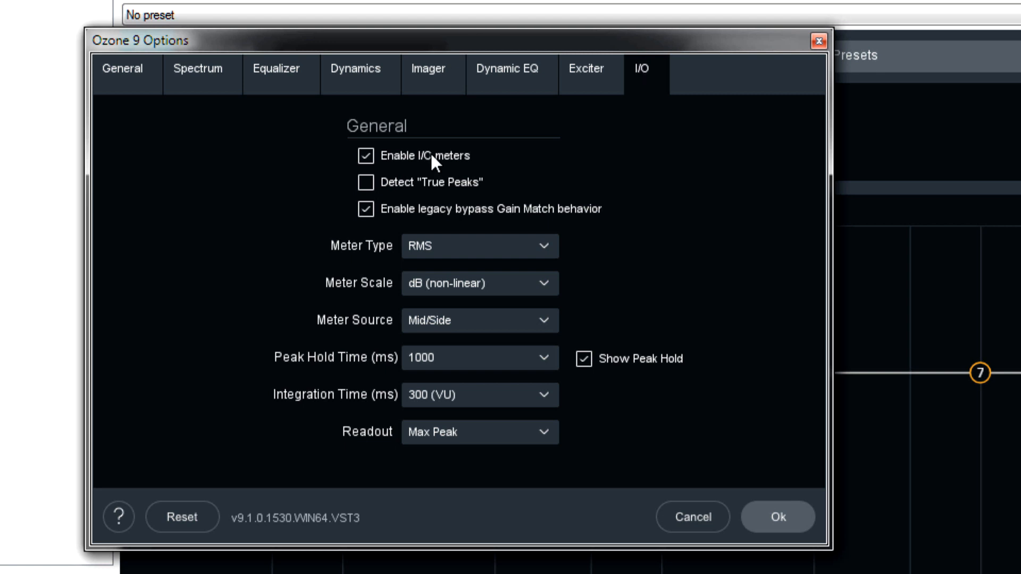
mouse_move(446, 188)
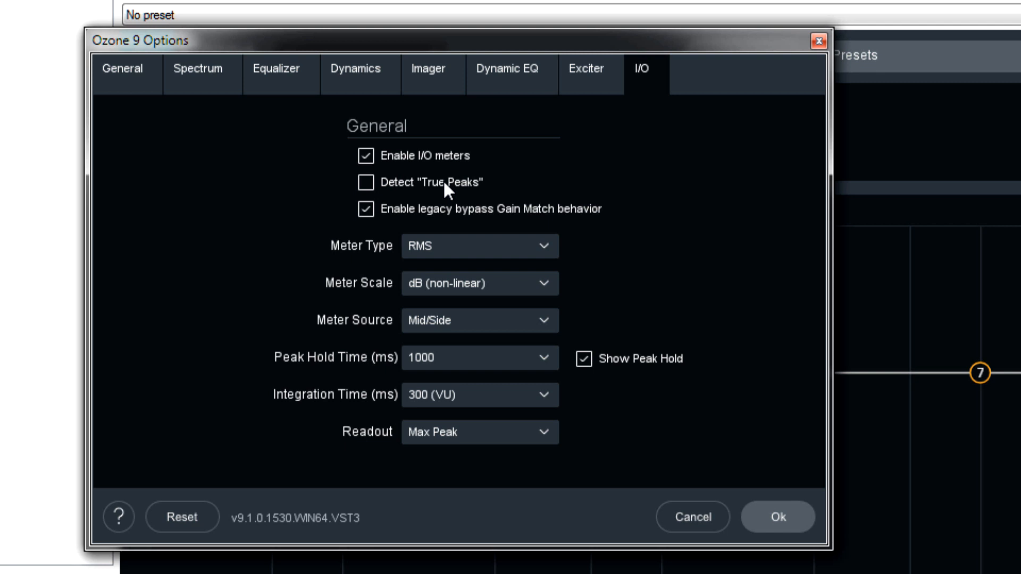
mouse_move(366, 209)
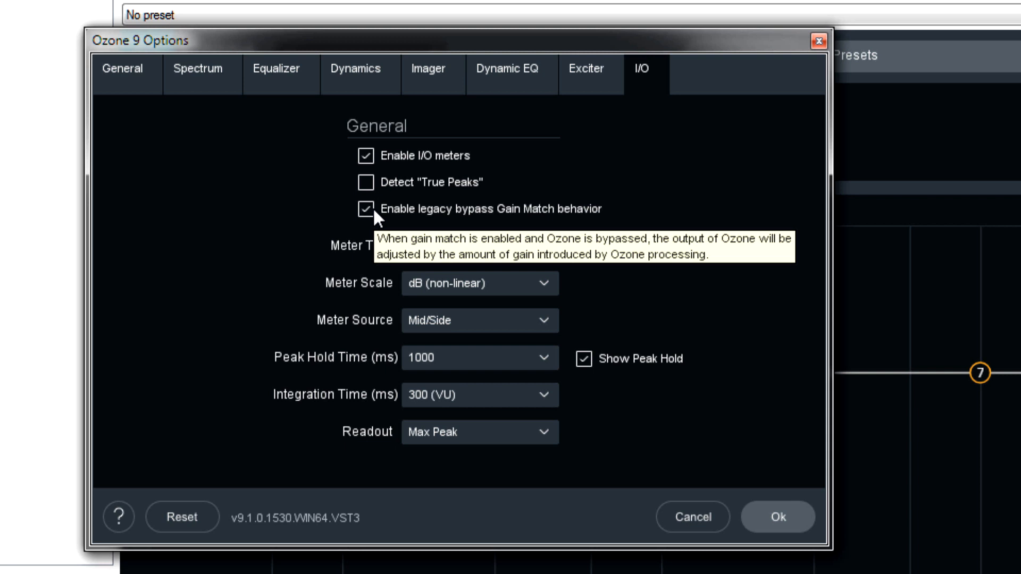
mouse_move(477, 260)
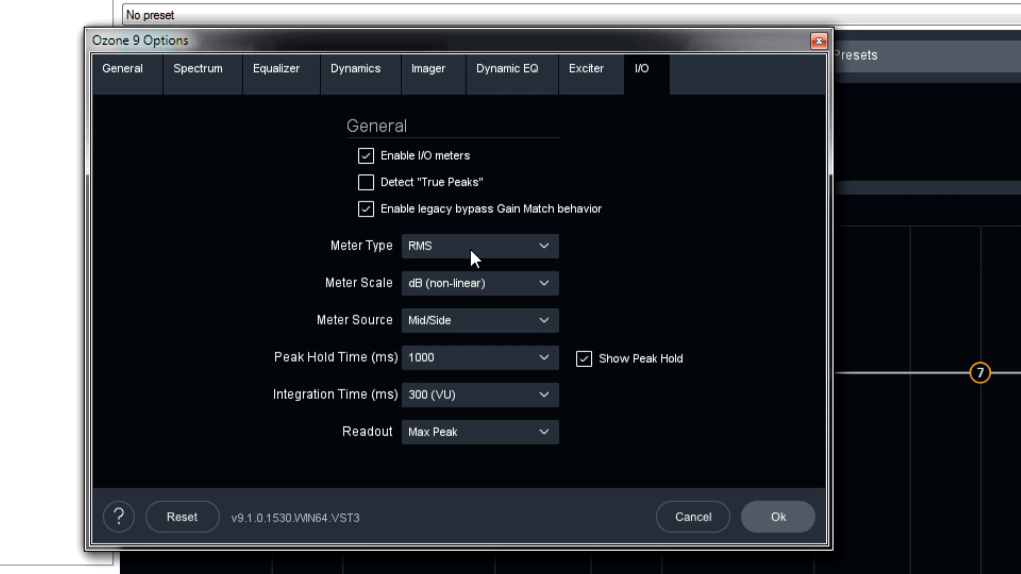
click(479, 246)
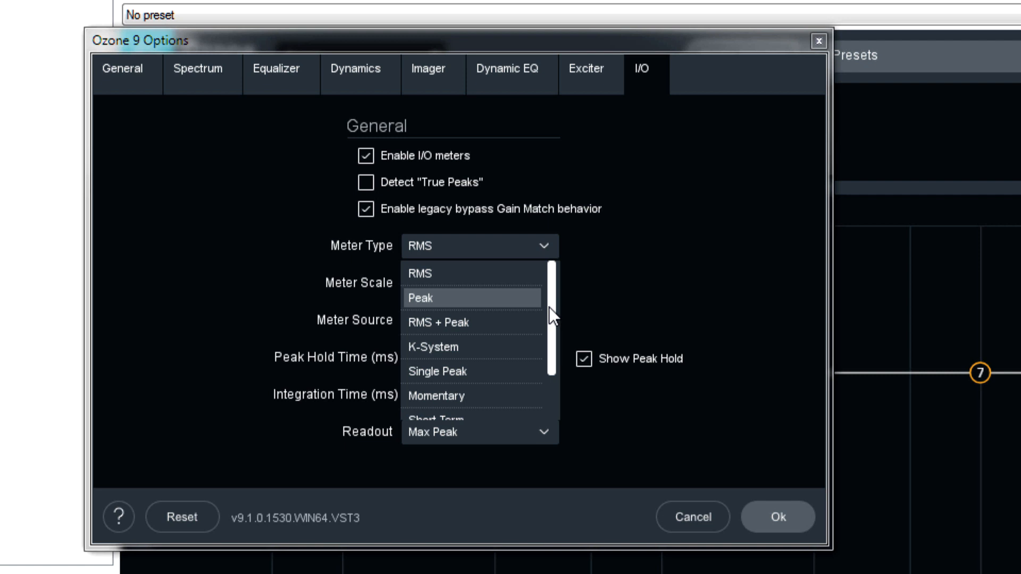
mouse_move(499, 296)
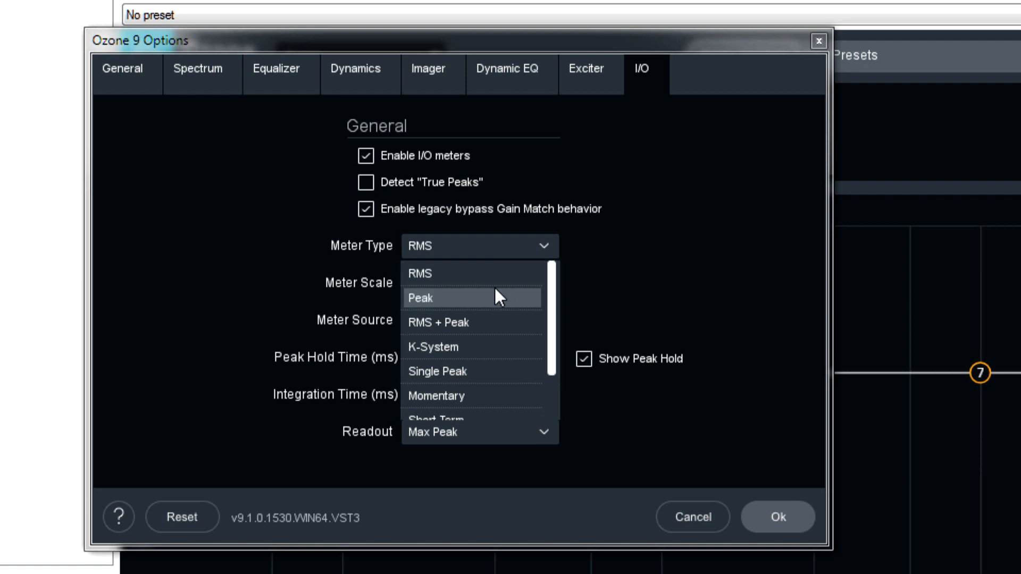
mouse_move(452, 273)
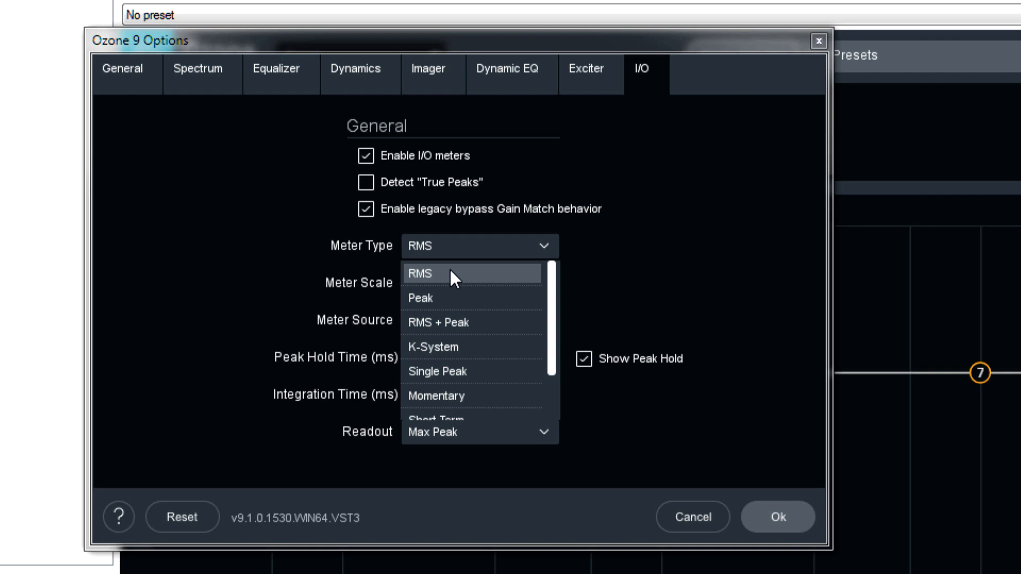
mouse_move(452, 301)
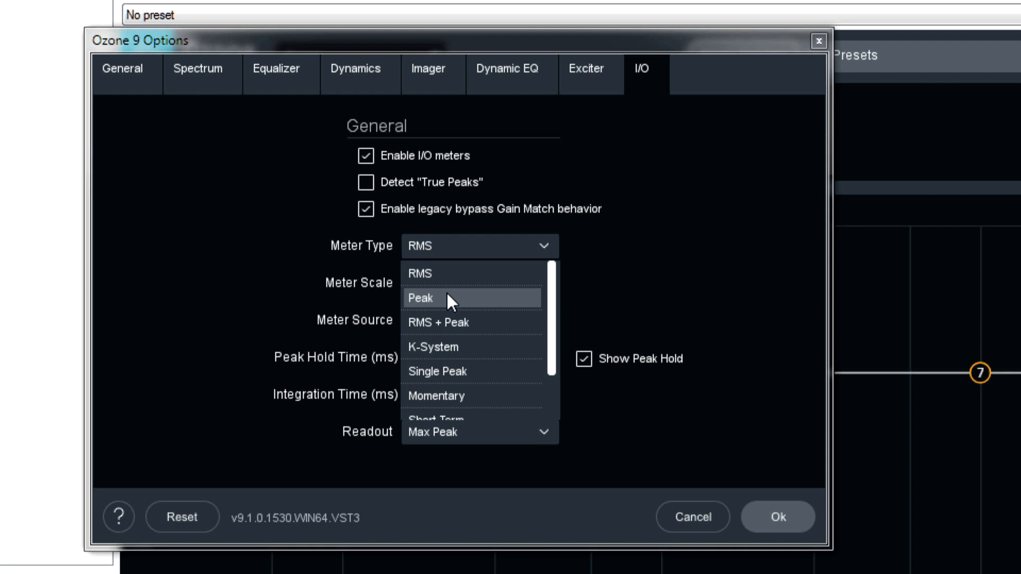
mouse_move(467, 322)
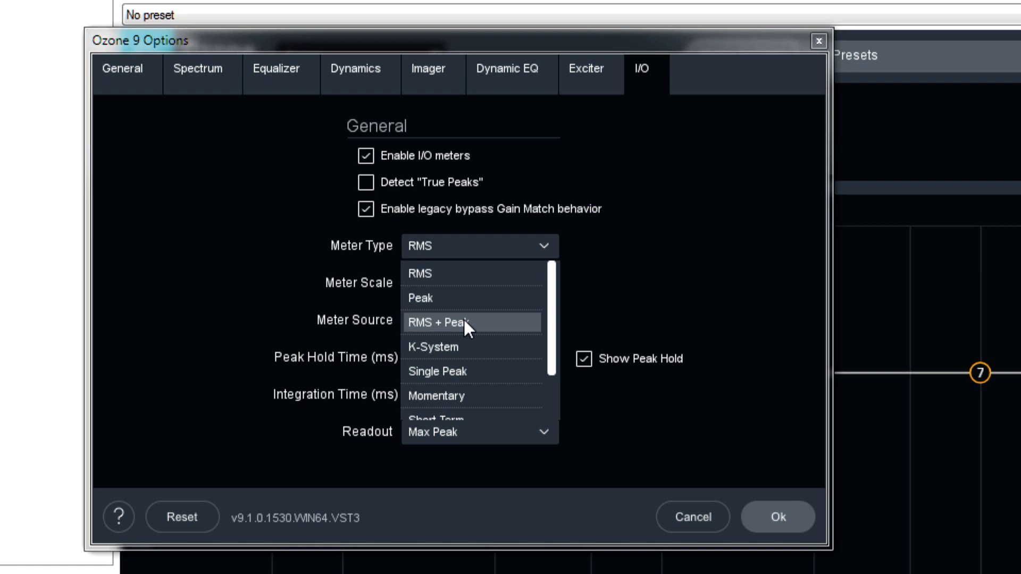
mouse_move(465, 347)
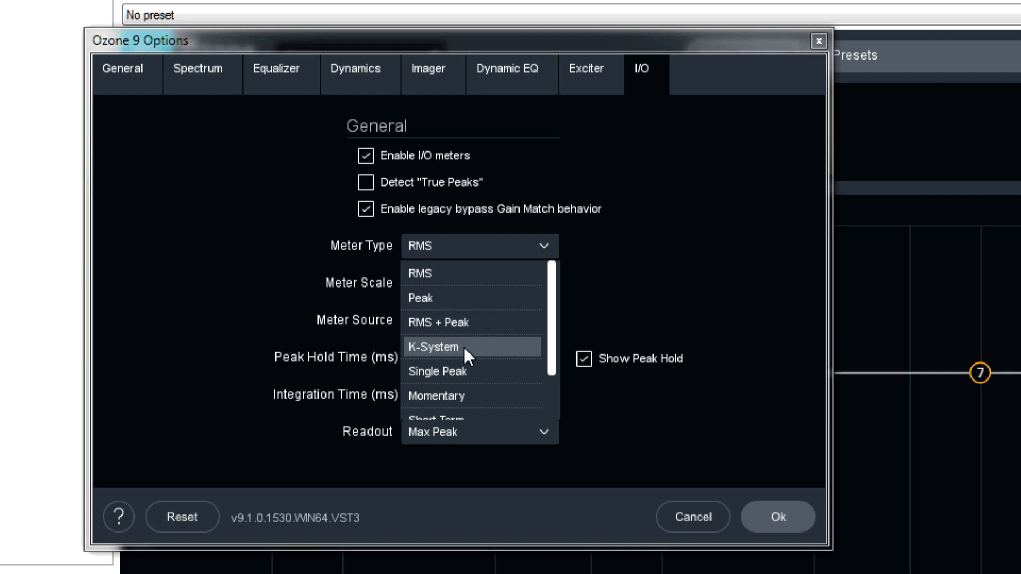
scroll(down, 3)
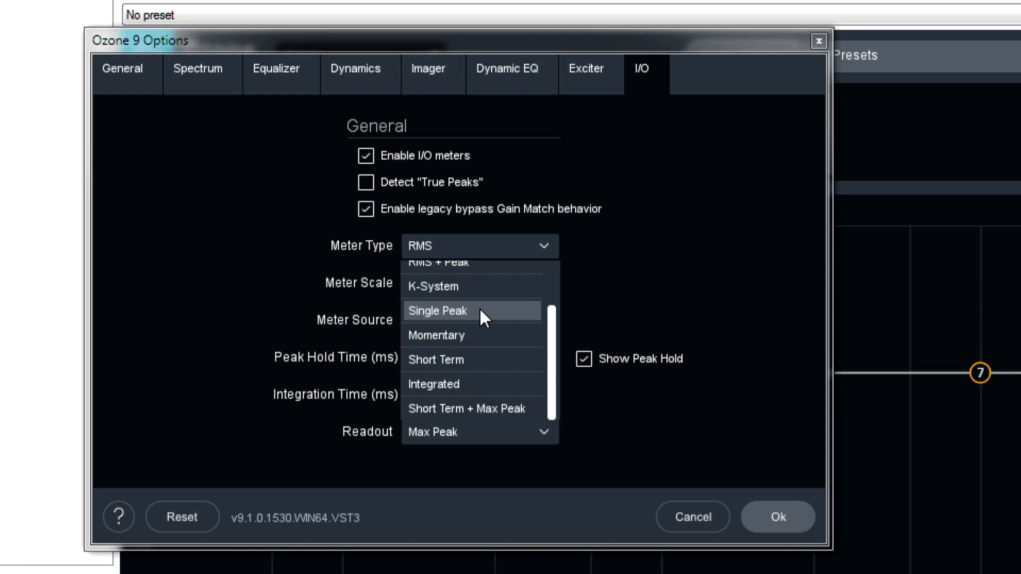
mouse_move(449, 359)
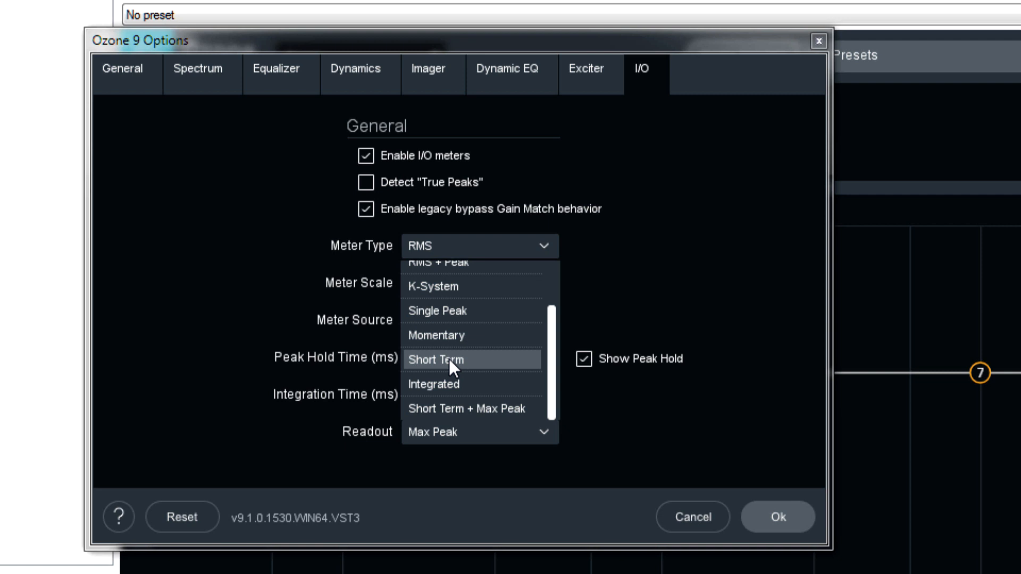
mouse_move(462, 397)
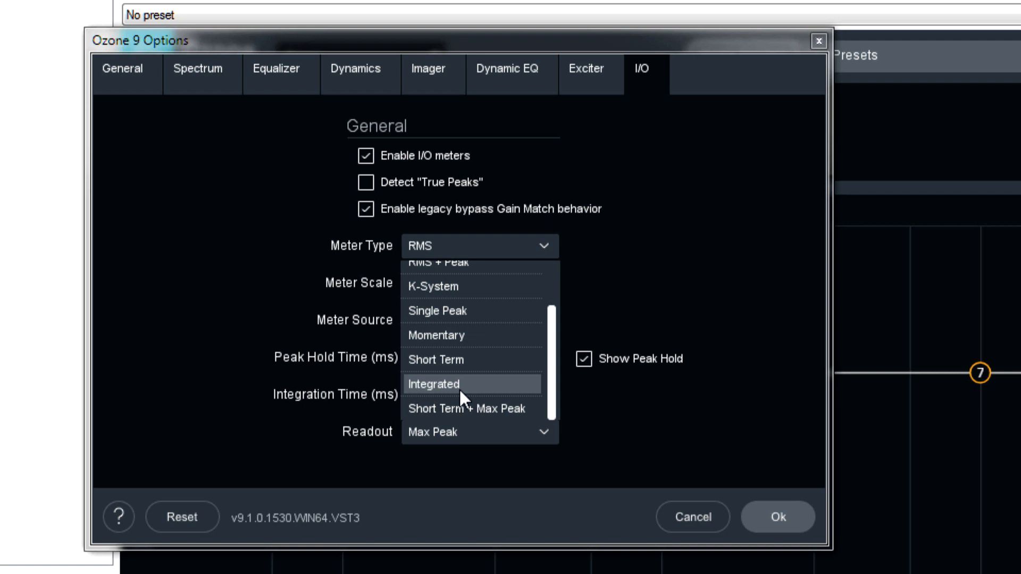
mouse_move(488, 408)
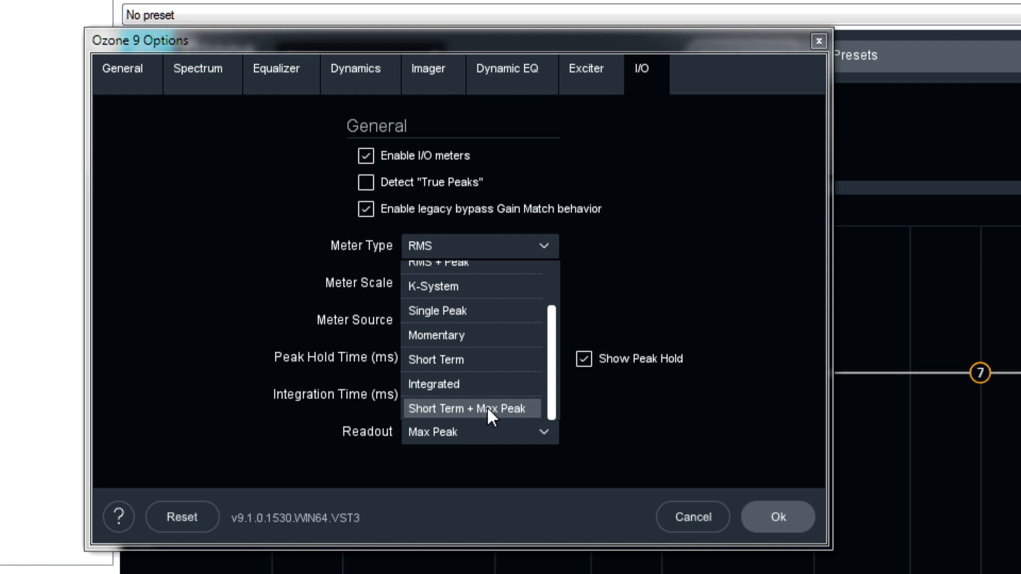
mouse_move(453, 412)
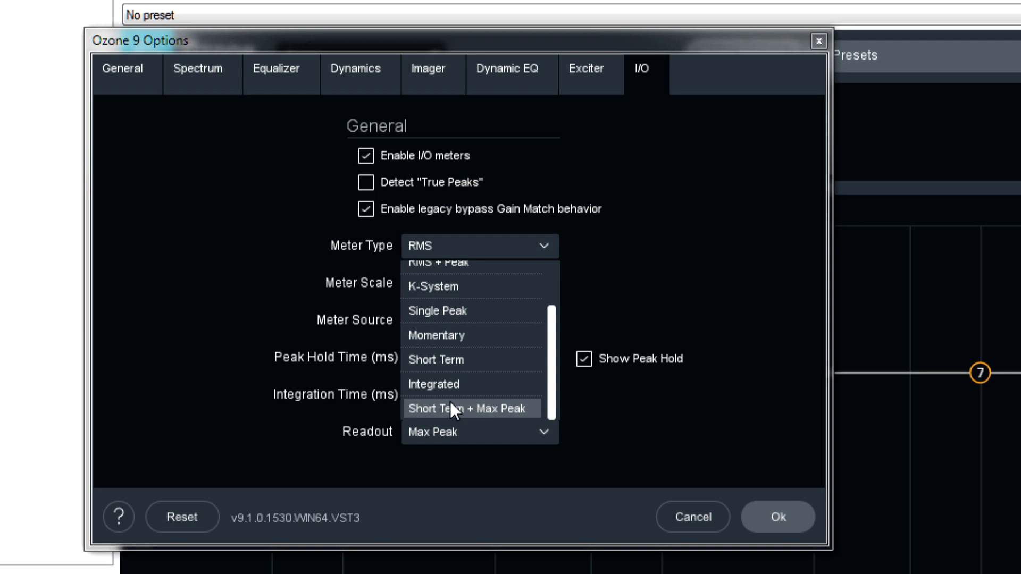
scroll(up, 3)
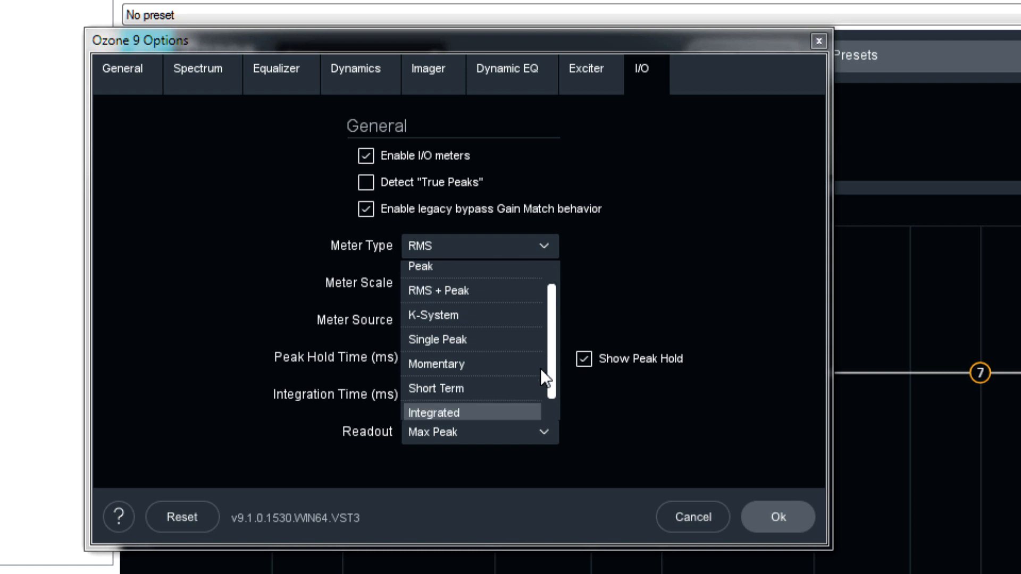
scroll(down, 3)
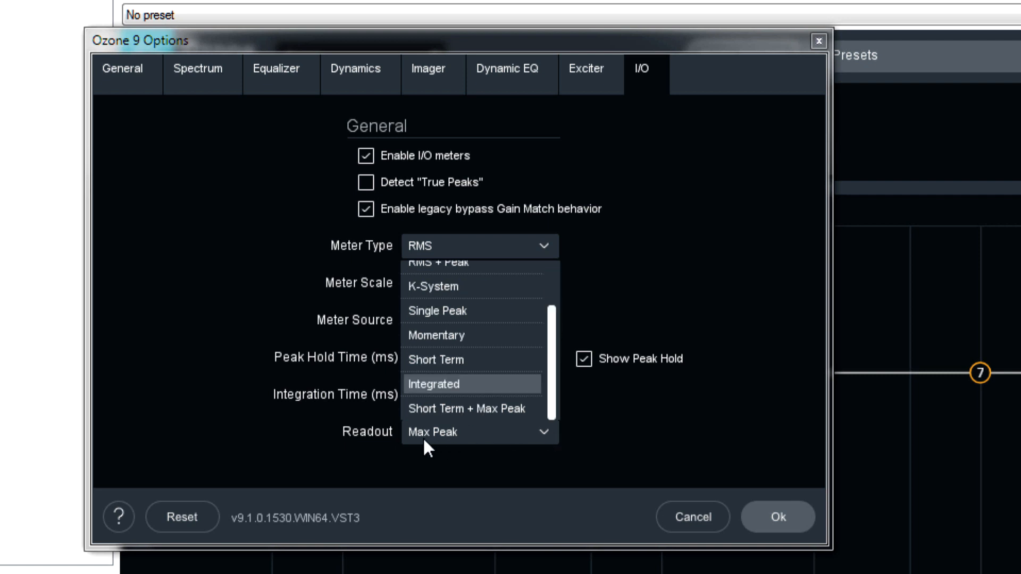
mouse_move(457, 444)
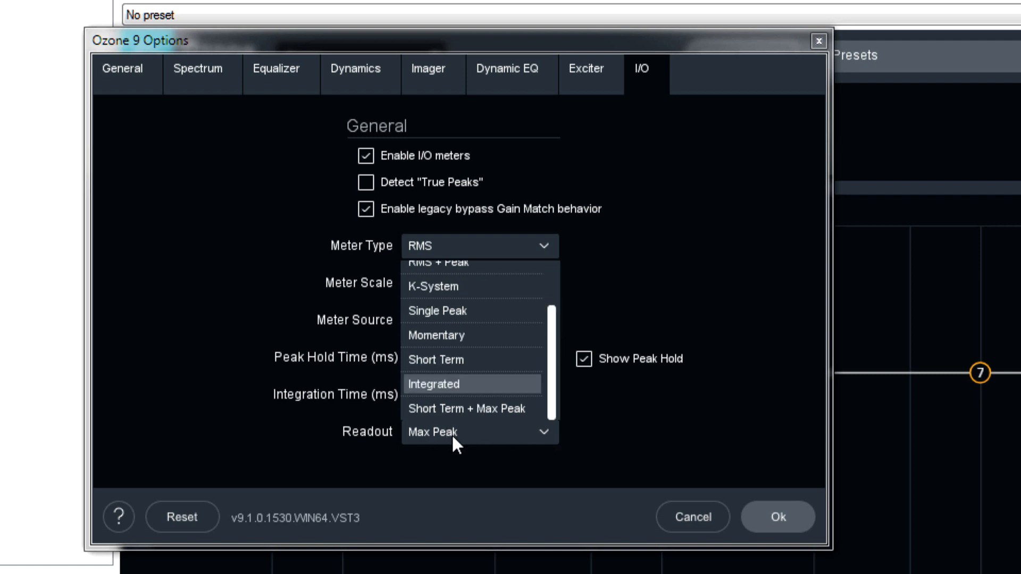
scroll(up, 3)
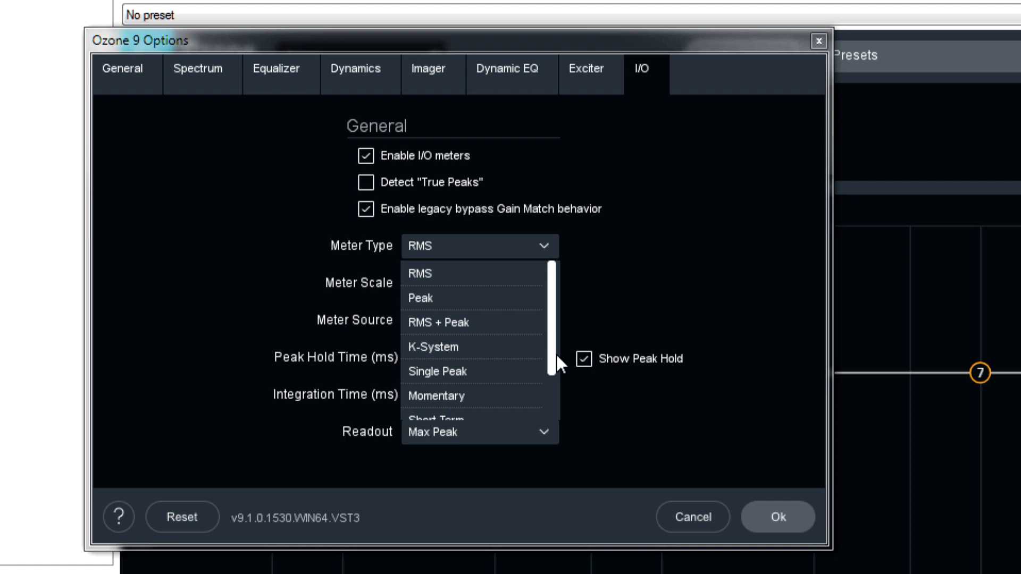
click(435, 273)
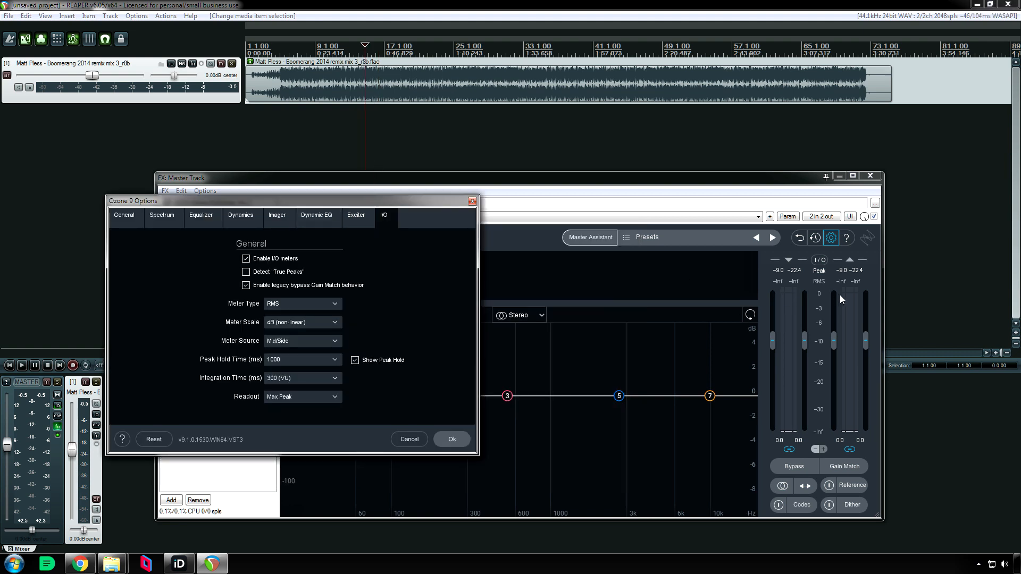
mouse_move(313, 317)
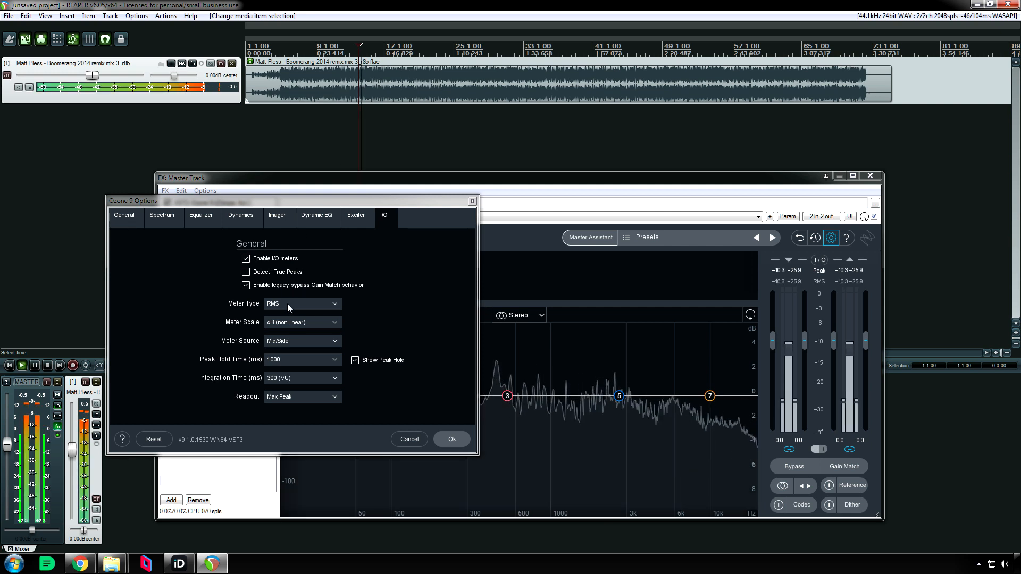
- With K-System meter type, change the Scale dropdown from K-14 to K-12
click(301, 303)
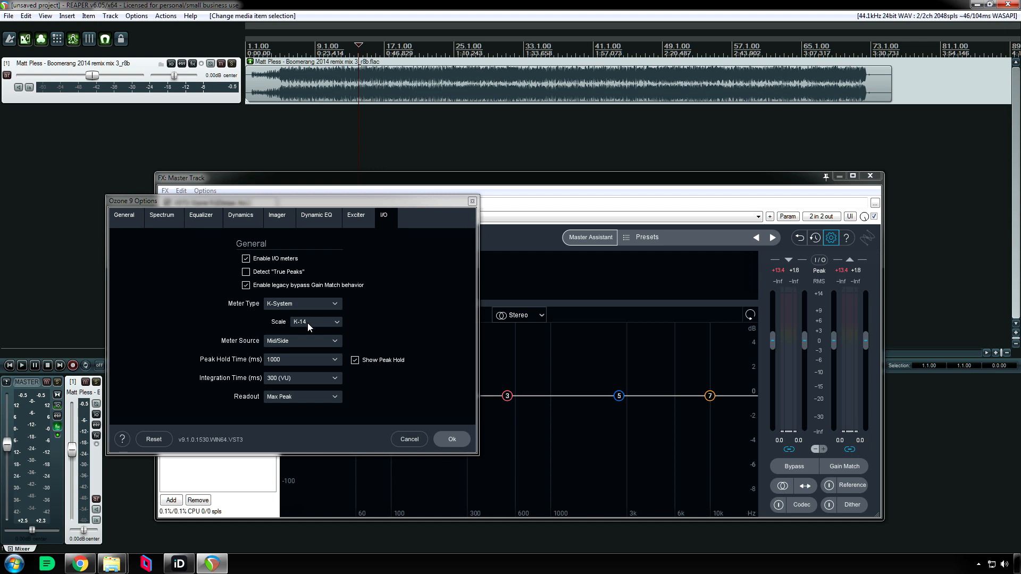
click(314, 322)
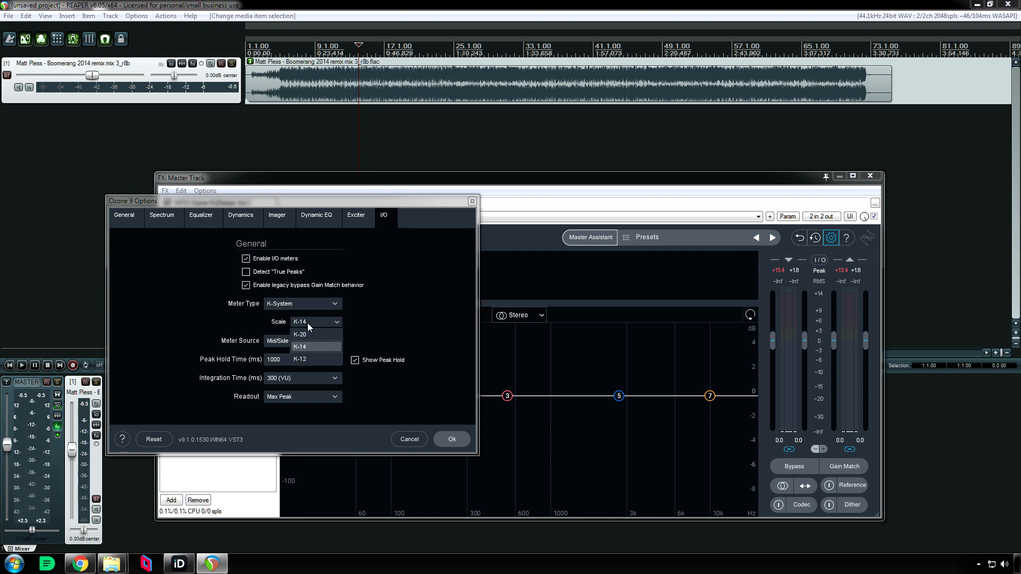
mouse_move(307, 359)
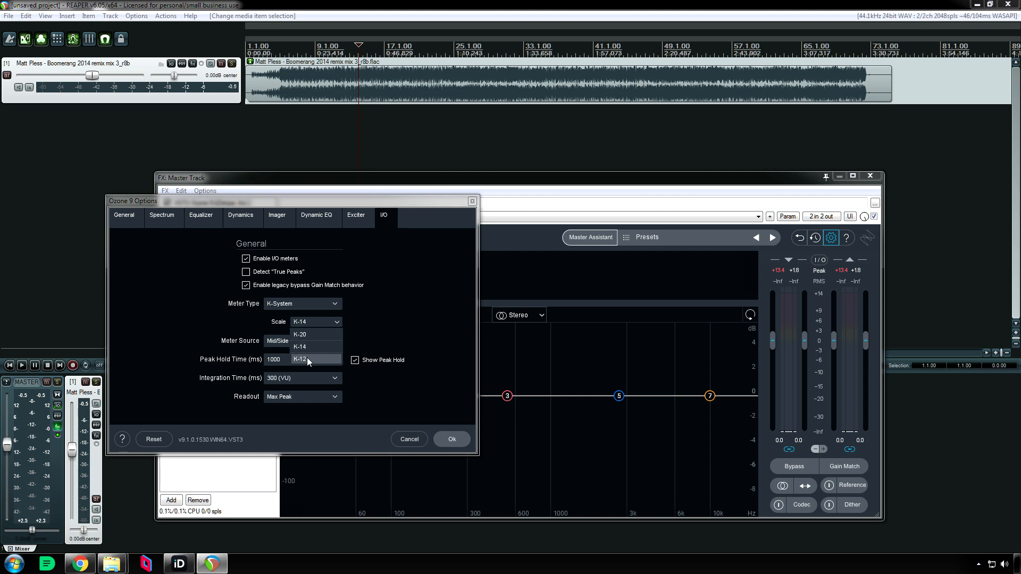
mouse_move(299, 346)
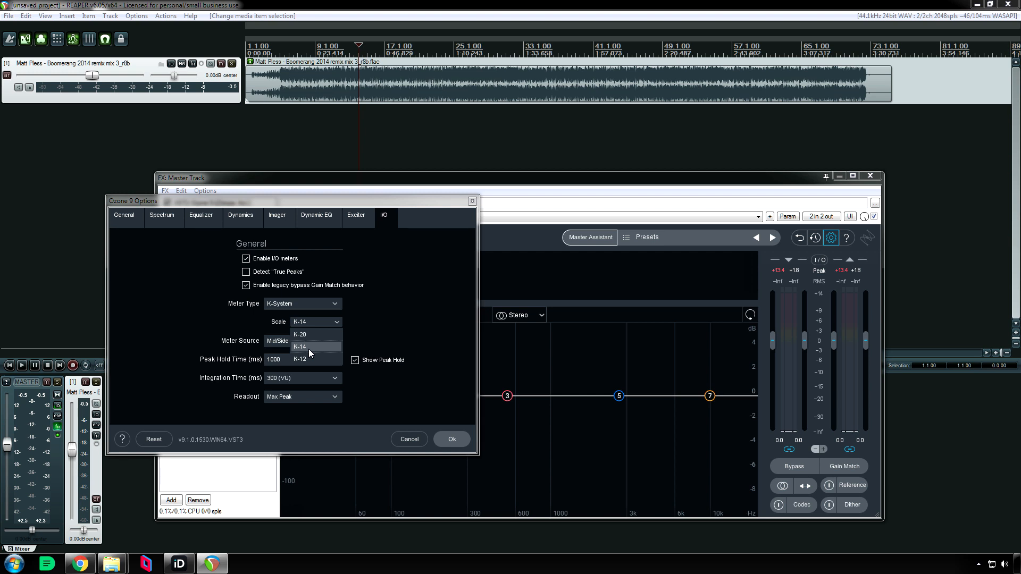
mouse_move(307, 341)
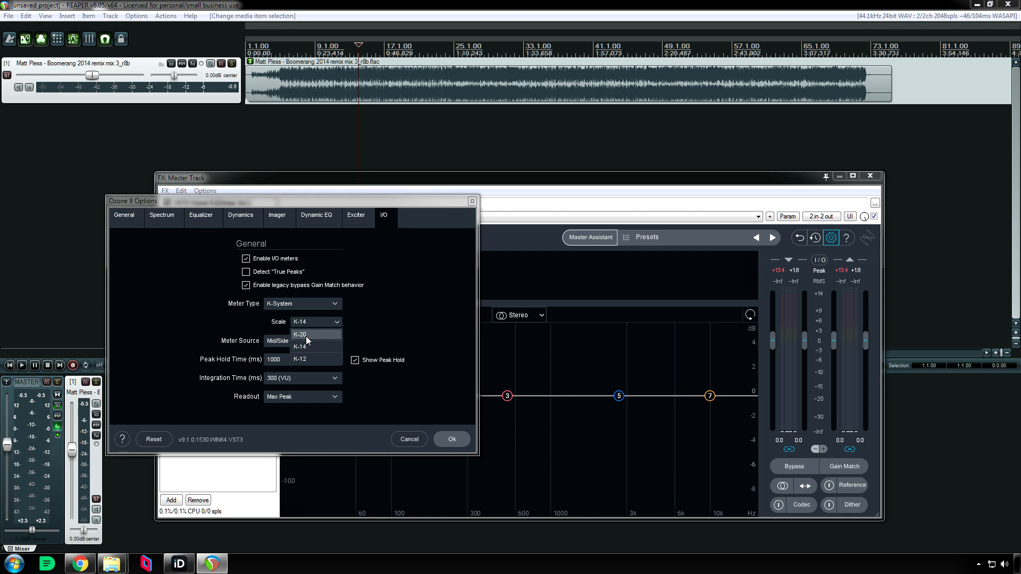
click(298, 359)
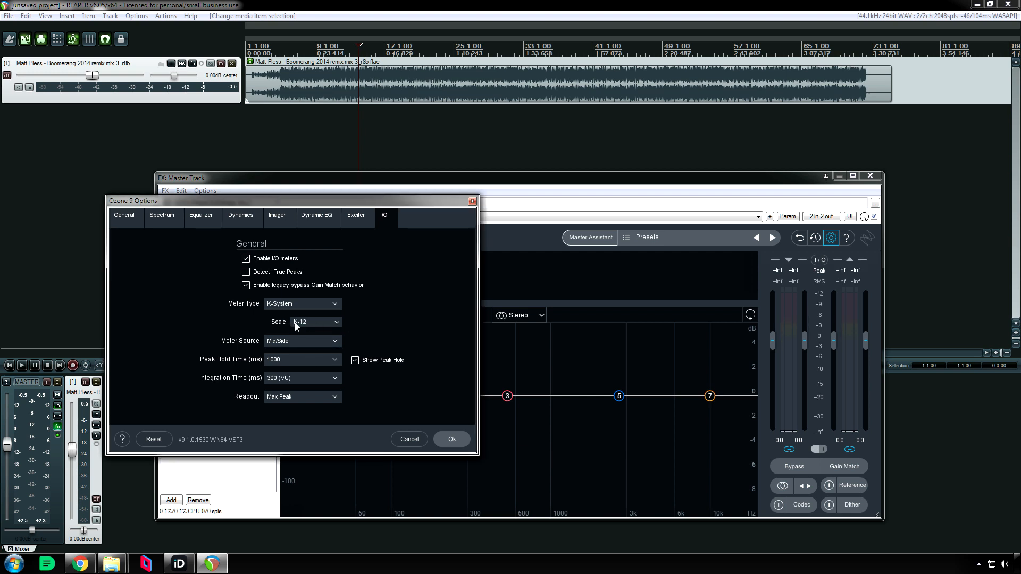
mouse_move(306, 324)
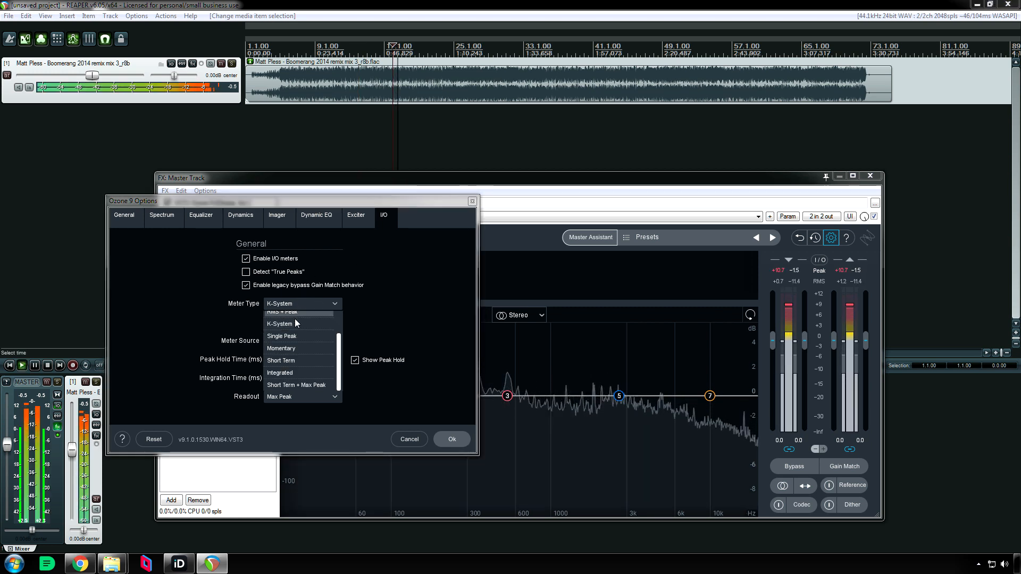
- Try Single Peak and Momentary meter types, then select Short Term
click(281, 336)
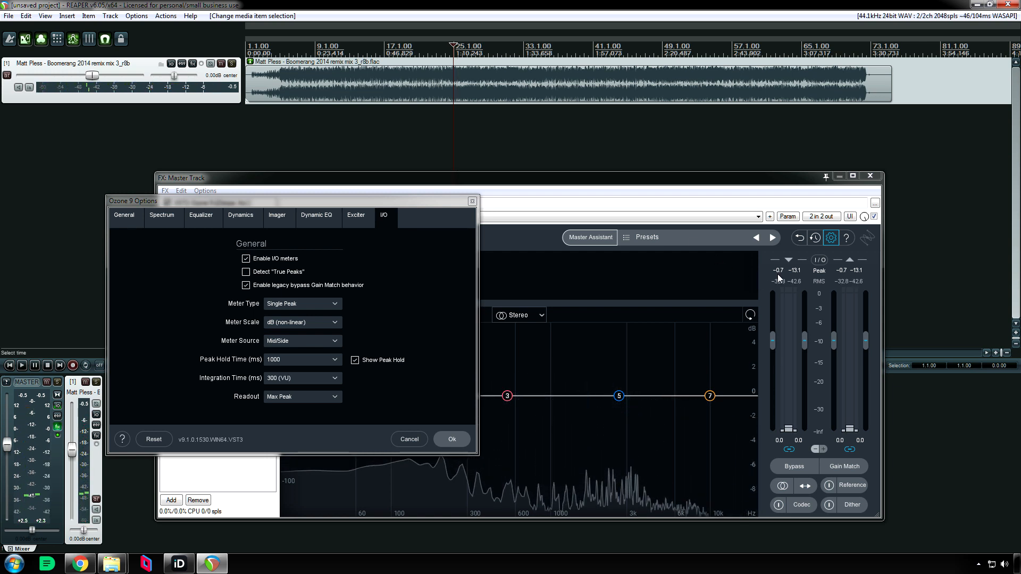
mouse_move(802, 278)
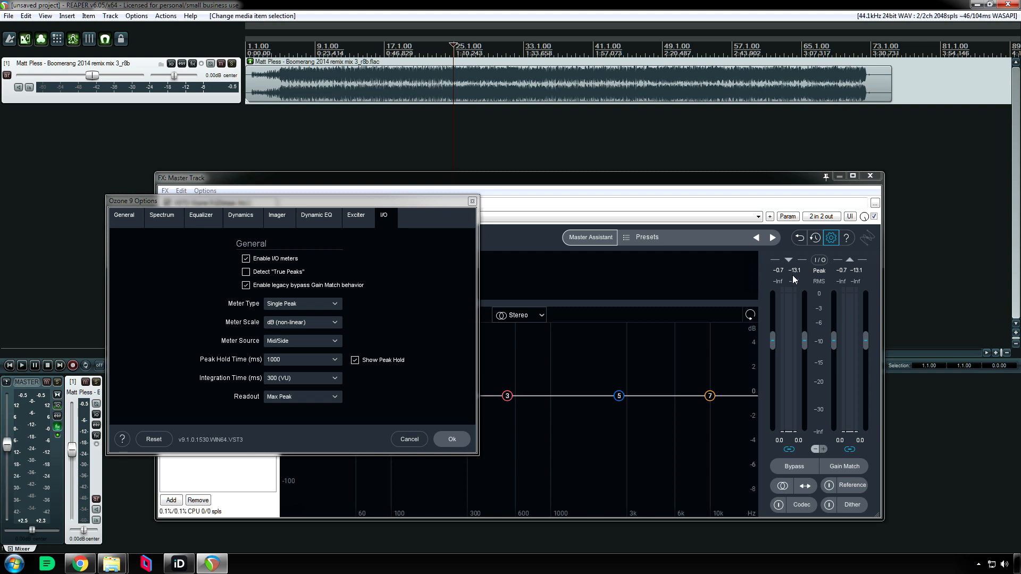
mouse_move(791, 280)
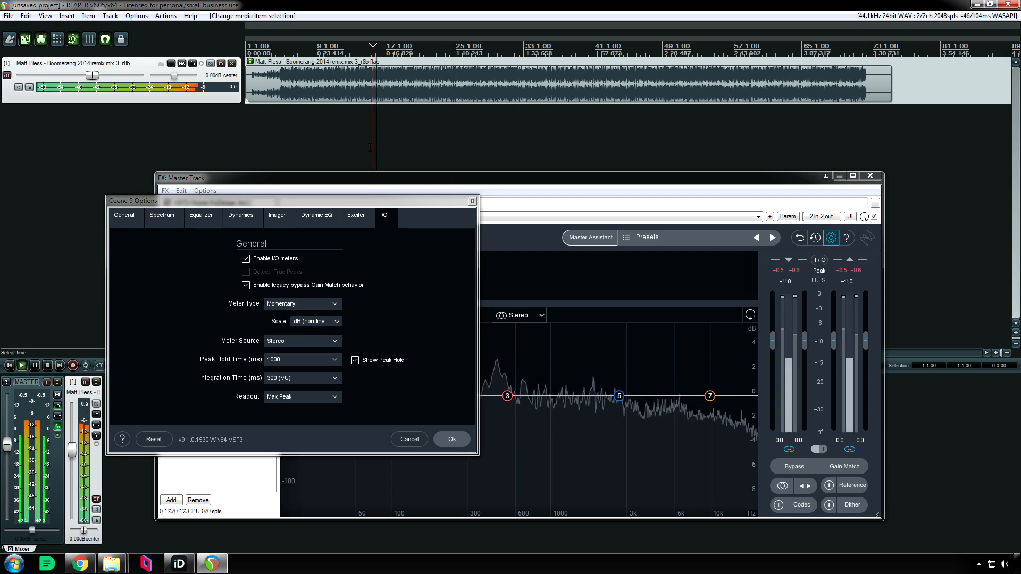
mouse_move(358, 316)
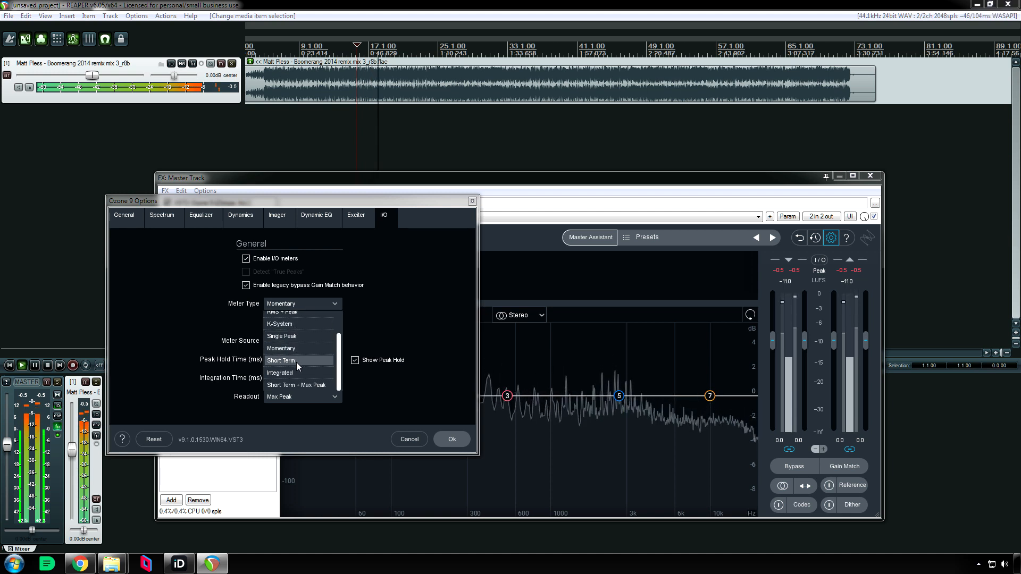
click(281, 360)
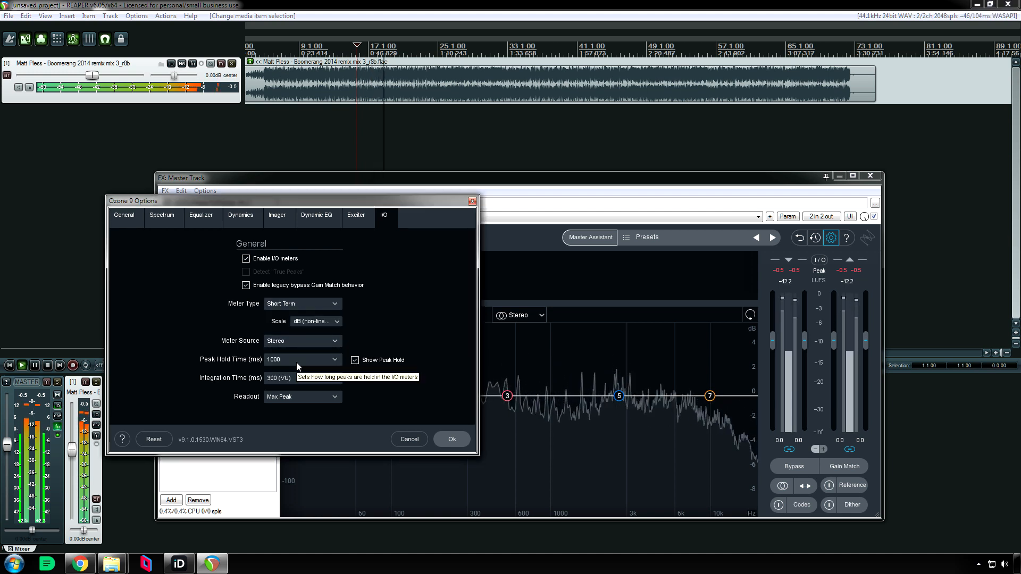
mouse_move(416, 336)
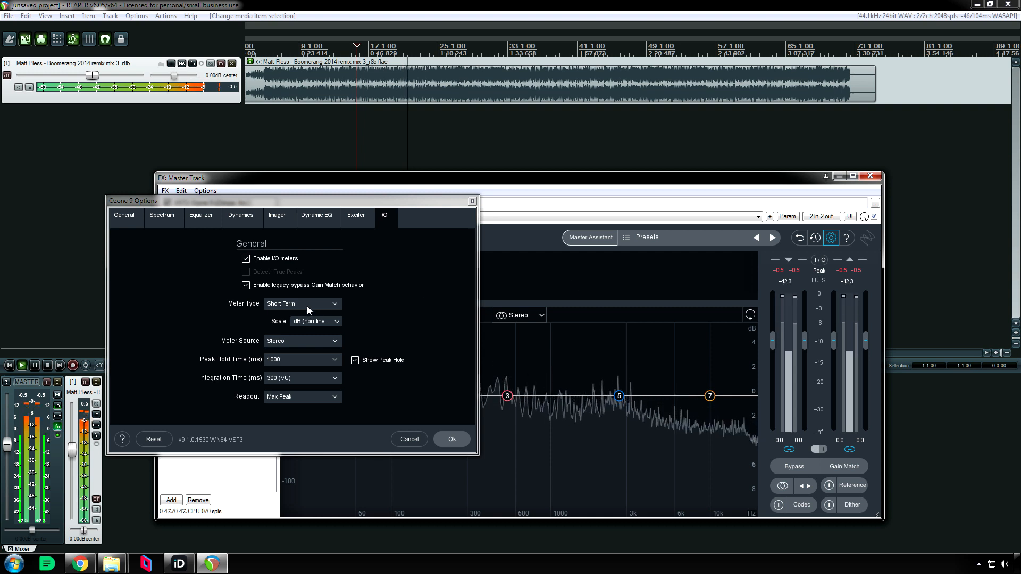
- Browse the meter Scale options while keeping the dB (non-linear) scale
click(315, 321)
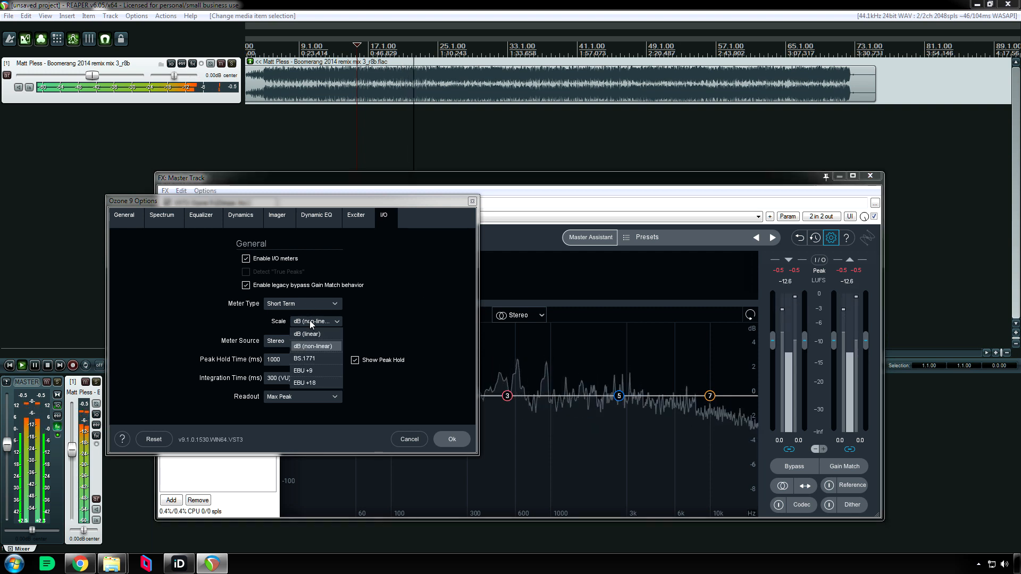
click(314, 345)
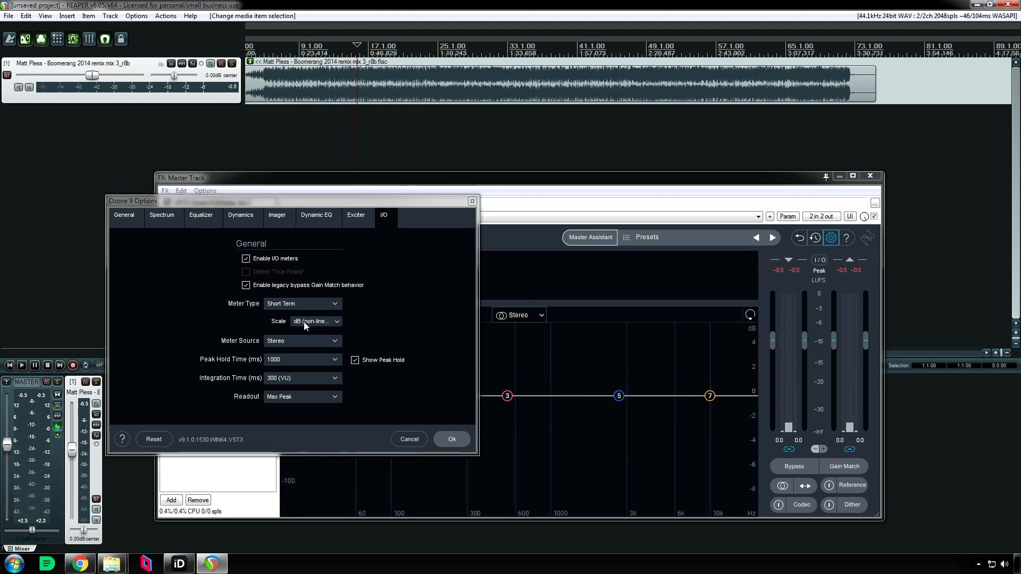
click(316, 321)
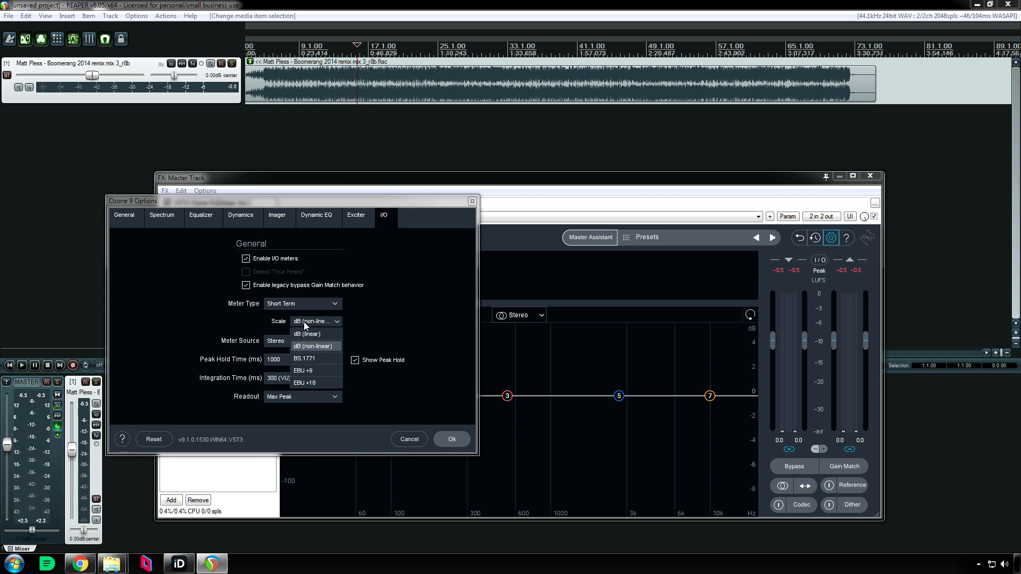
mouse_move(321, 373)
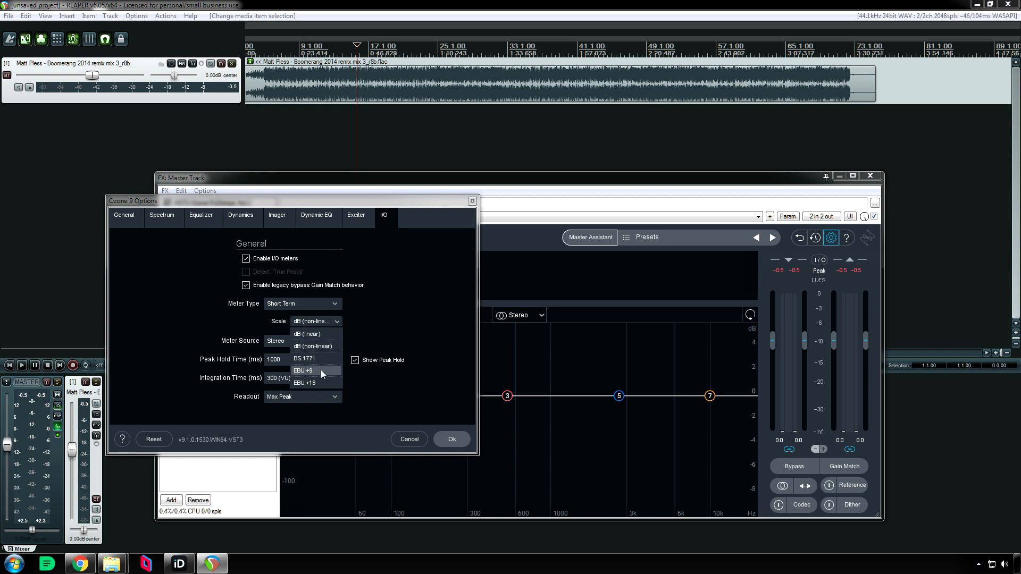
mouse_move(316, 383)
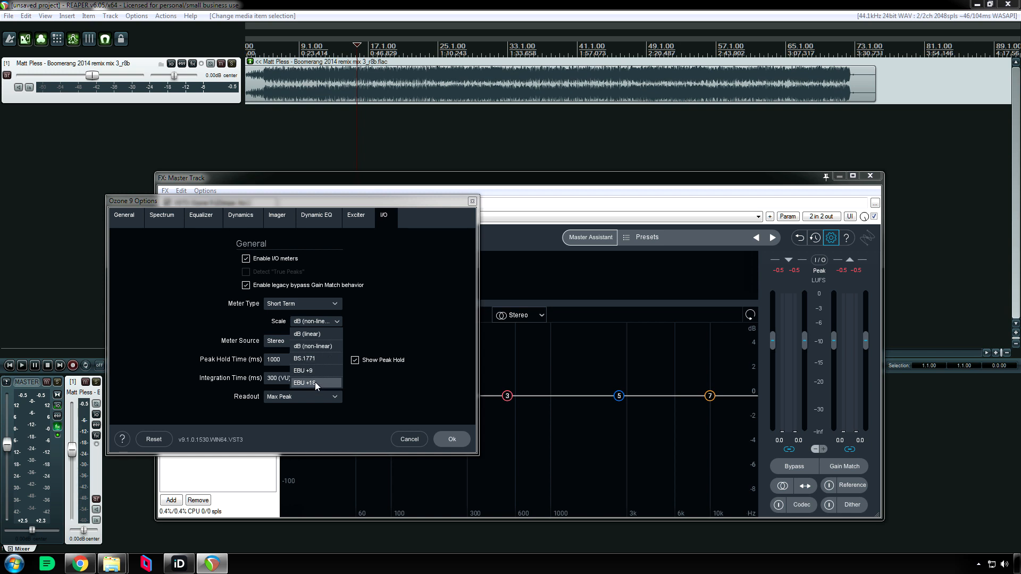
mouse_move(315, 378)
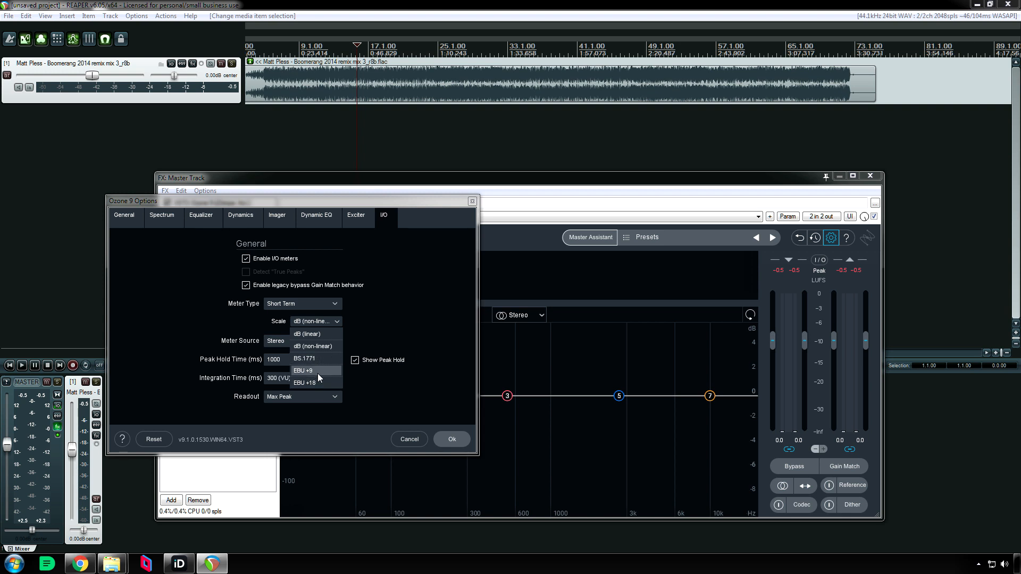
click(316, 345)
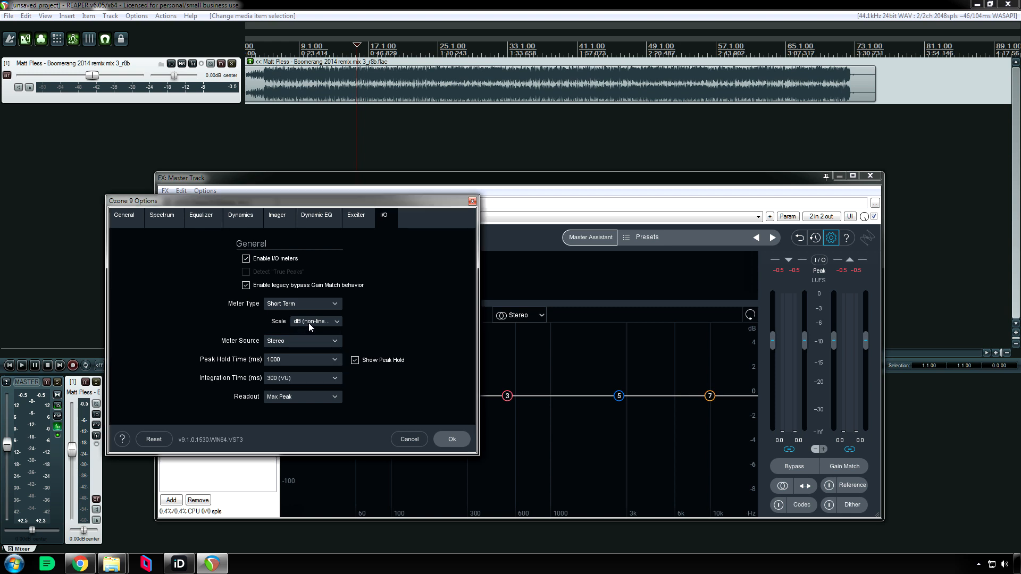
- Set the meter type to Integrated after briefly trying Short Term + Max Peak
click(301, 304)
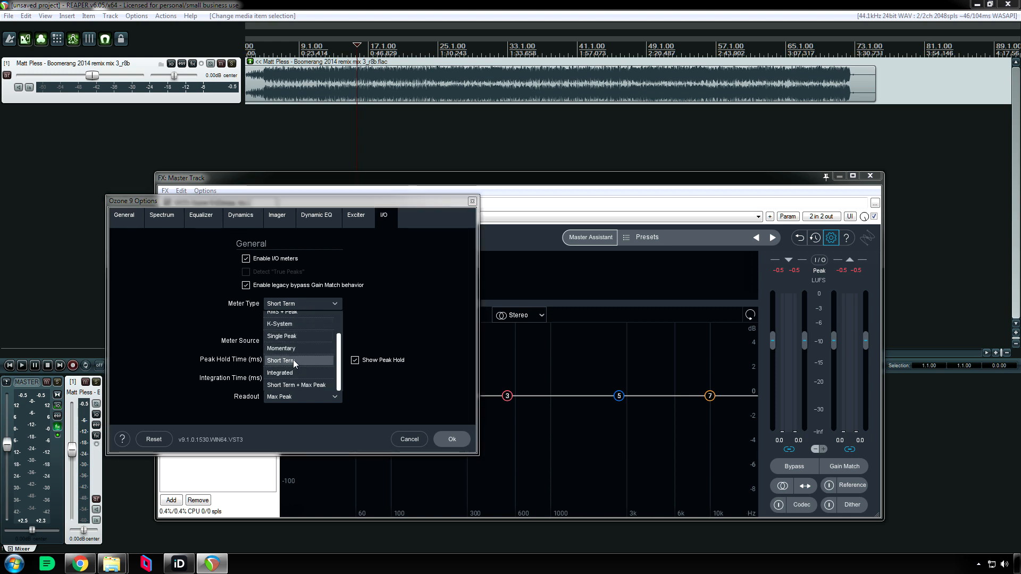
click(280, 372)
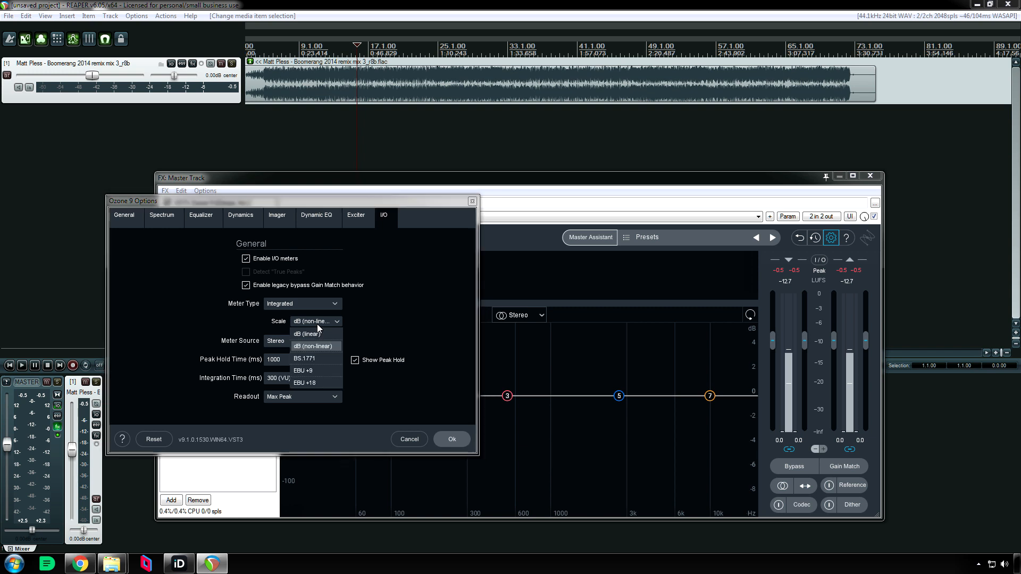
mouse_move(314, 383)
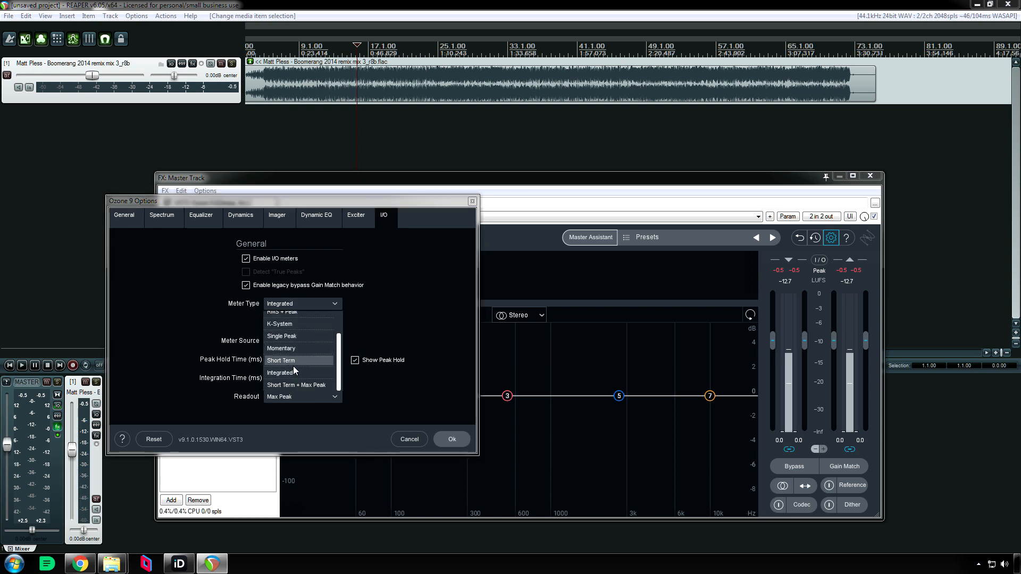
click(296, 385)
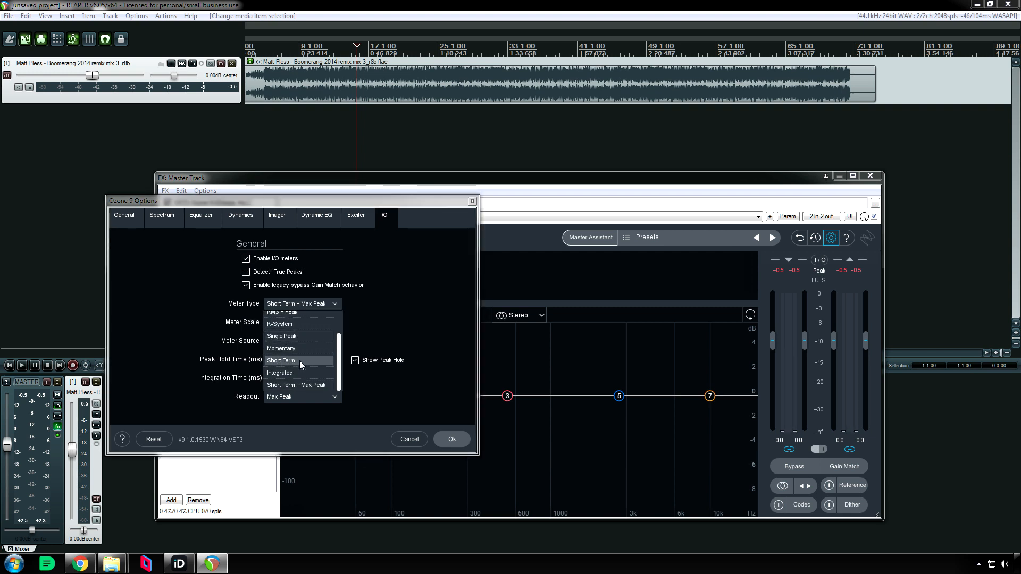
click(280, 372)
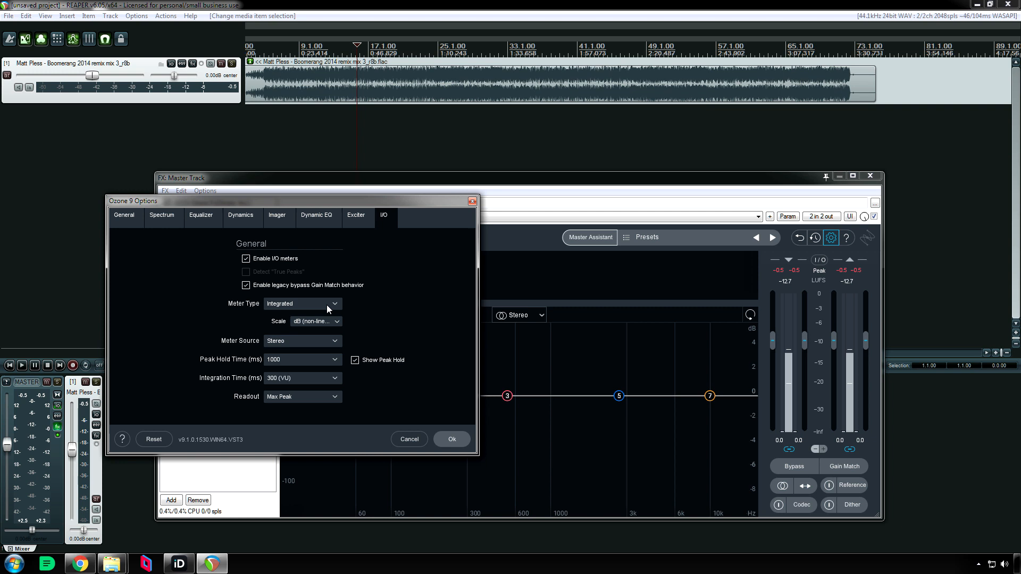
mouse_move(350, 331)
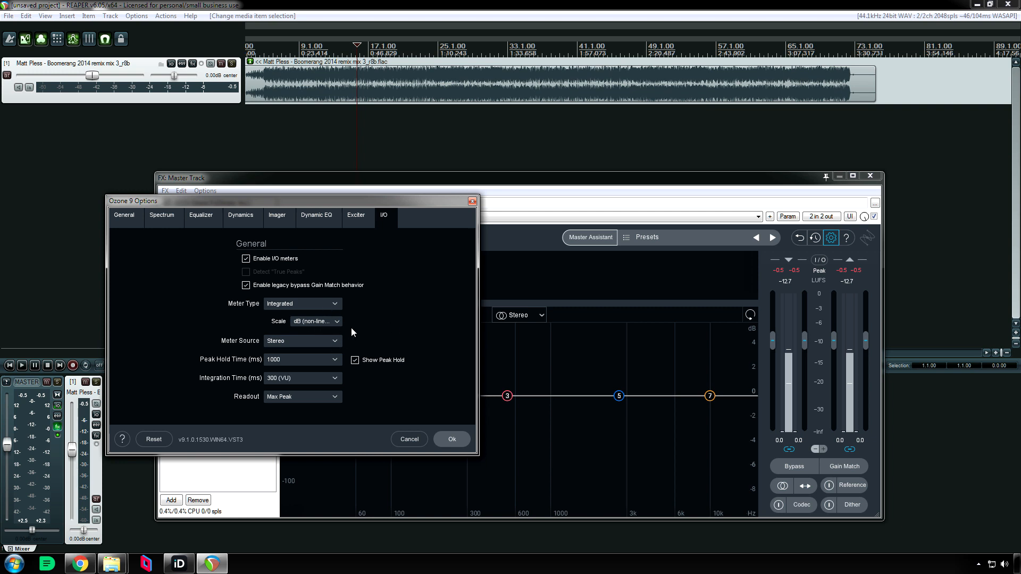
click(315, 322)
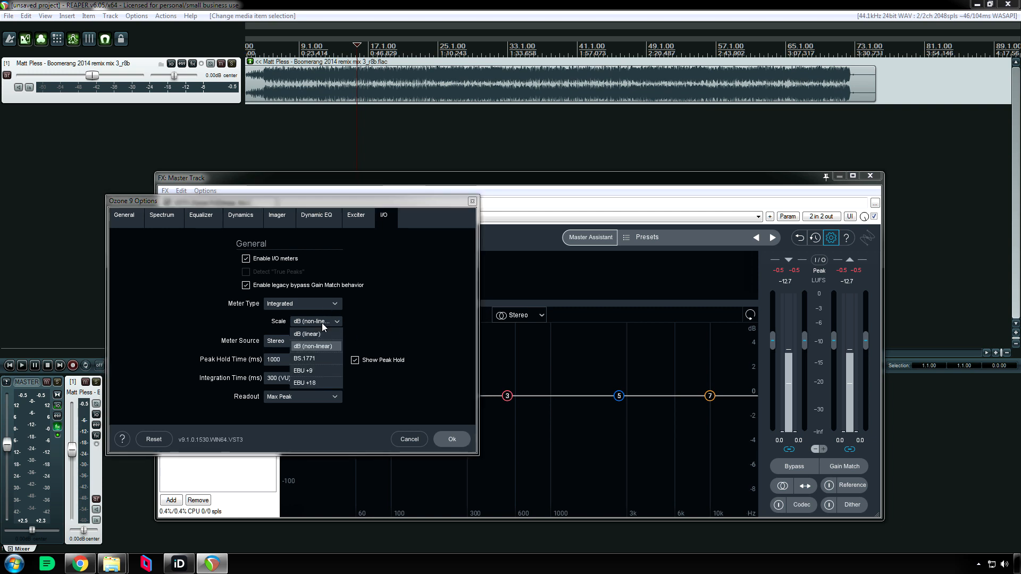
click(304, 359)
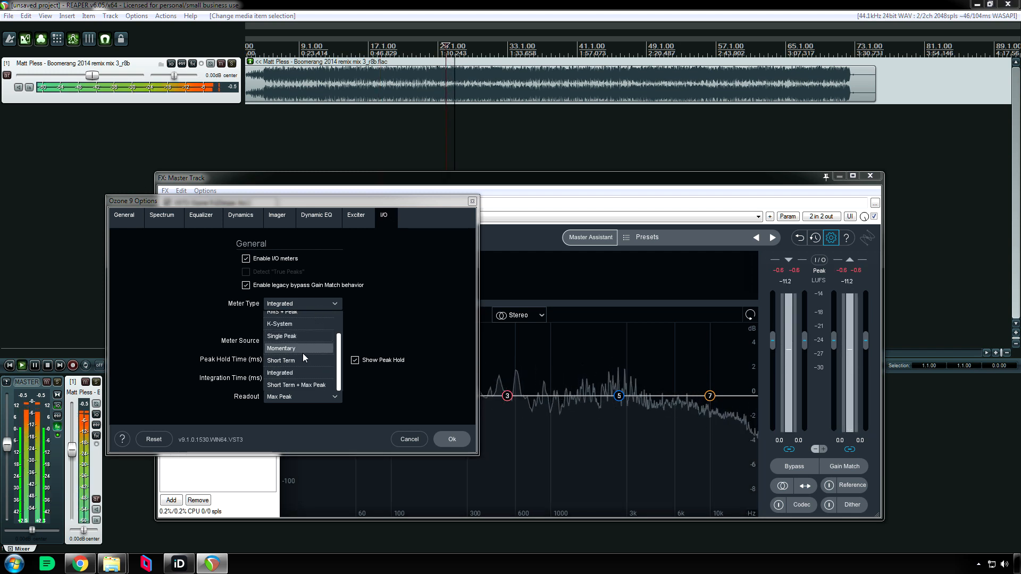
- Try the Short Term + Max Peak, Short Term and K-System meter types, ending on RMS
click(296, 385)
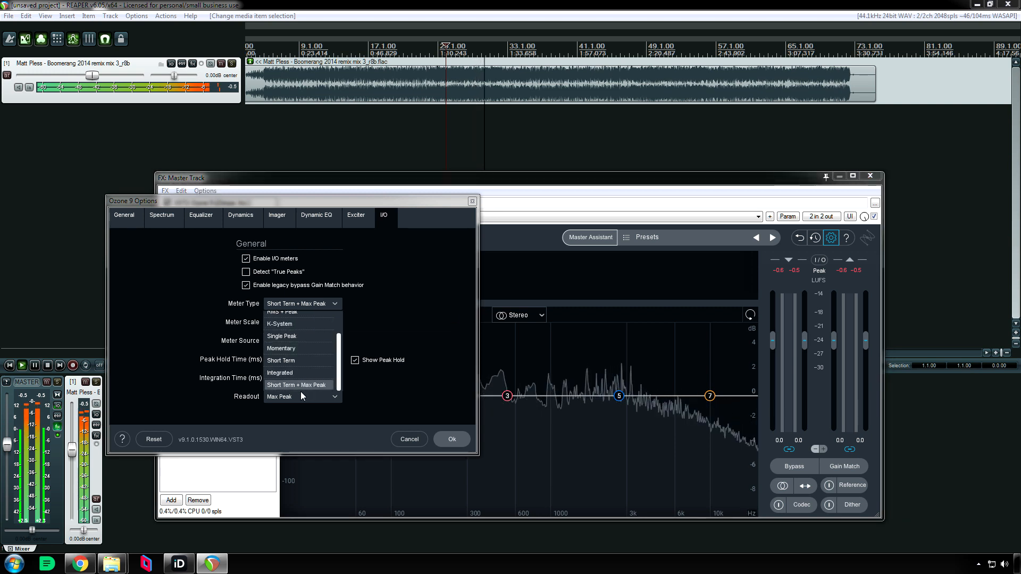
click(296, 385)
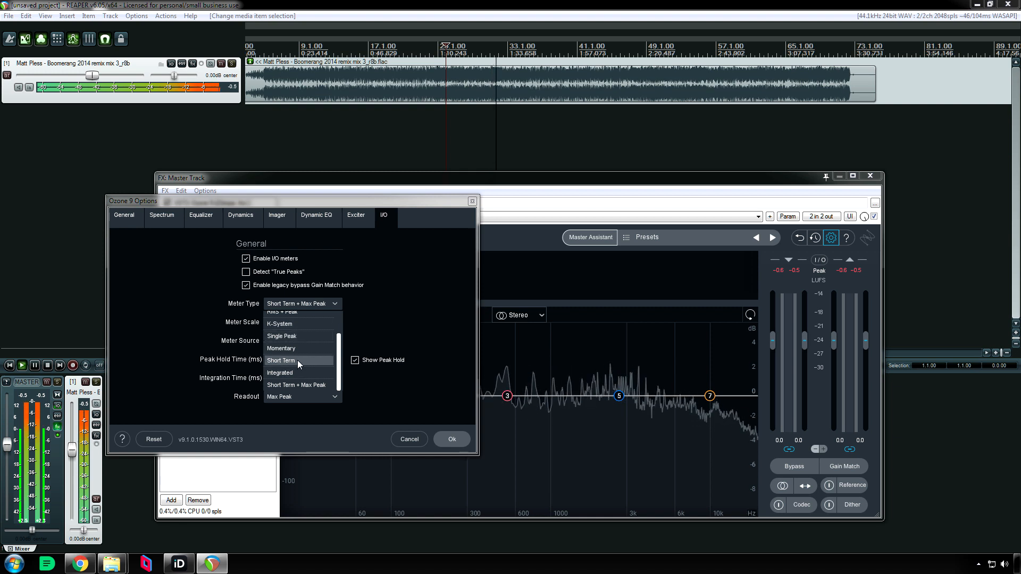
click(280, 372)
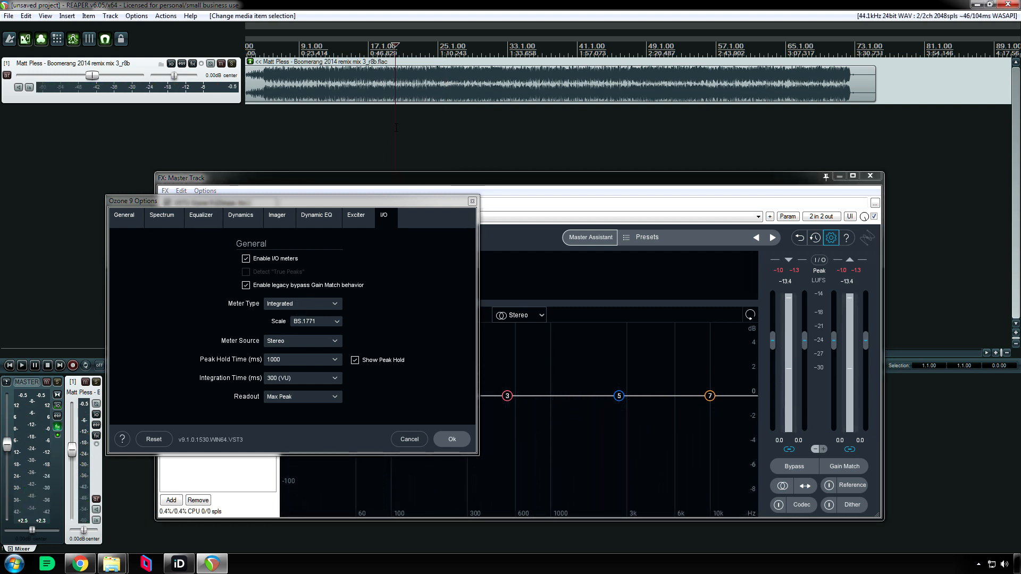
mouse_move(302, 304)
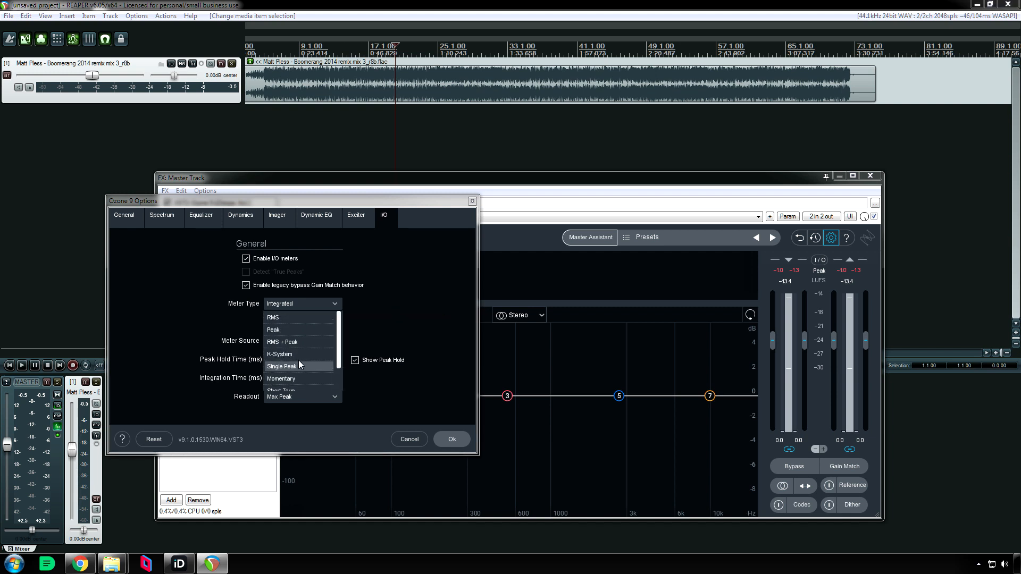
mouse_move(287, 317)
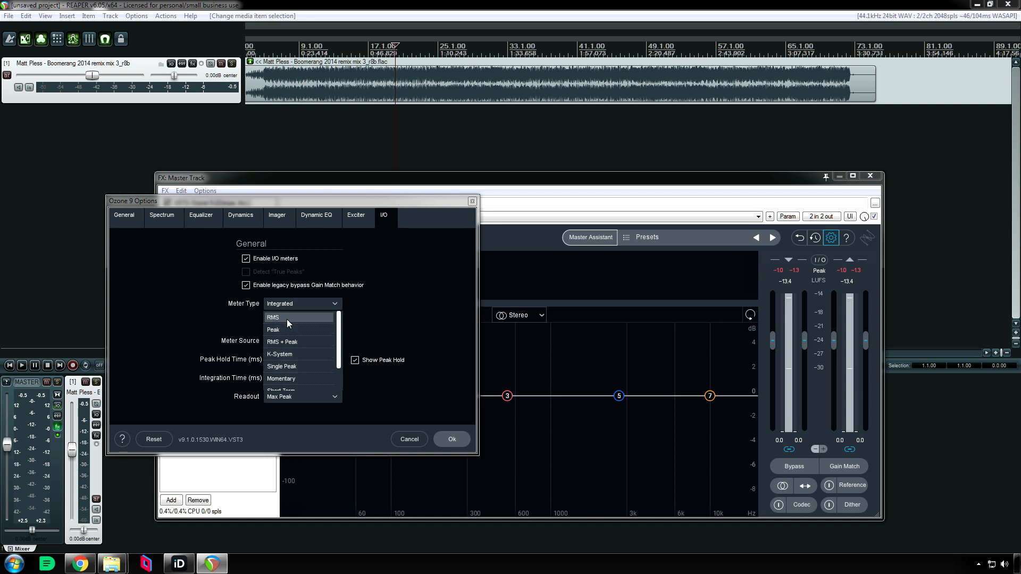
mouse_move(292, 332)
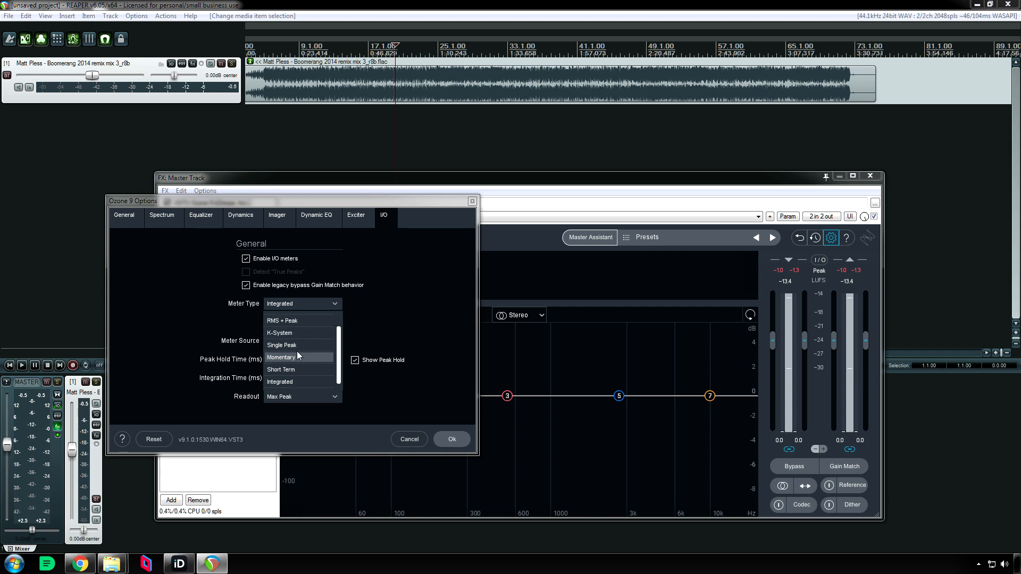
click(278, 333)
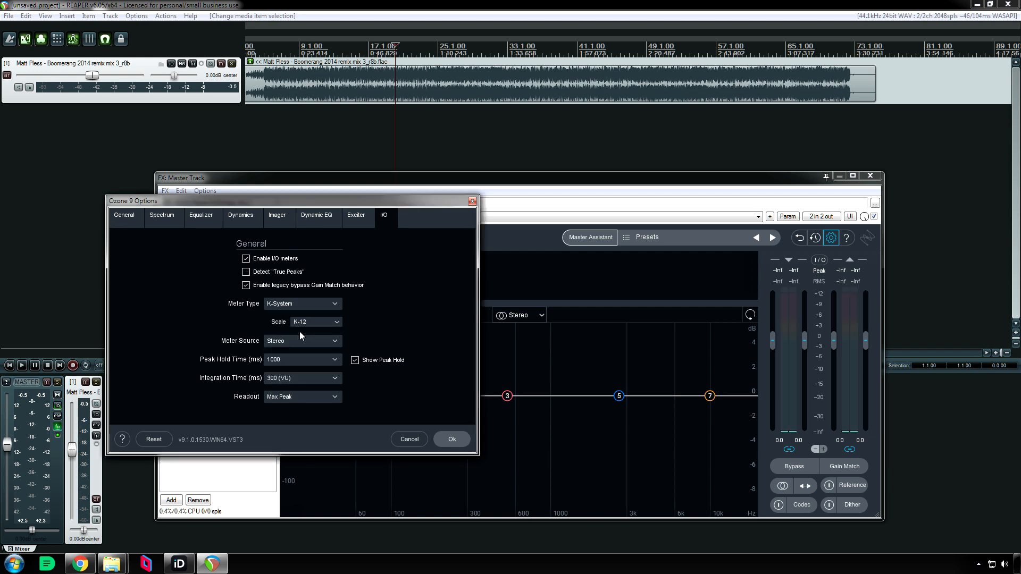
mouse_move(311, 307)
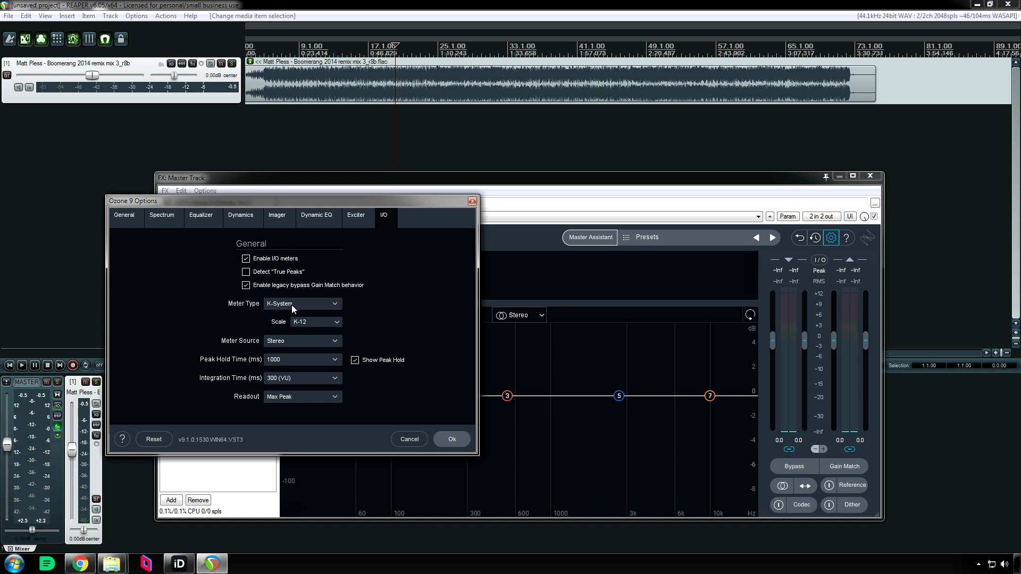
click(301, 304)
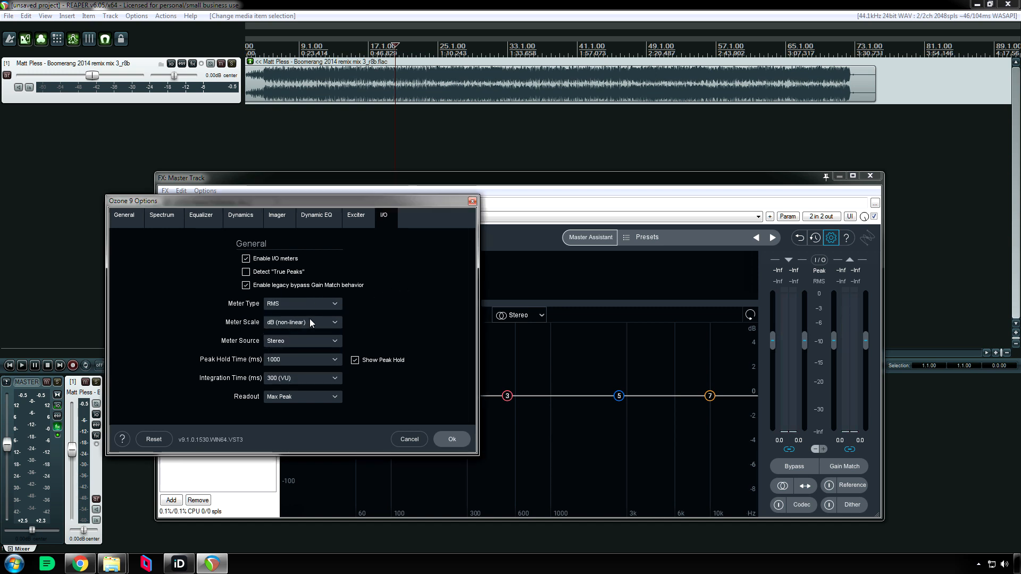
mouse_move(407, 312)
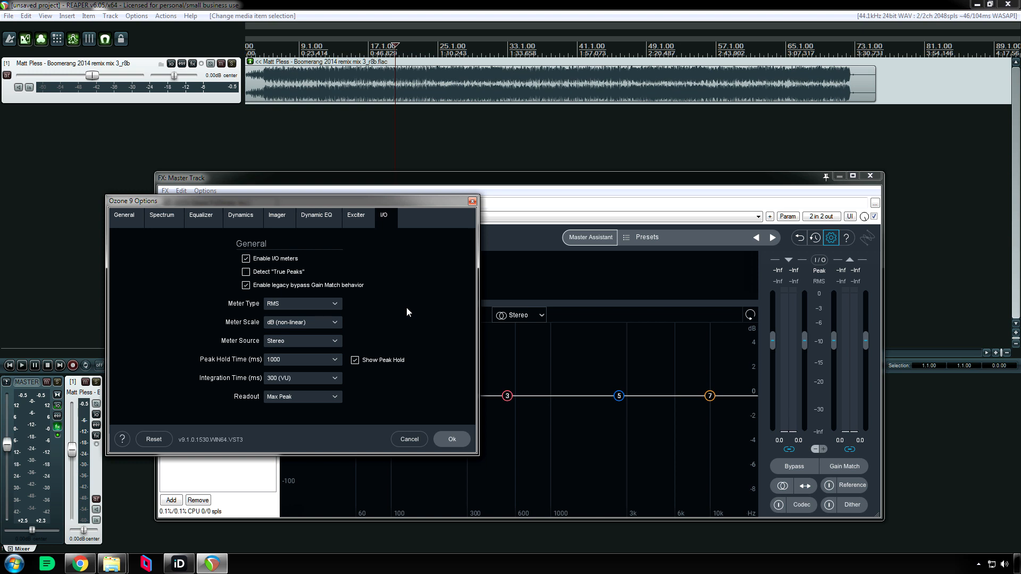
mouse_move(381, 324)
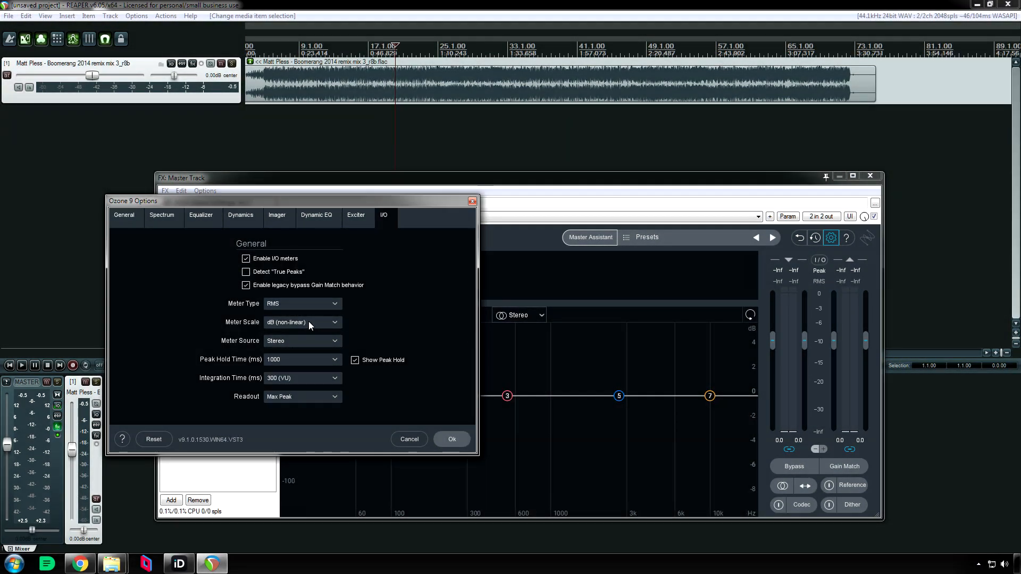
click(302, 322)
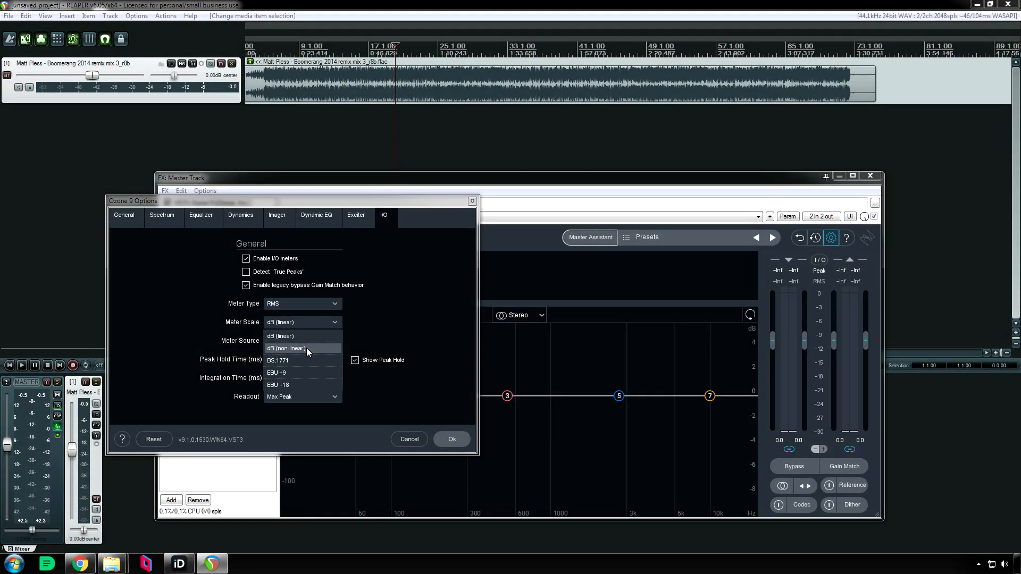
click(285, 348)
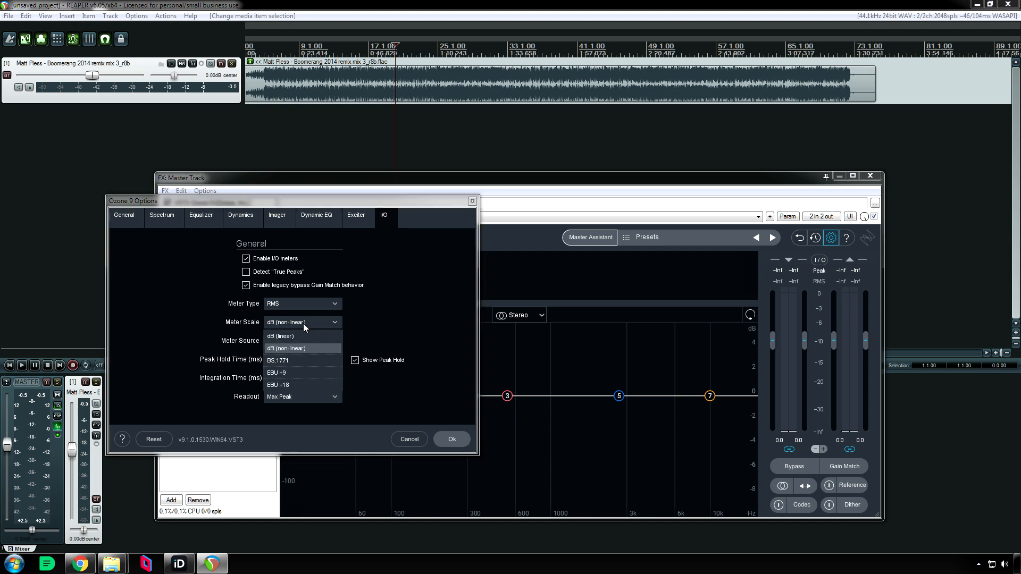
click(302, 348)
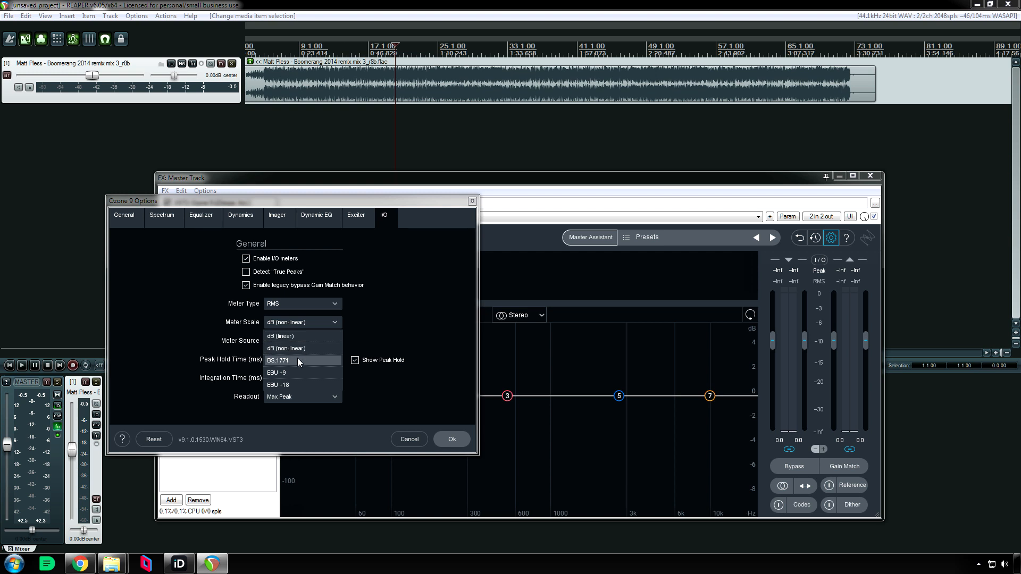
click(278, 359)
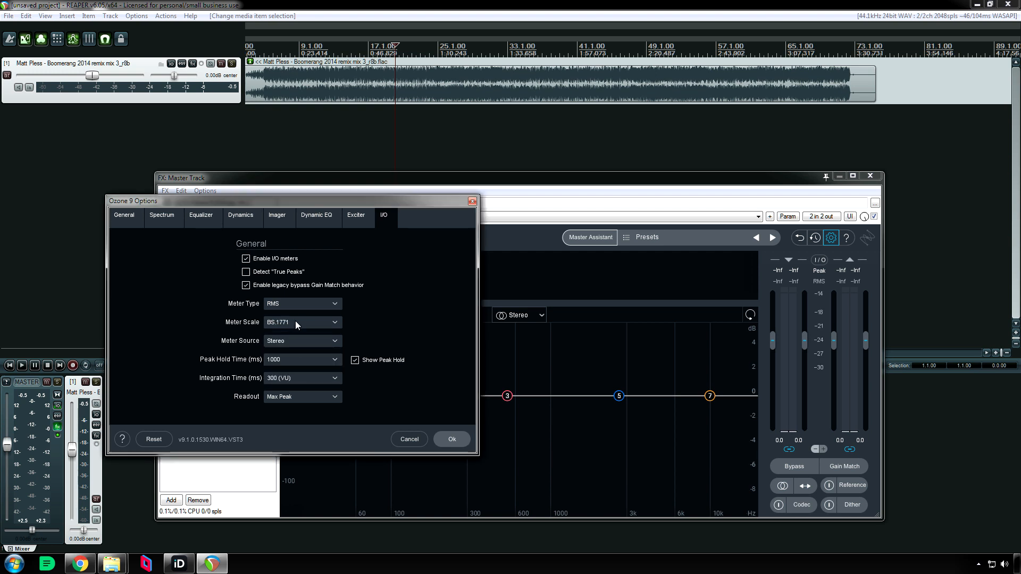
click(301, 322)
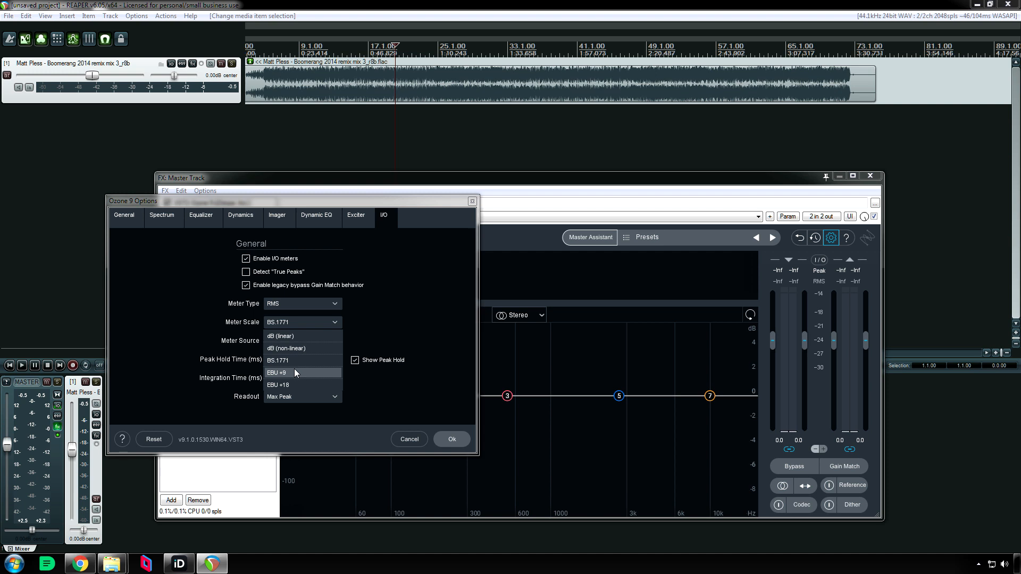
click(278, 372)
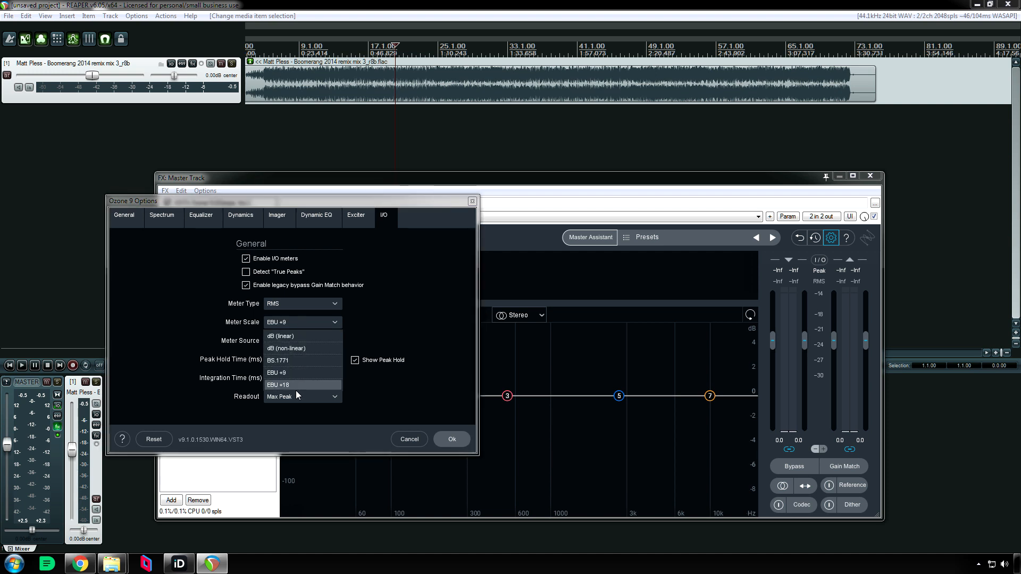
click(278, 385)
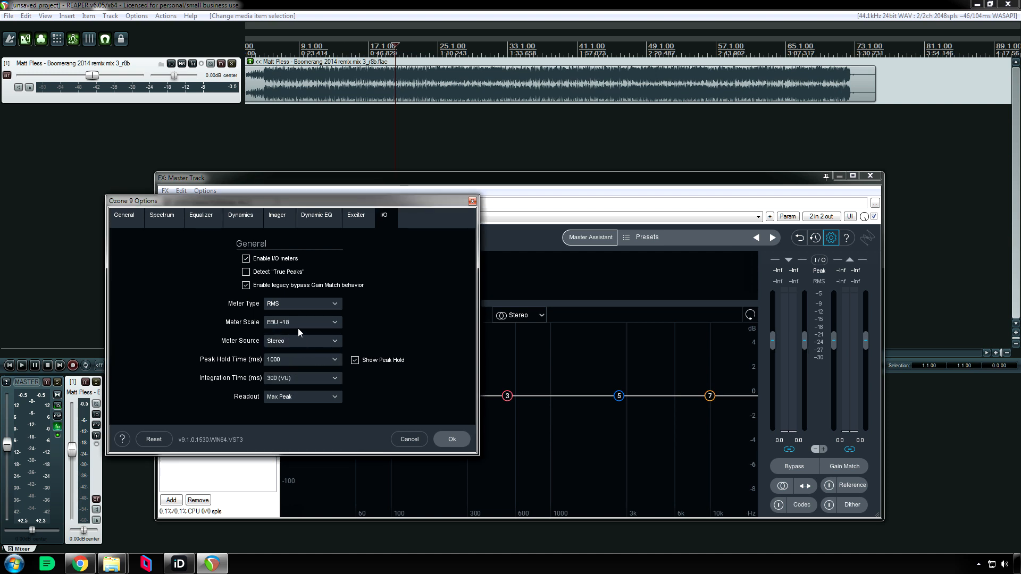
click(302, 321)
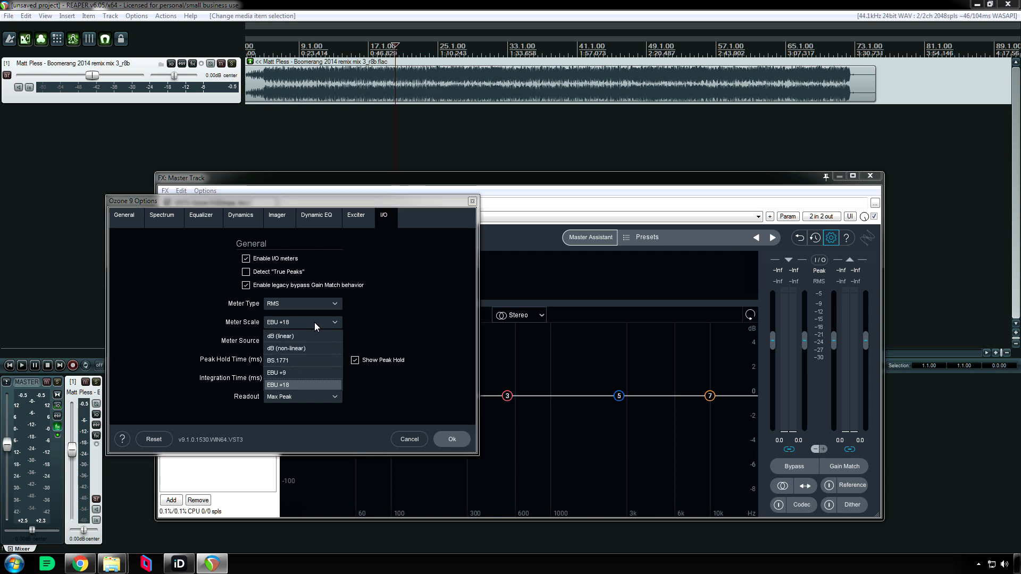
click(286, 348)
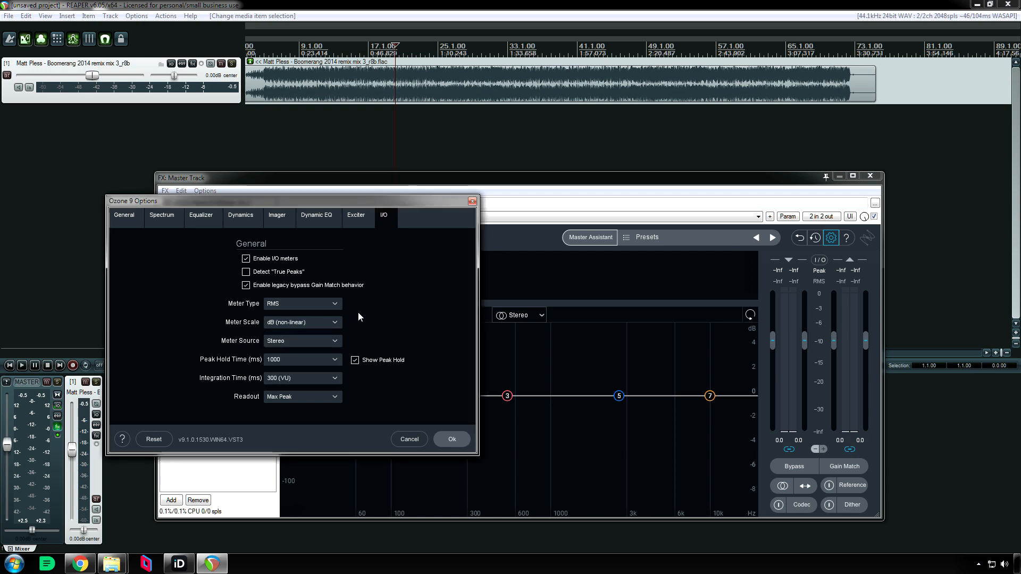
mouse_move(306, 344)
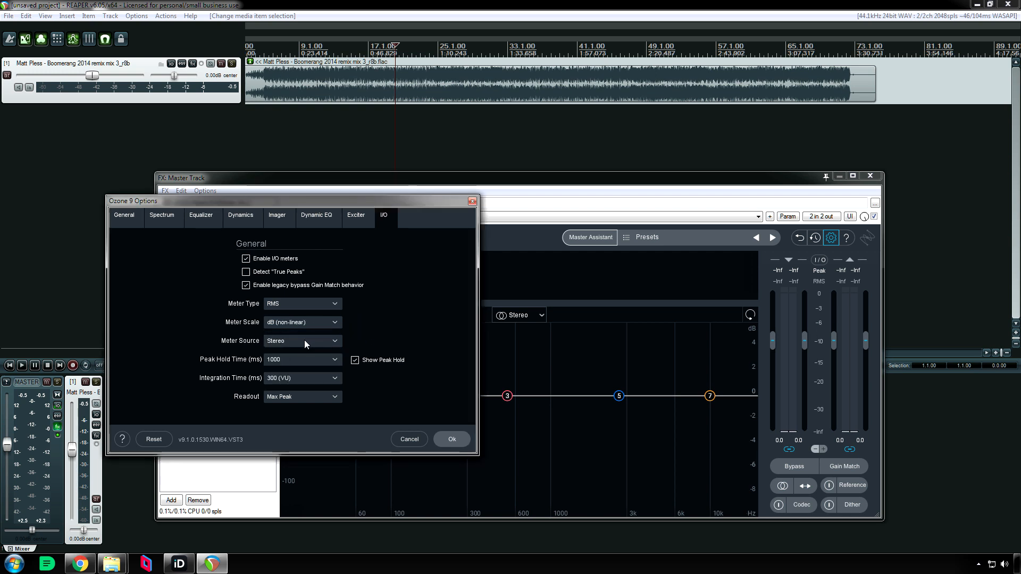
mouse_move(390, 330)
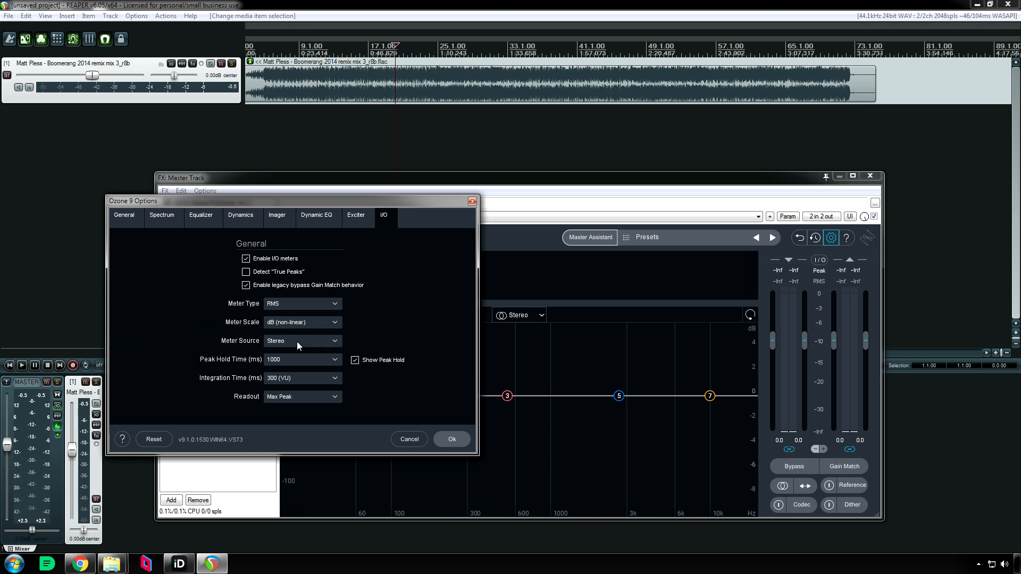
click(301, 340)
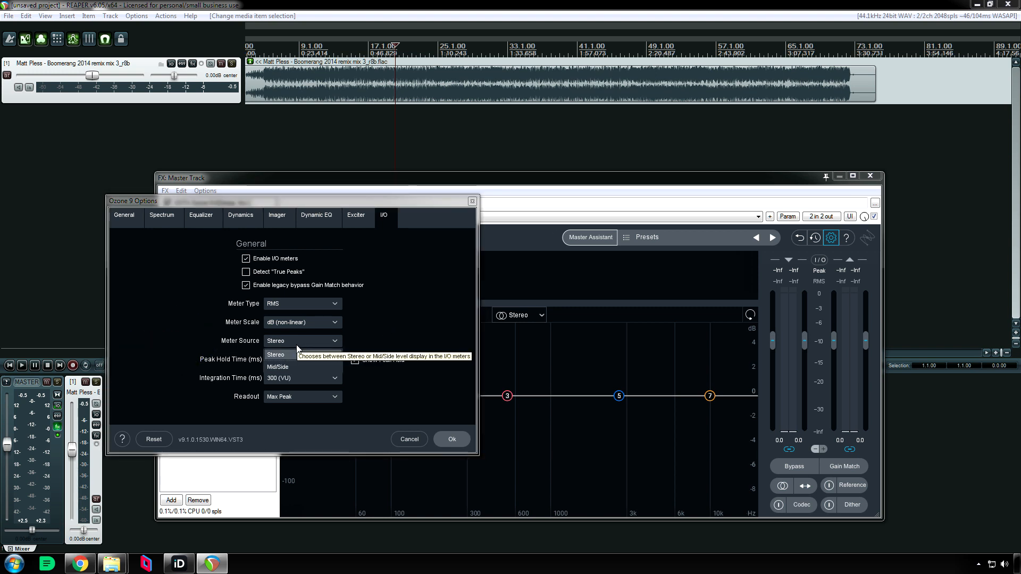
click(278, 367)
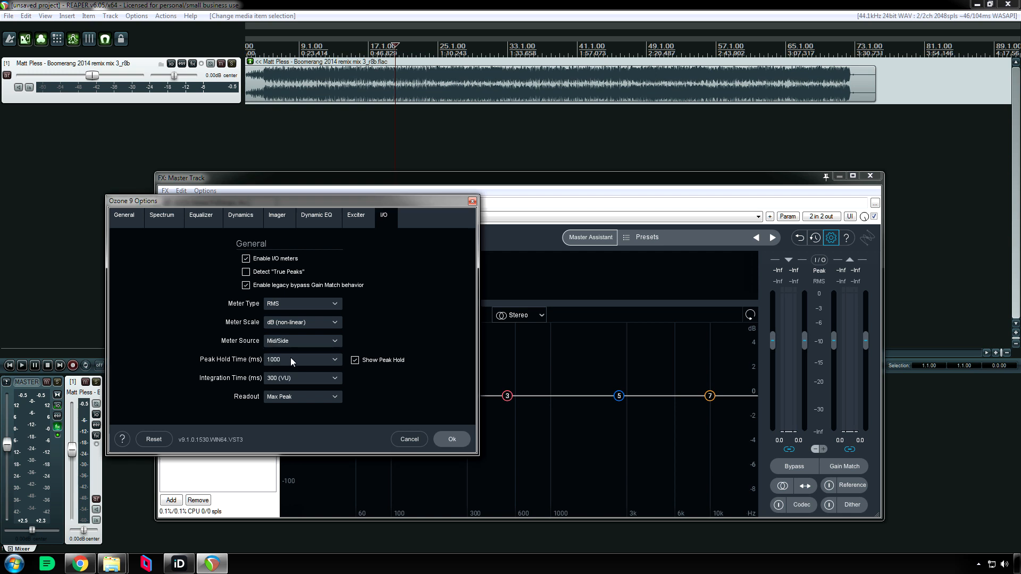
click(301, 340)
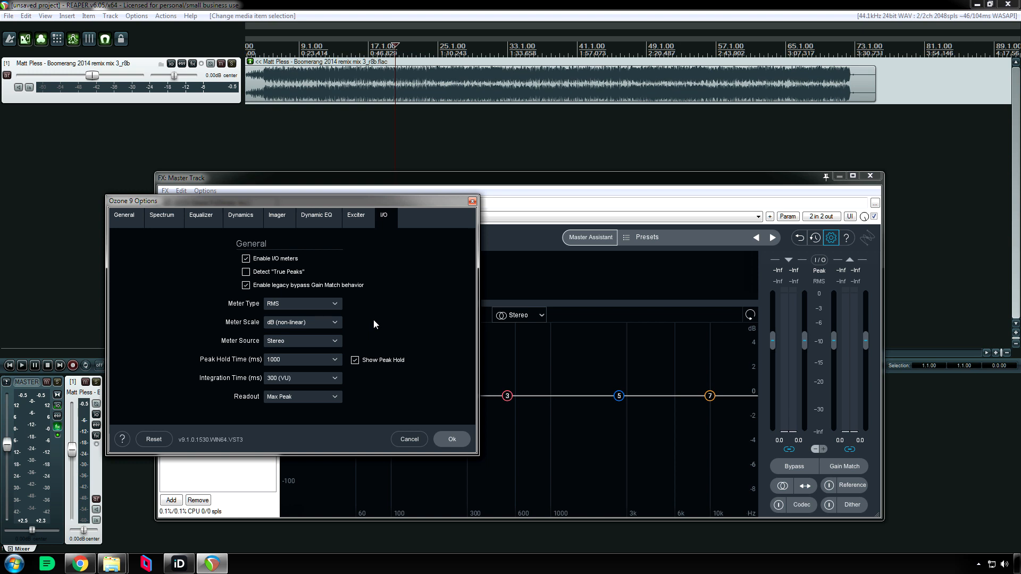
mouse_move(369, 327)
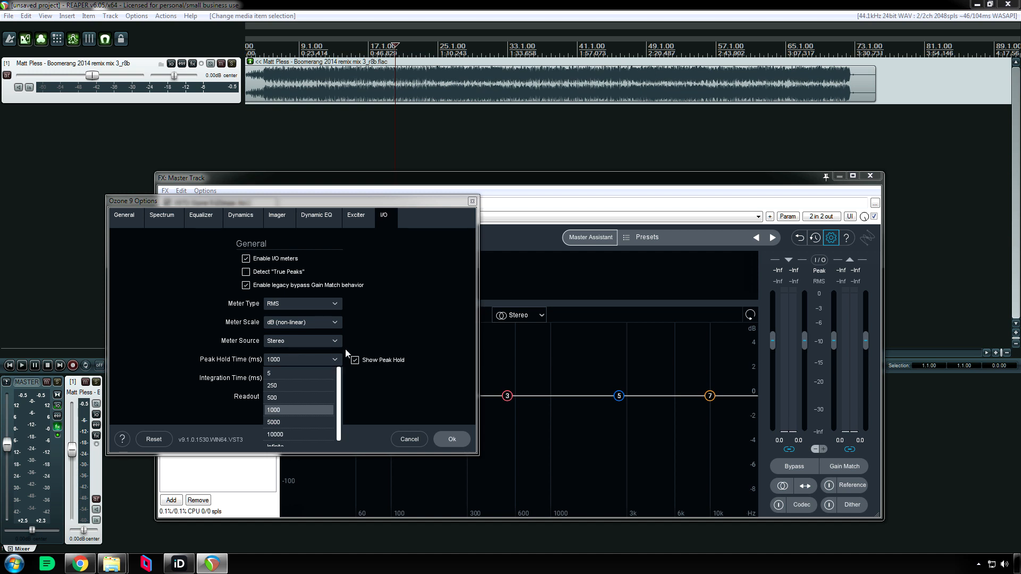
mouse_move(767, 292)
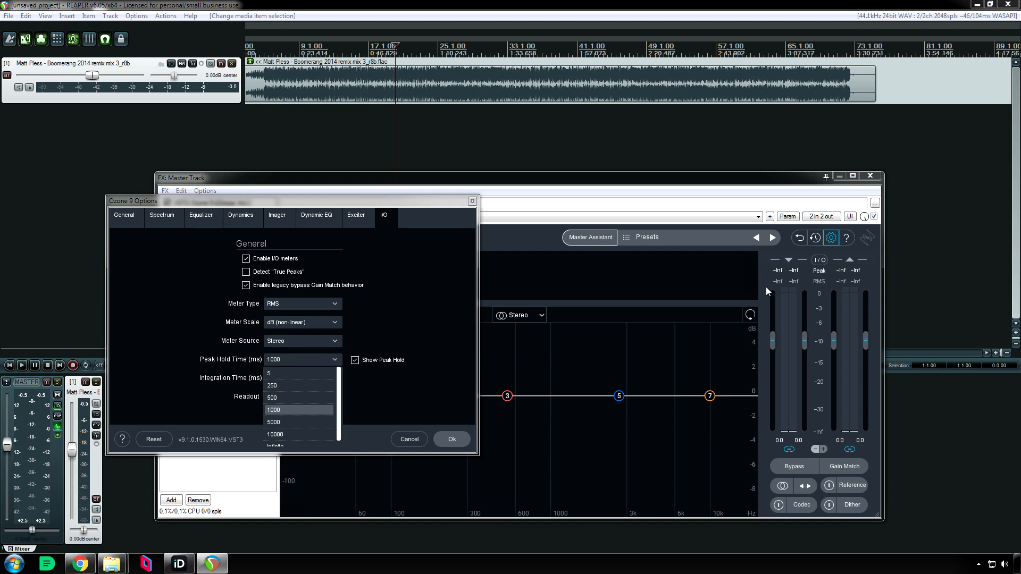
mouse_move(308, 385)
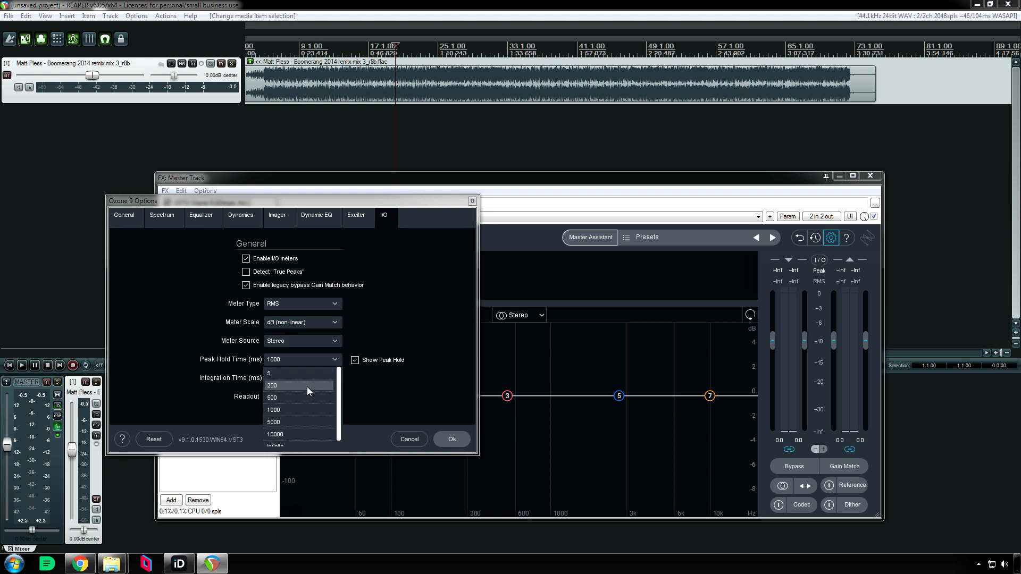
- Try peak hold times of 5000 ms, 1000 ms and Infinite in the Peak Hold Time list
click(274, 384)
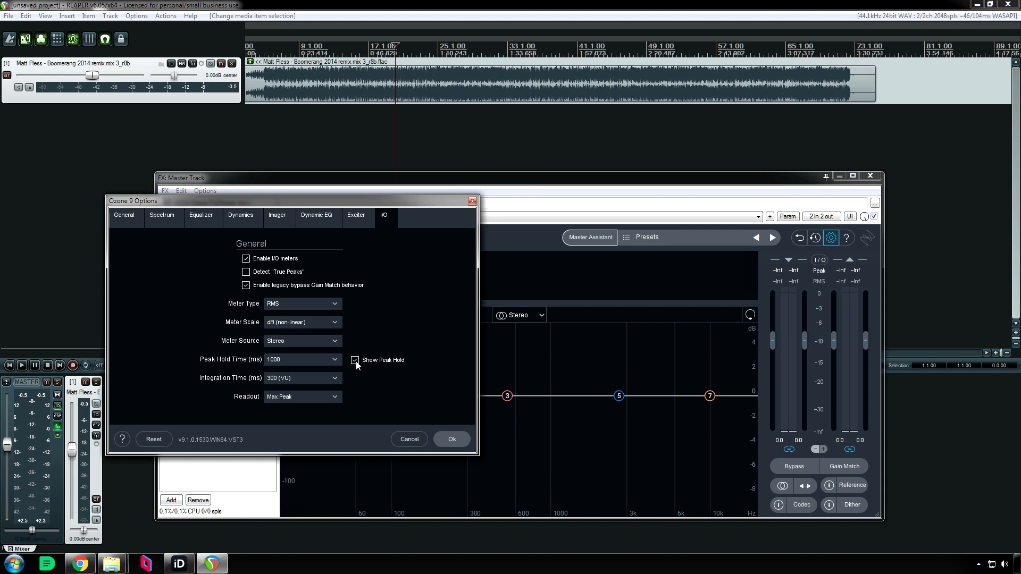
mouse_move(356, 364)
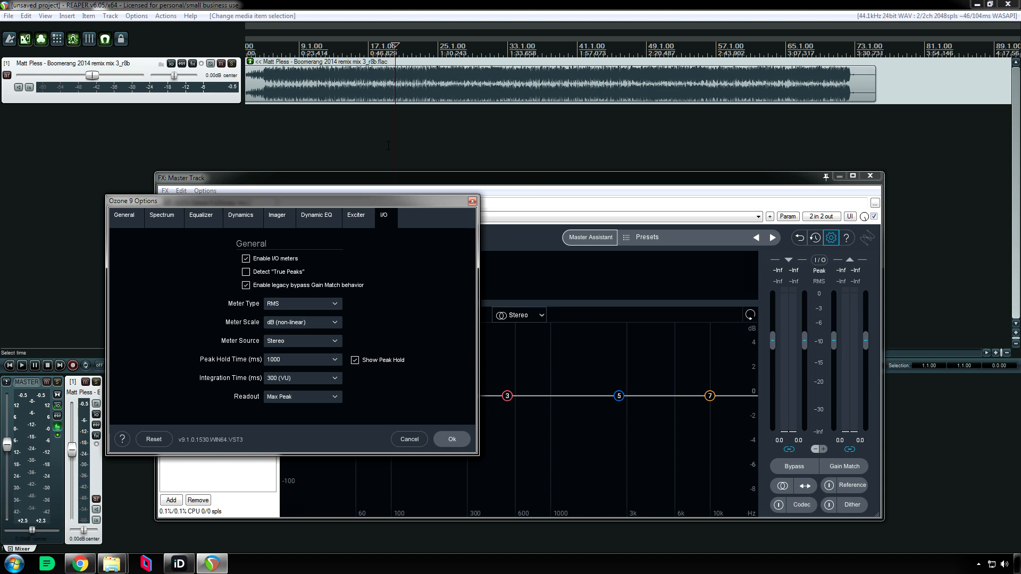
click(21, 365)
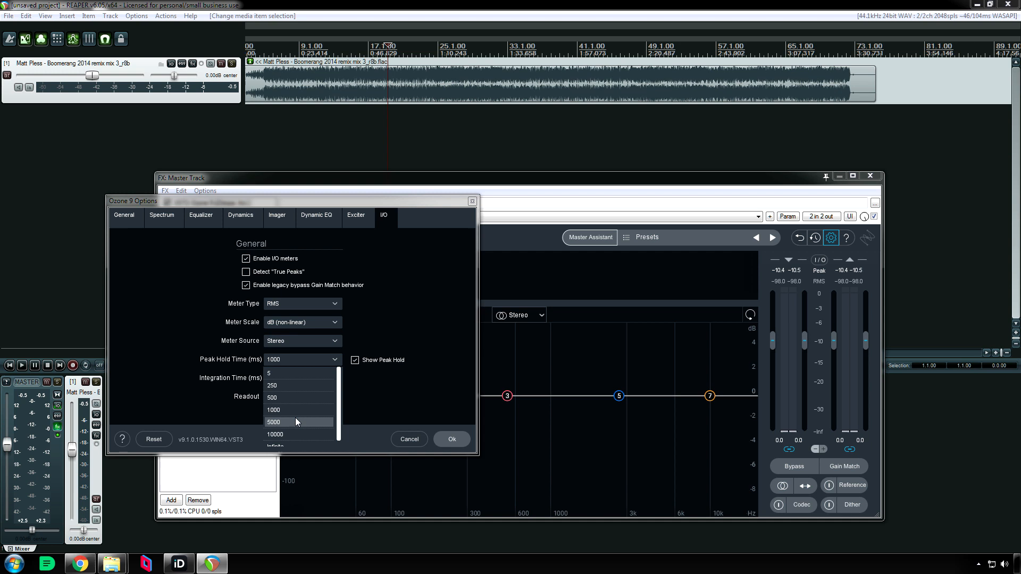
click(273, 422)
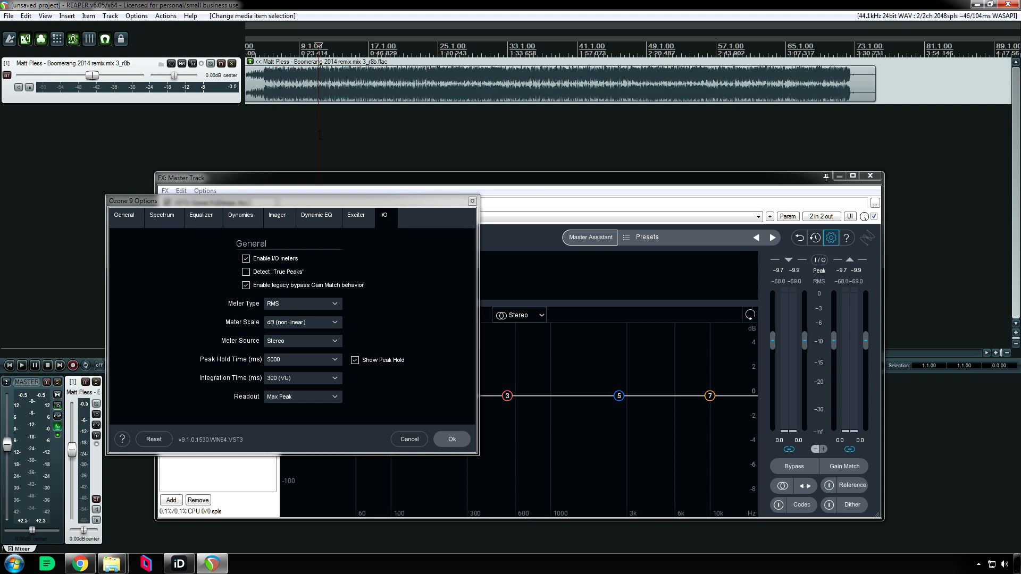
click(337, 359)
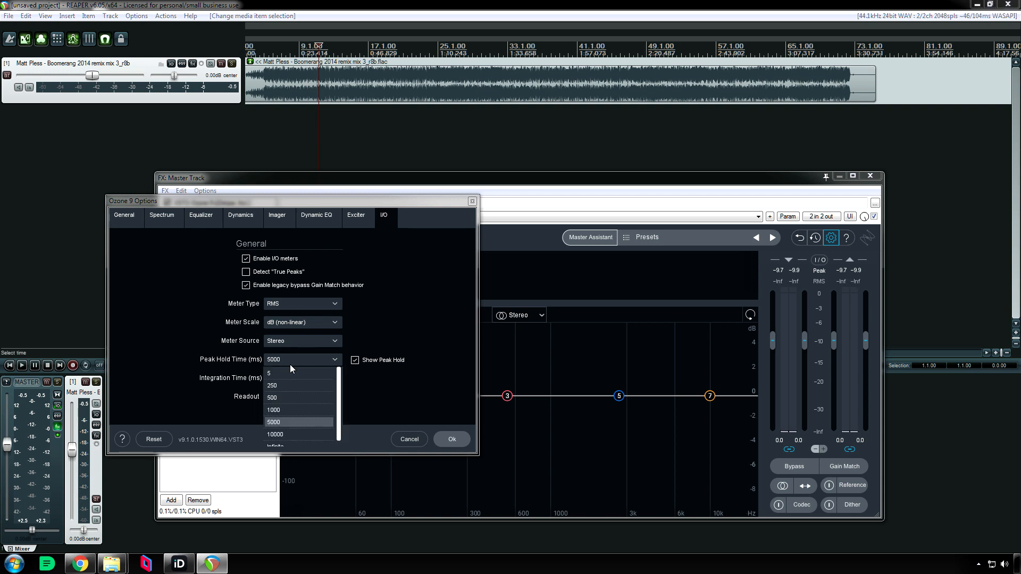
click(267, 374)
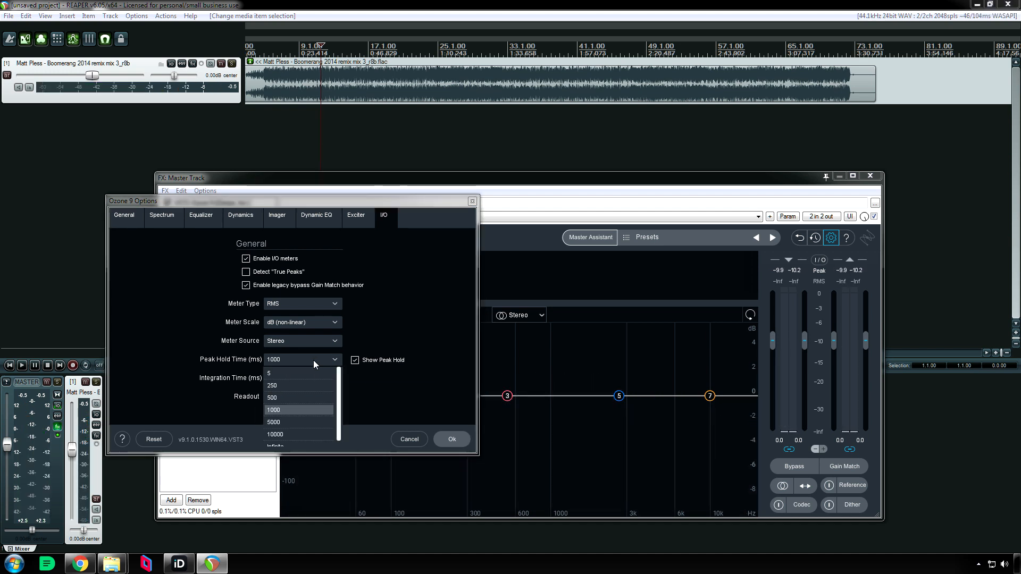
scroll(down, 3)
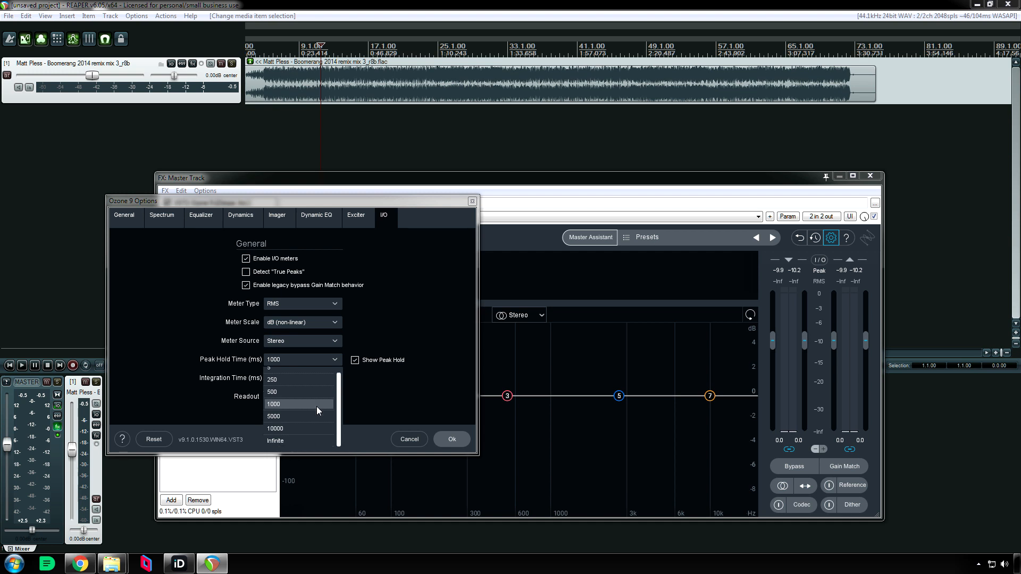
mouse_move(307, 428)
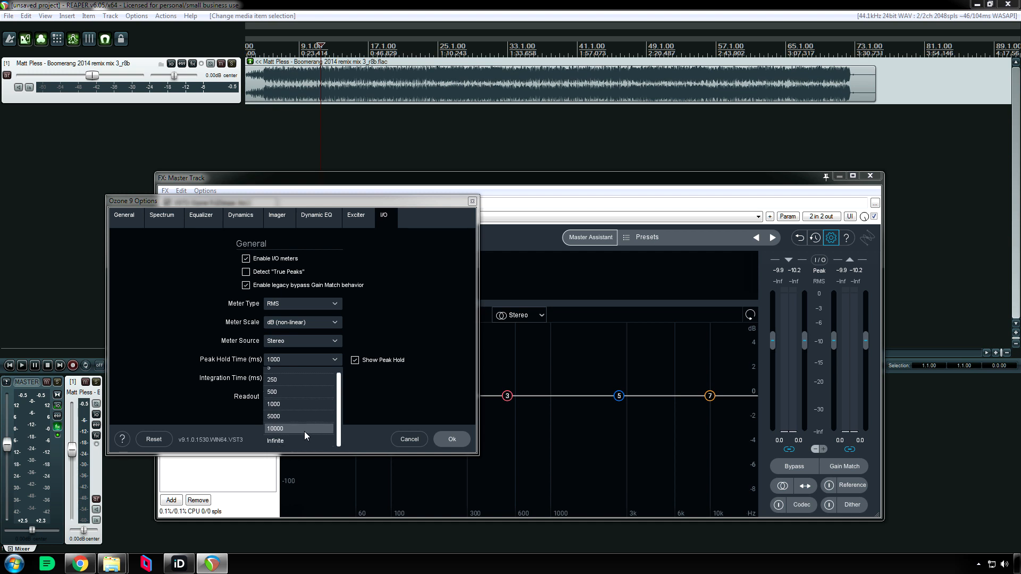
mouse_move(300, 417)
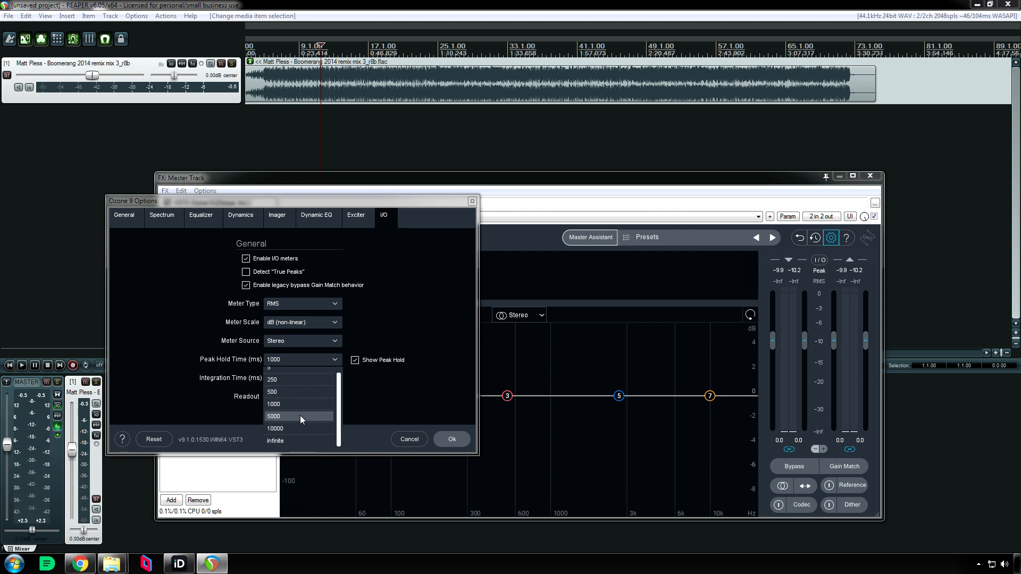
click(275, 441)
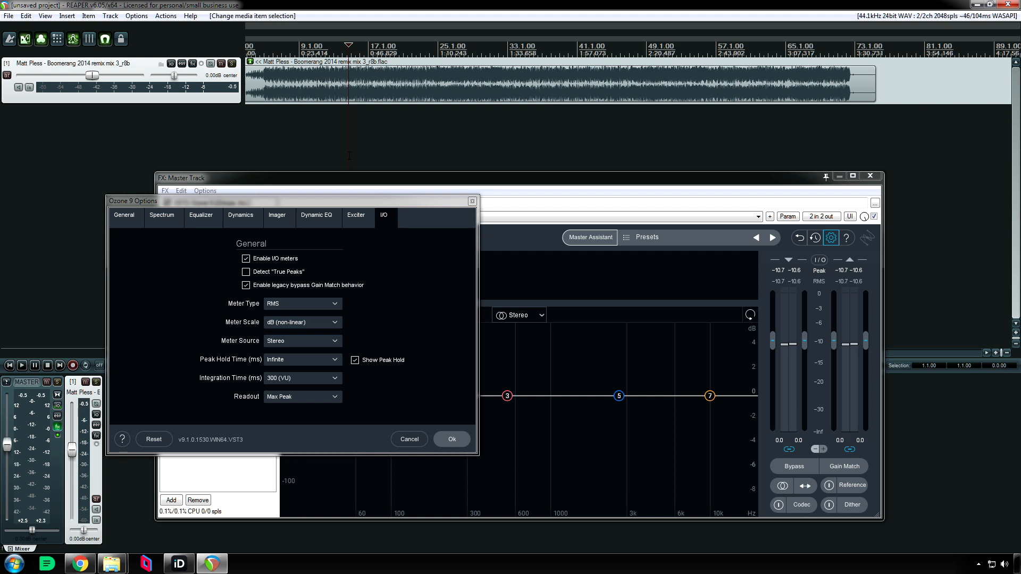
click(300, 360)
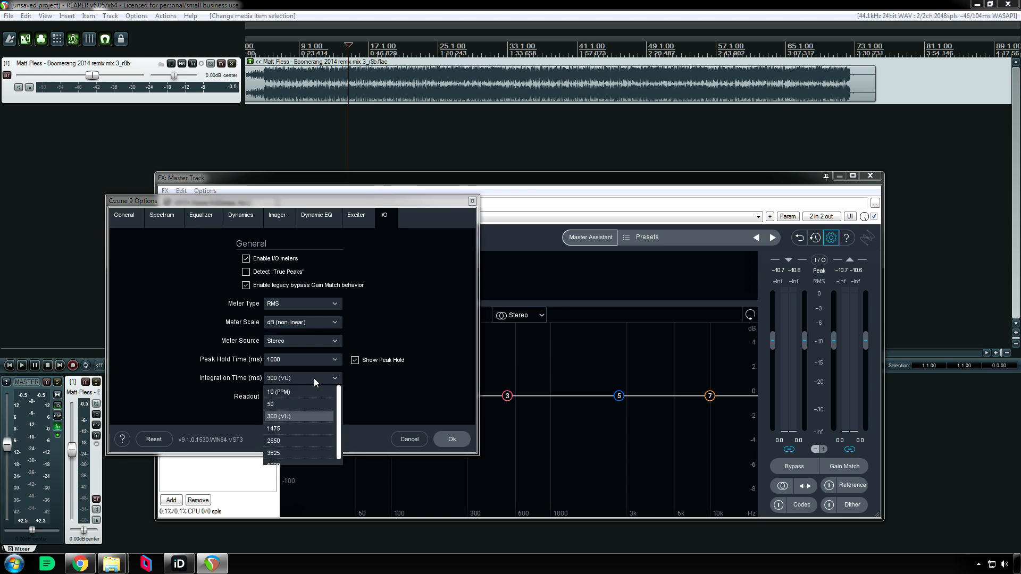
mouse_move(296, 420)
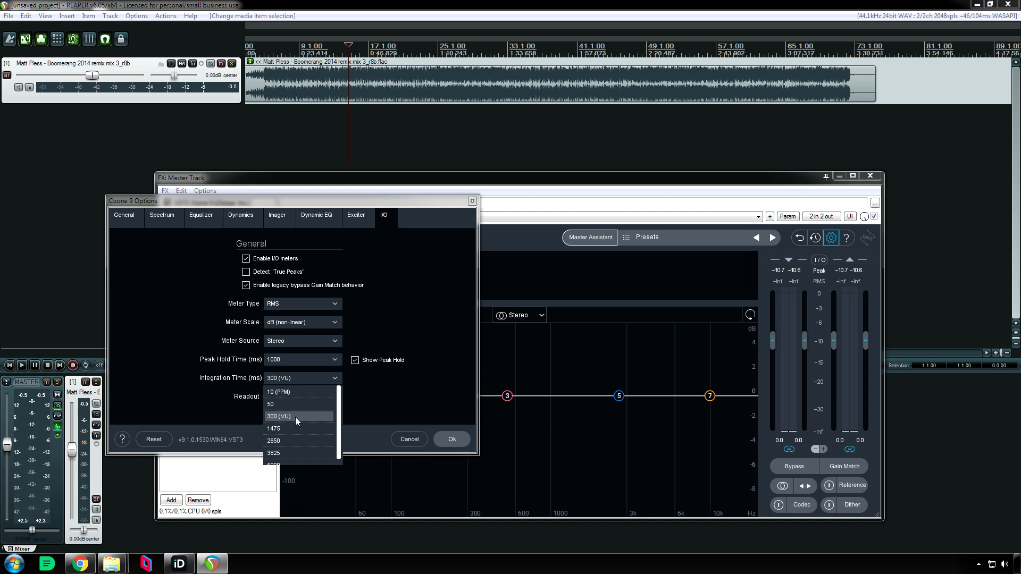
mouse_move(294, 400)
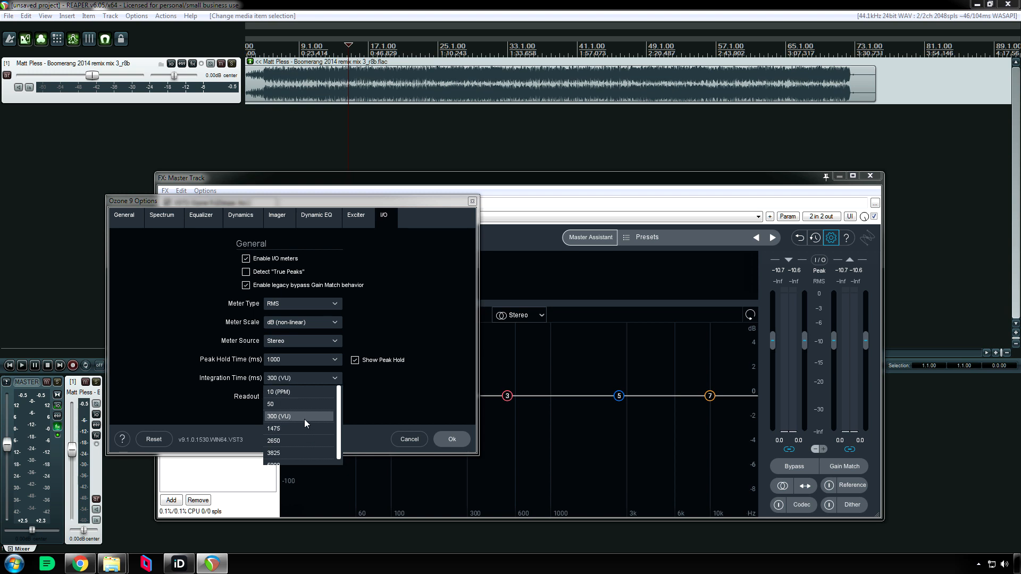
mouse_move(297, 391)
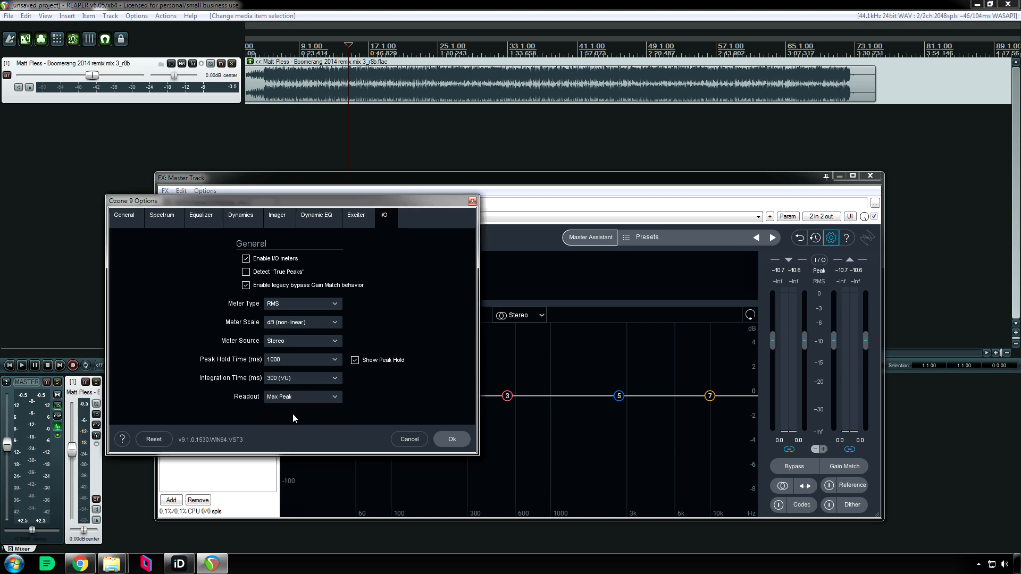
mouse_move(391, 404)
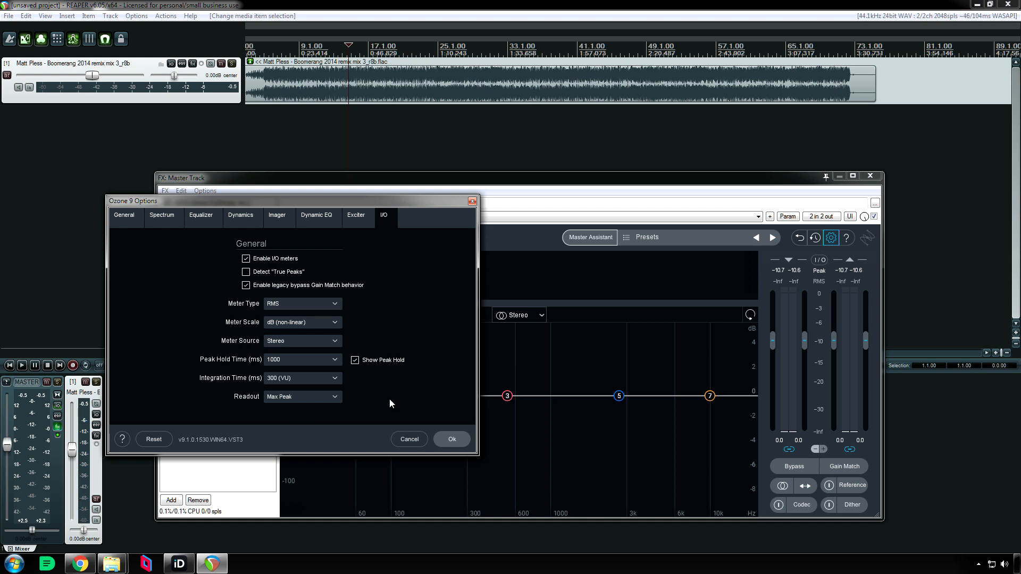
mouse_move(384, 404)
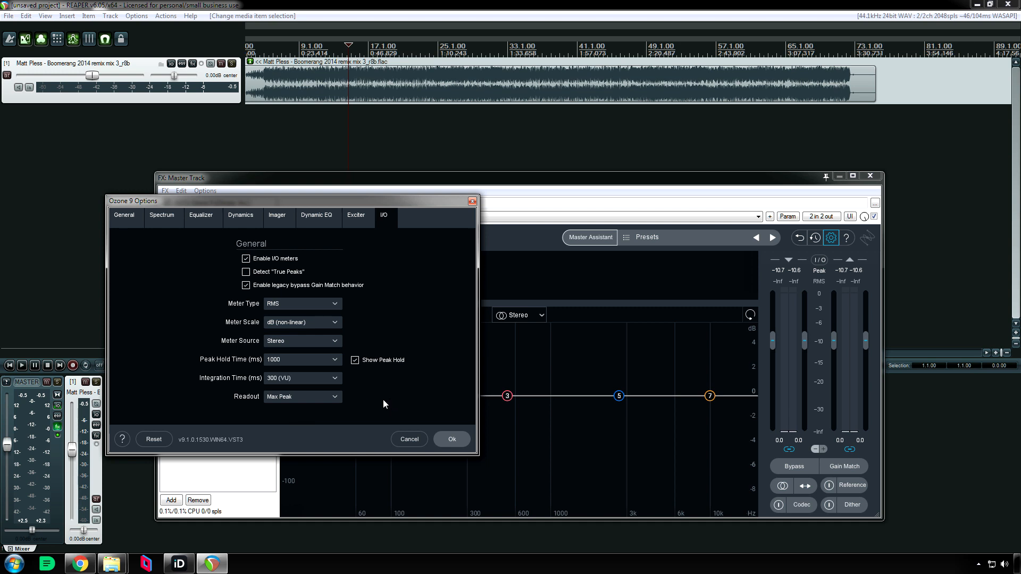
mouse_move(313, 403)
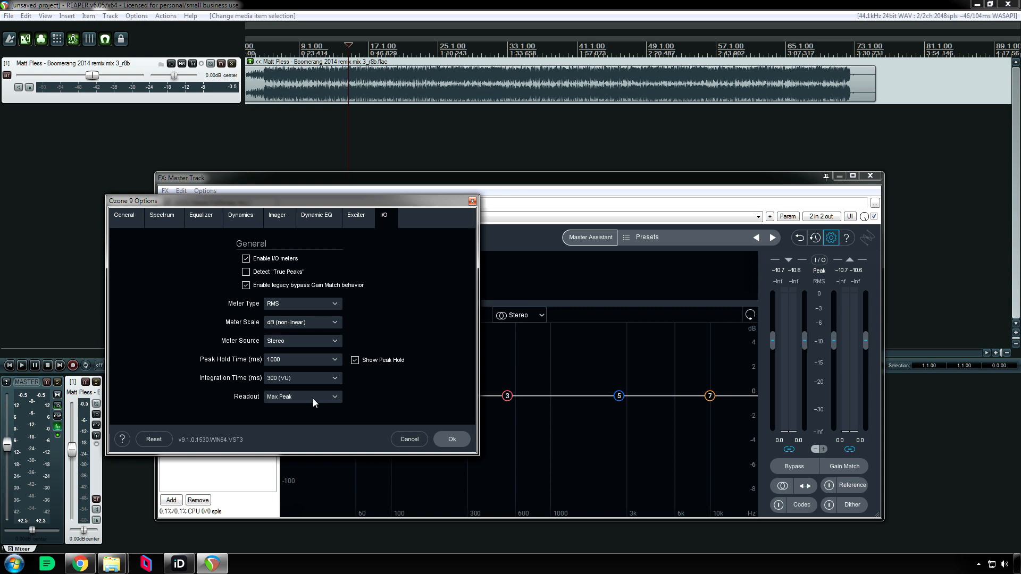
- Preview the Current readout, then return Readout to Max Peak
click(302, 397)
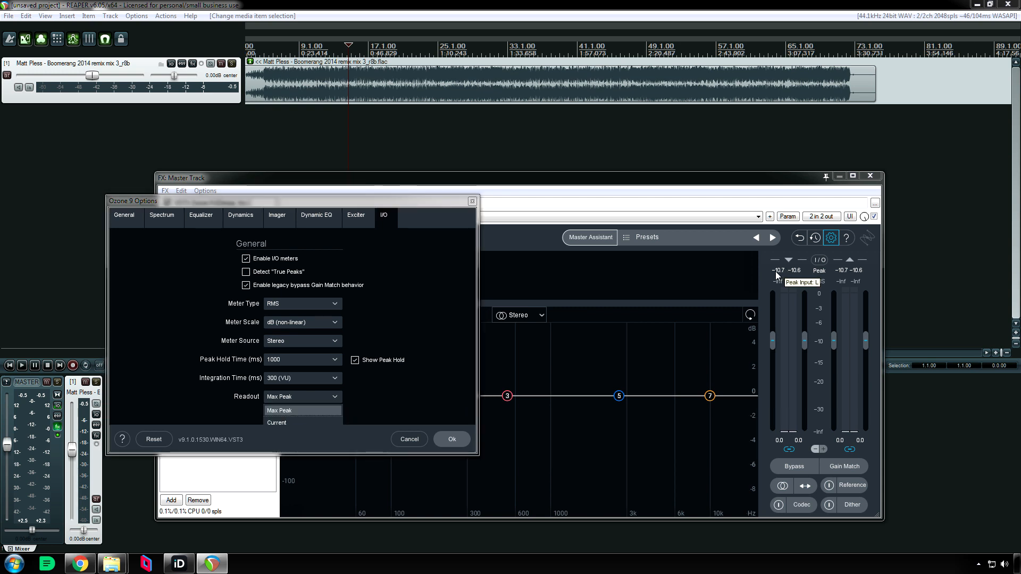
click(276, 423)
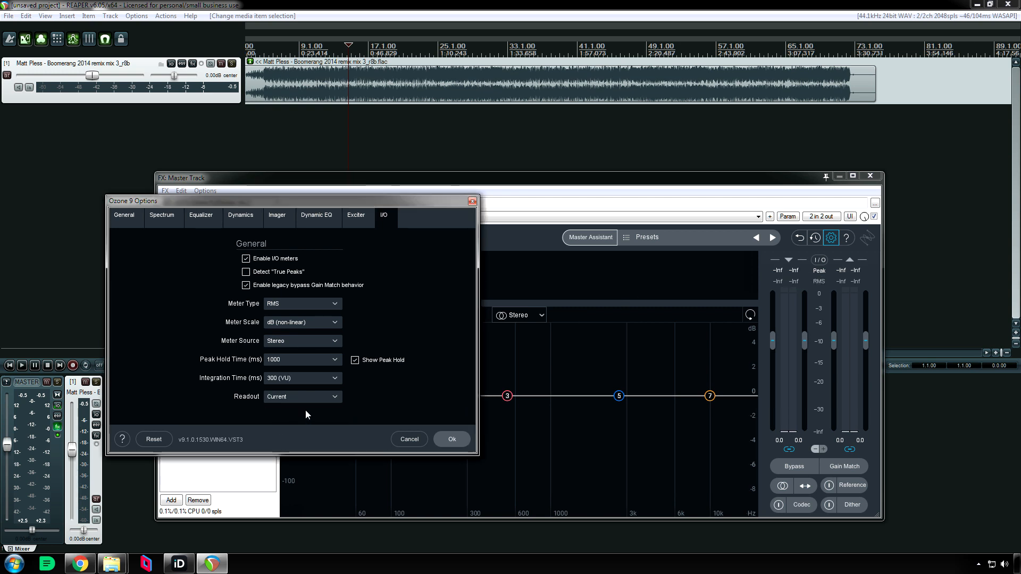
mouse_move(303, 402)
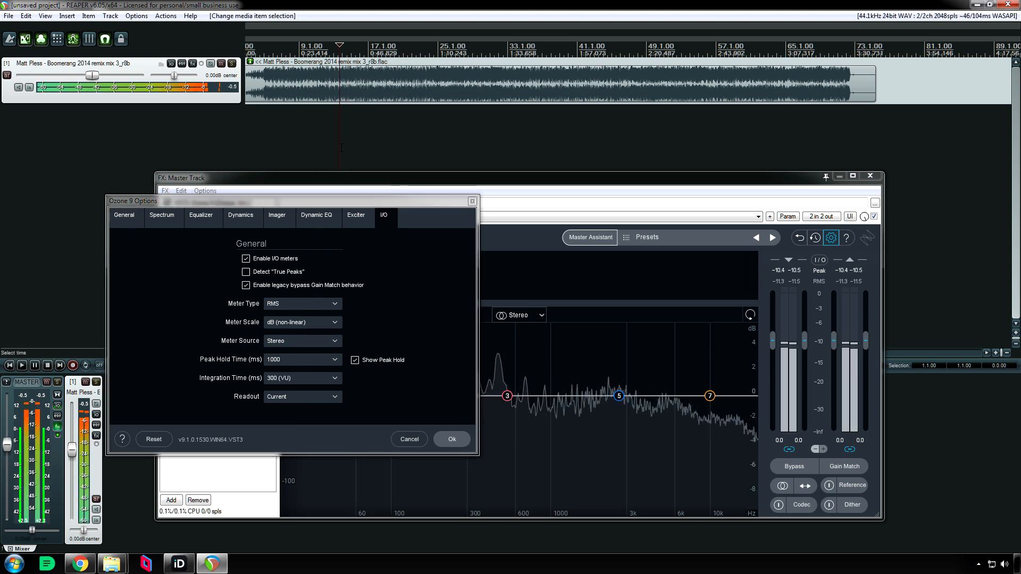
click(301, 396)
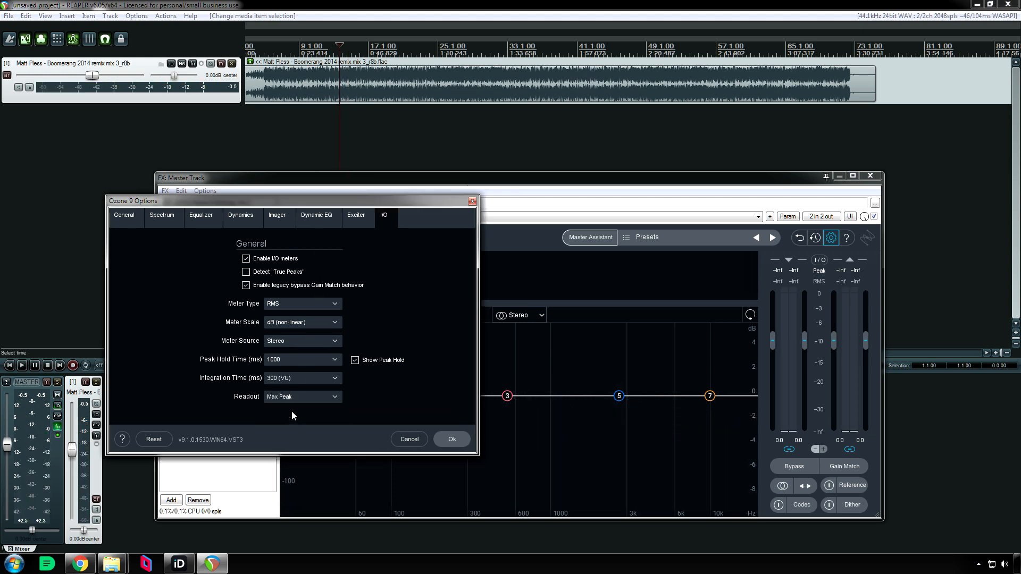
- Set the peak hold time to 5000 ms
click(21, 365)
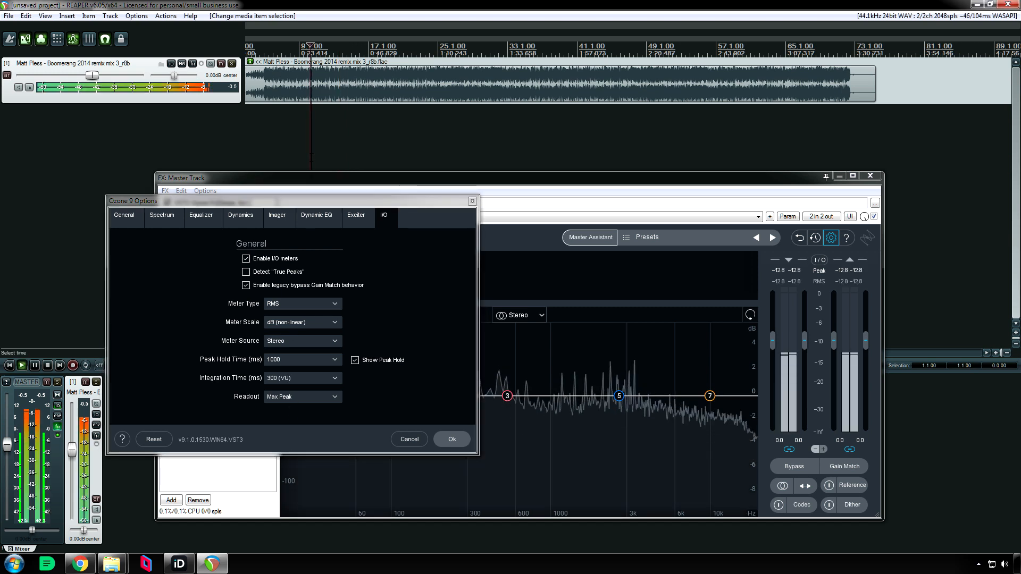
click(301, 360)
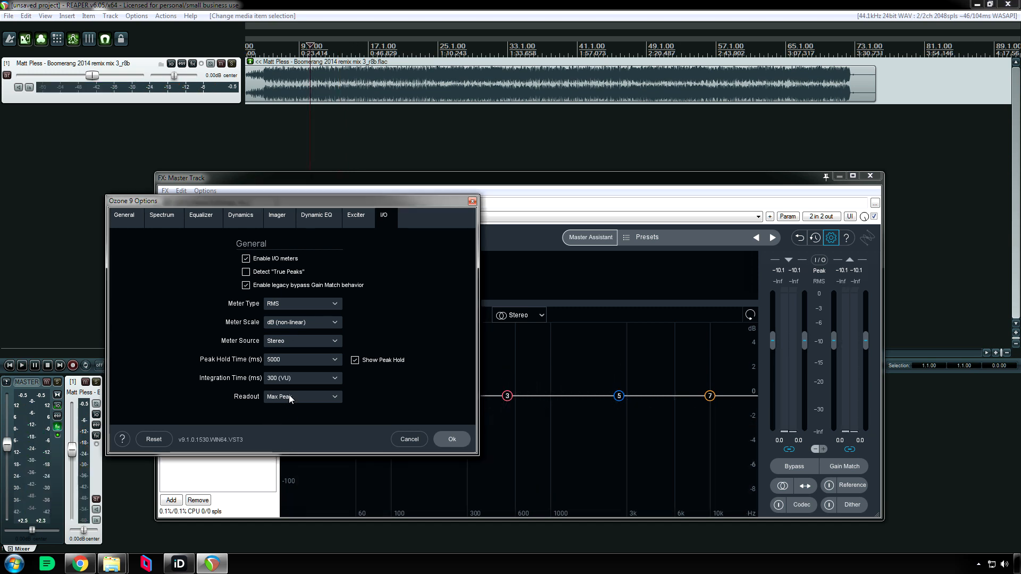
mouse_move(303, 364)
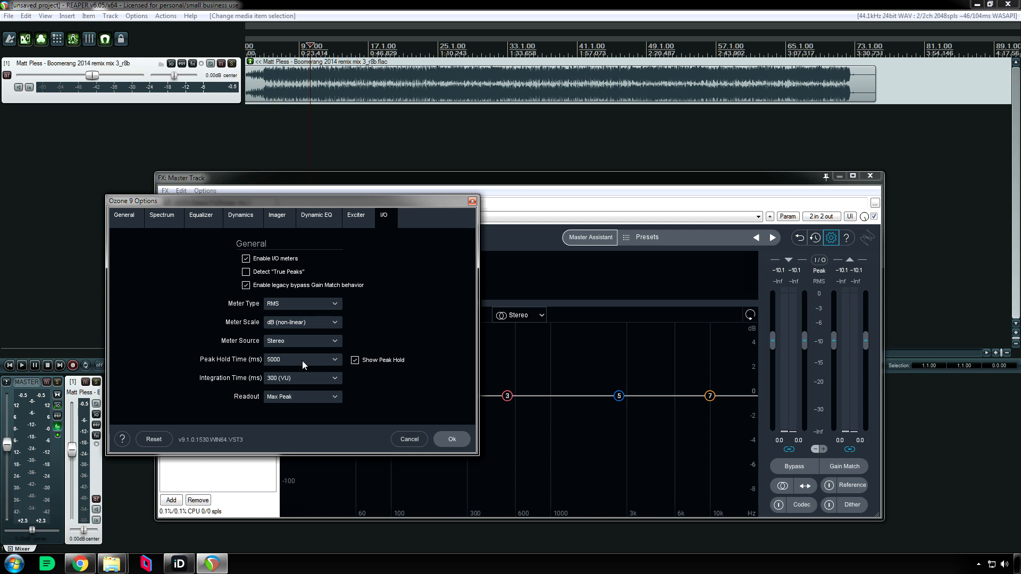
mouse_move(302, 360)
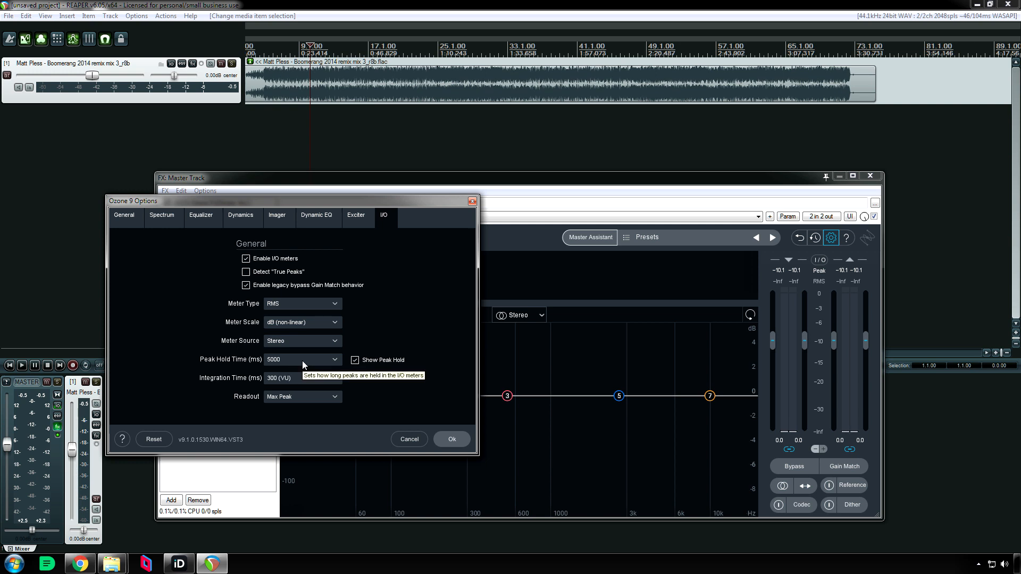
click(302, 397)
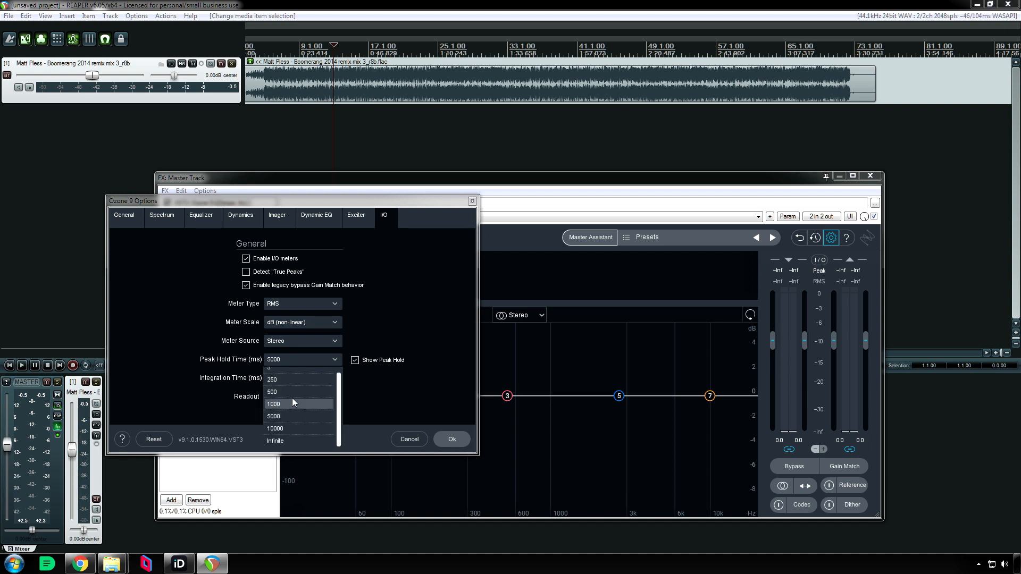
- Choose 1000 ms from the peak hold time choices
click(273, 404)
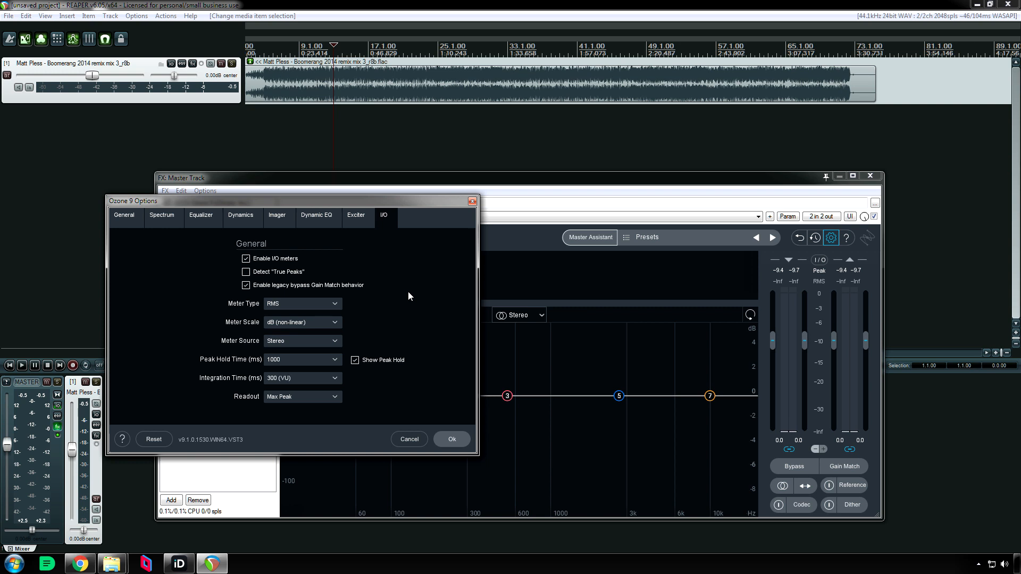
mouse_move(351, 227)
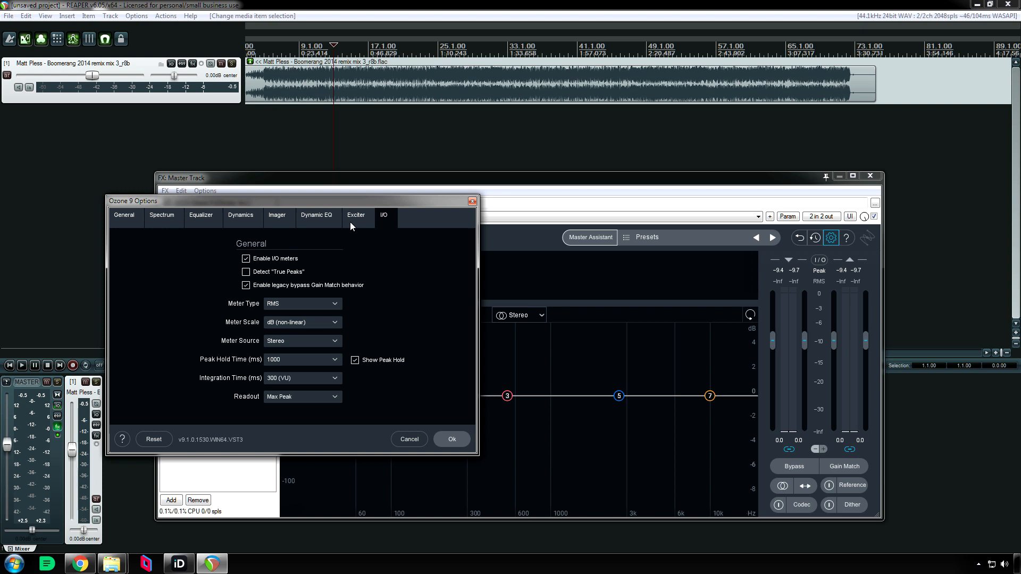